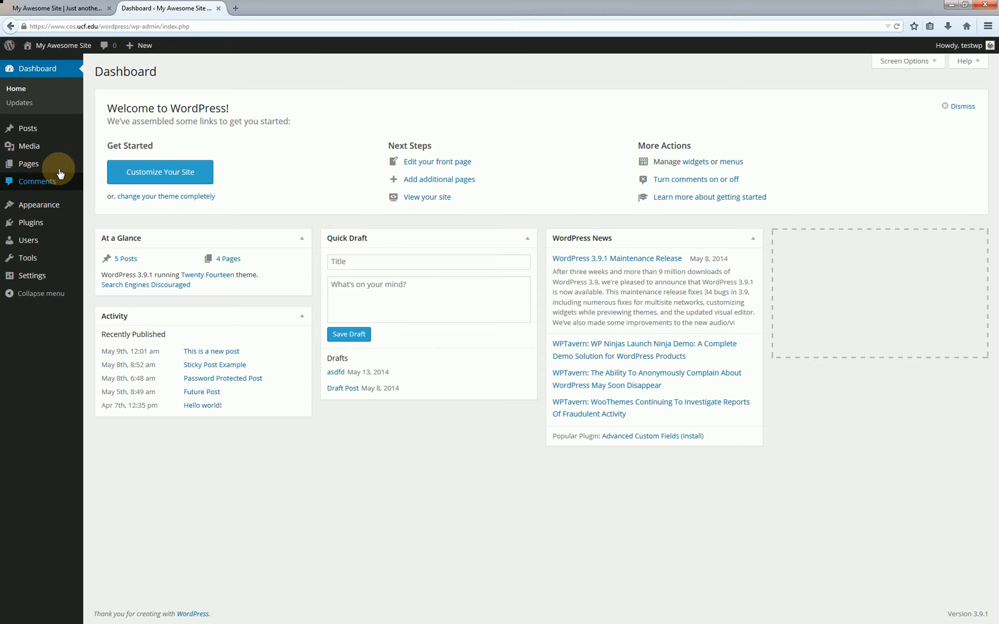
Go from the dashboard to the Media Library listing the uploaded files.
left_click(25, 146)
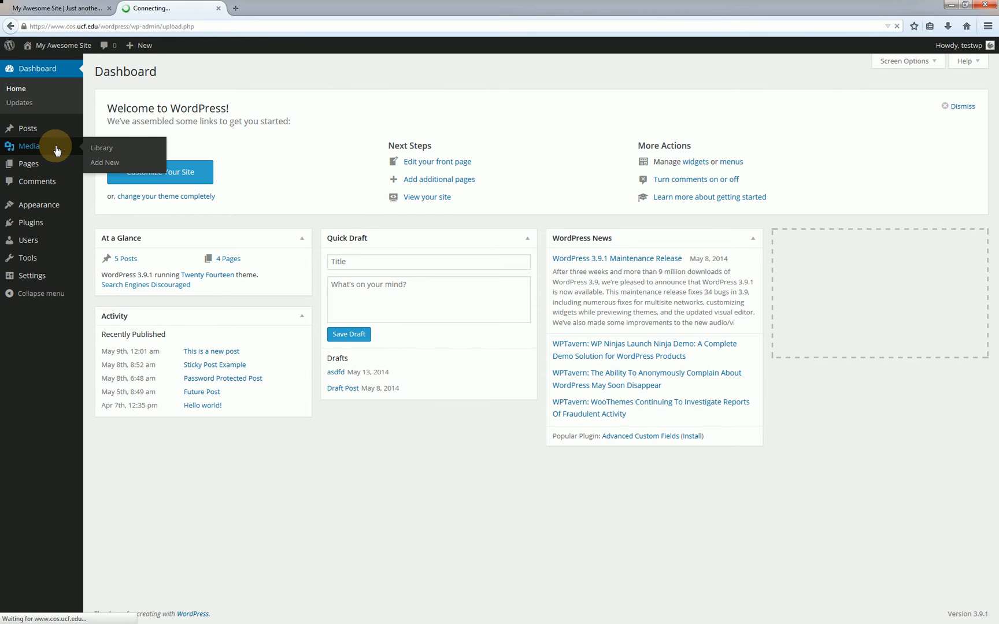
left_click(101, 148)
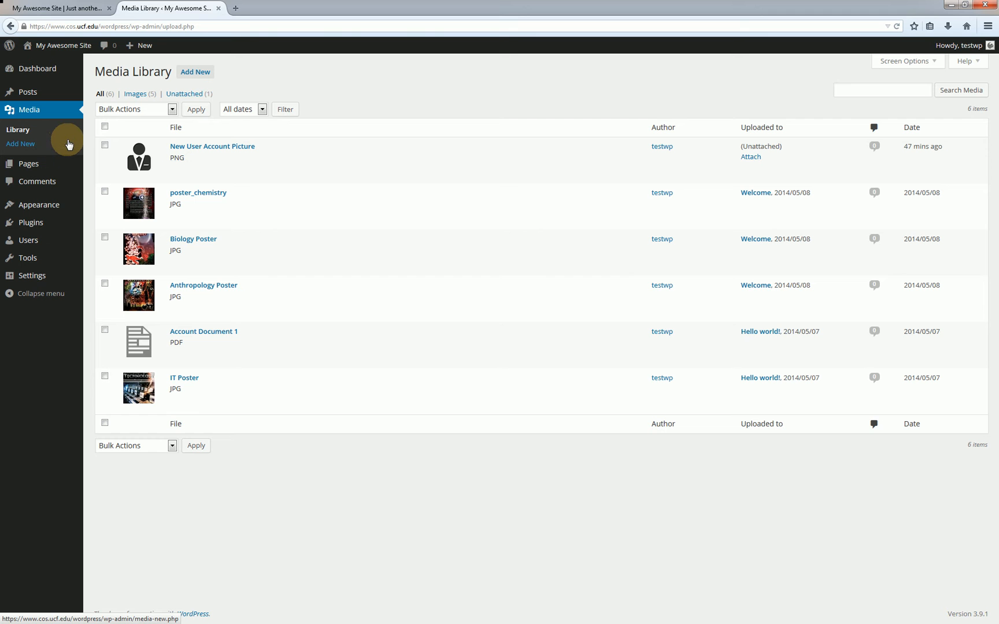
mouse_move(68, 145)
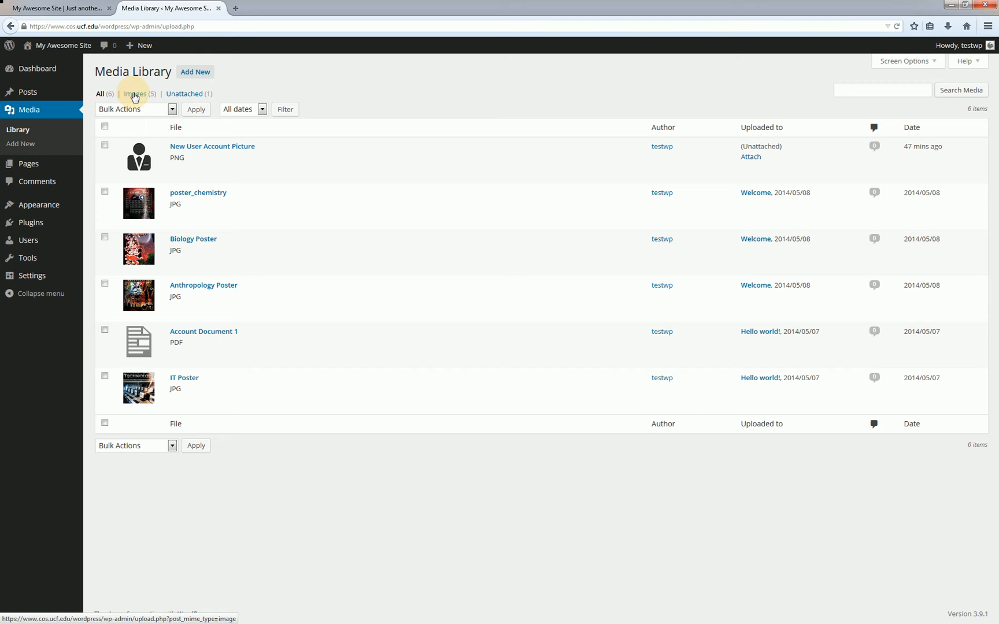
mouse_move(134, 99)
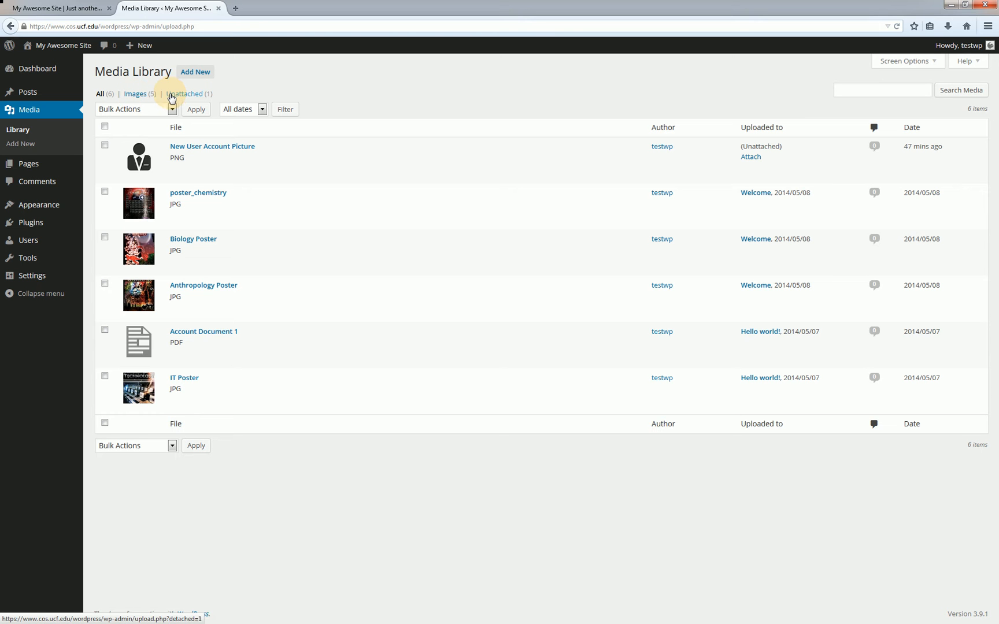
mouse_move(173, 101)
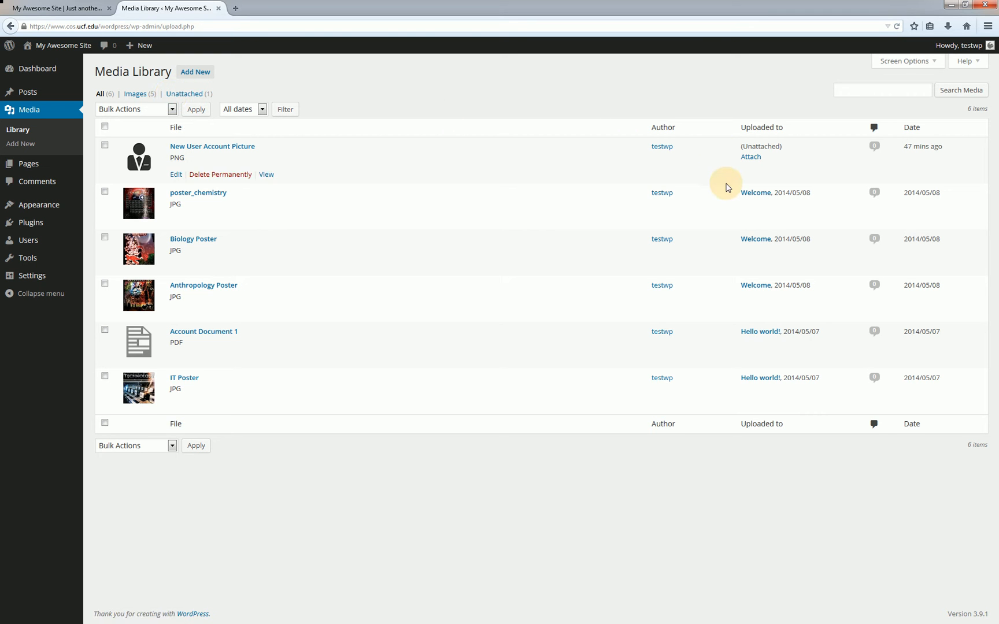
mouse_move(733, 296)
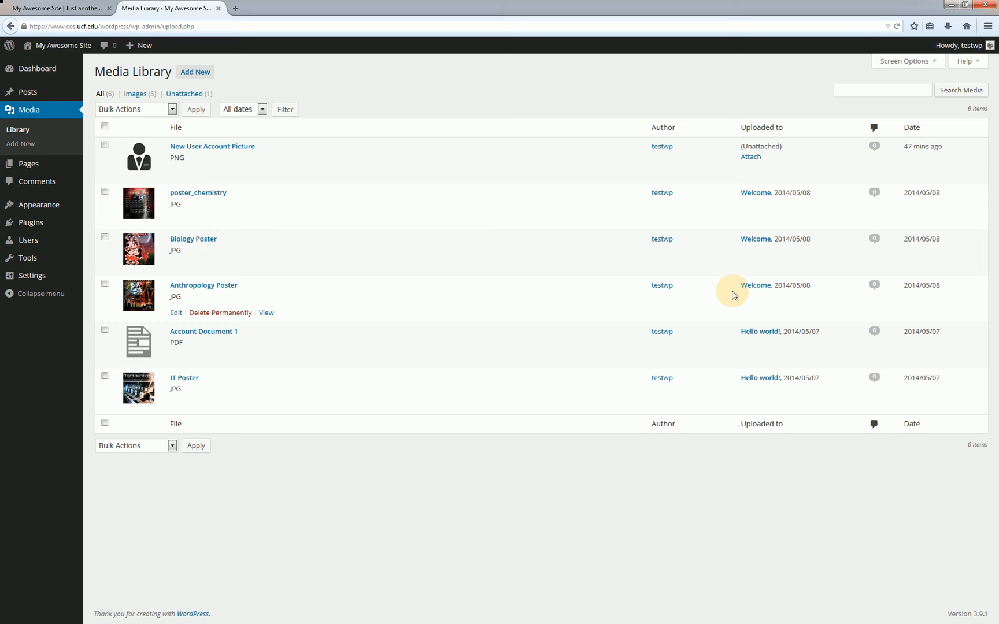
mouse_move(730, 384)
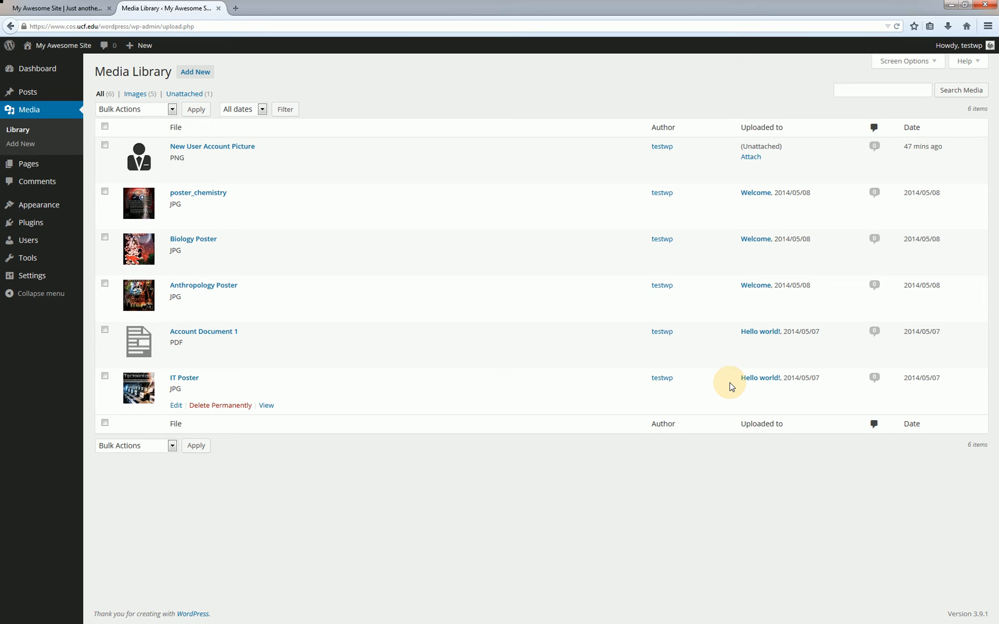
mouse_move(548, 176)
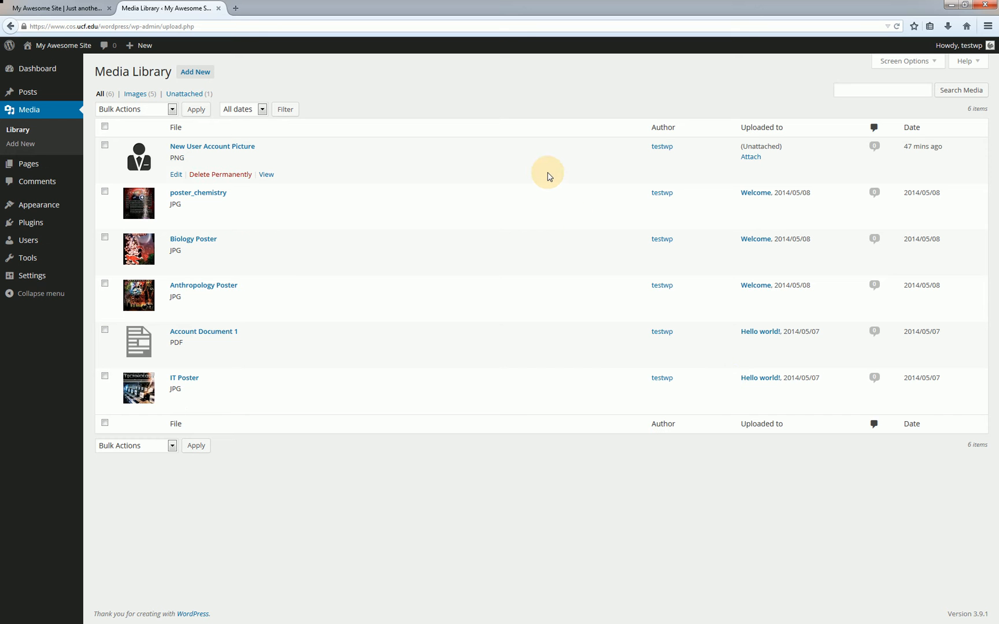
mouse_move(546, 150)
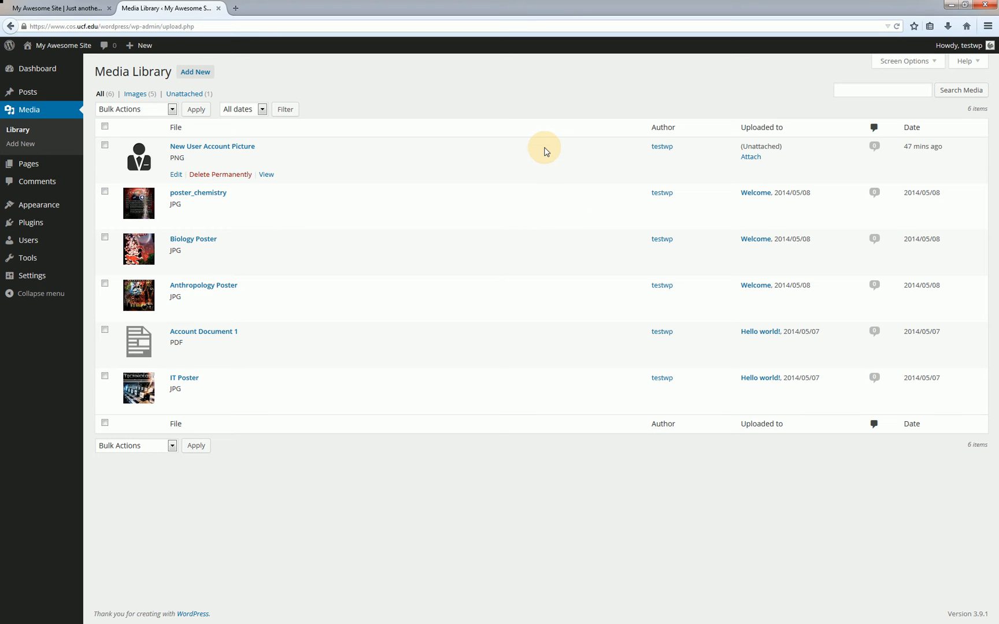
mouse_move(461, 146)
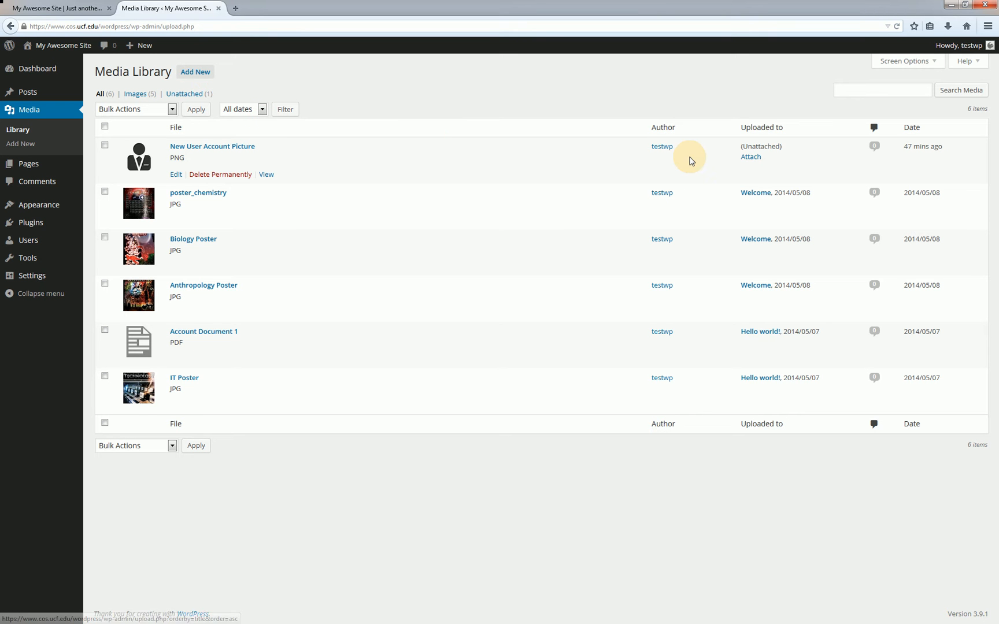
mouse_move(749, 158)
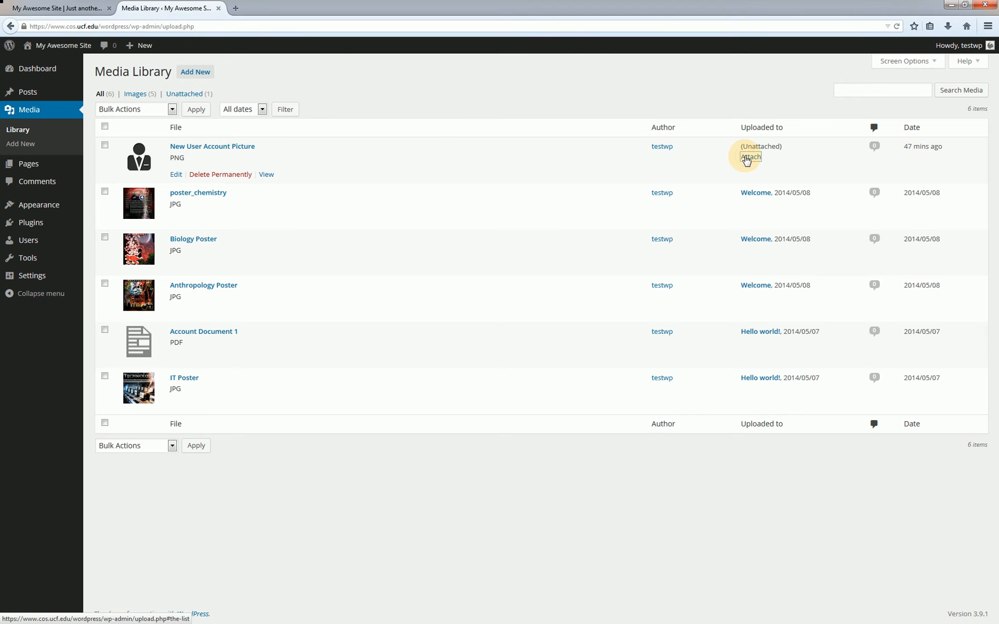
Attach the New User Account Picture to the Welcome page as its parent.
left_click(750, 157)
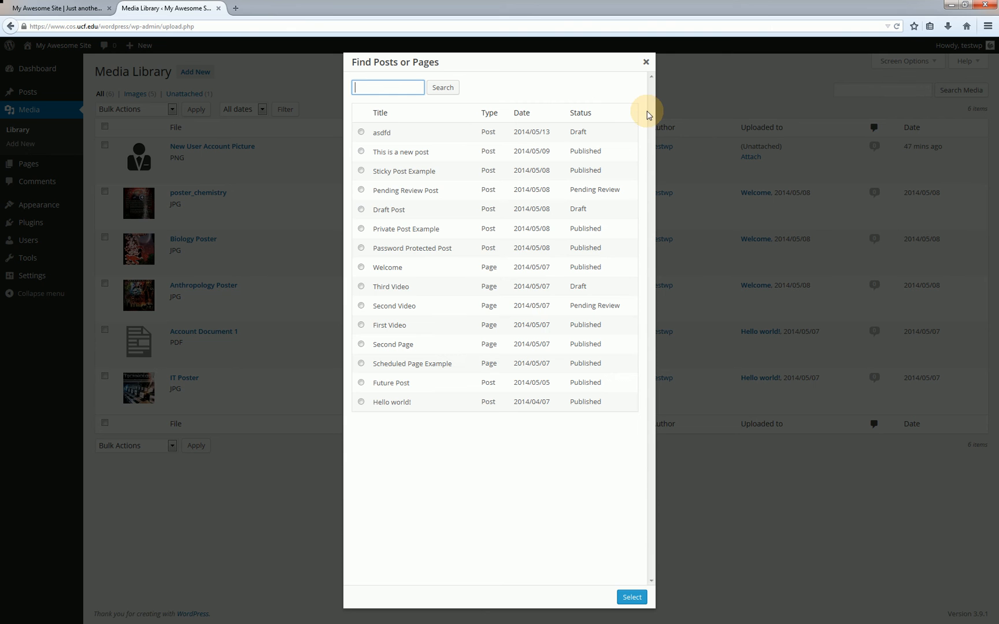
mouse_move(564, 101)
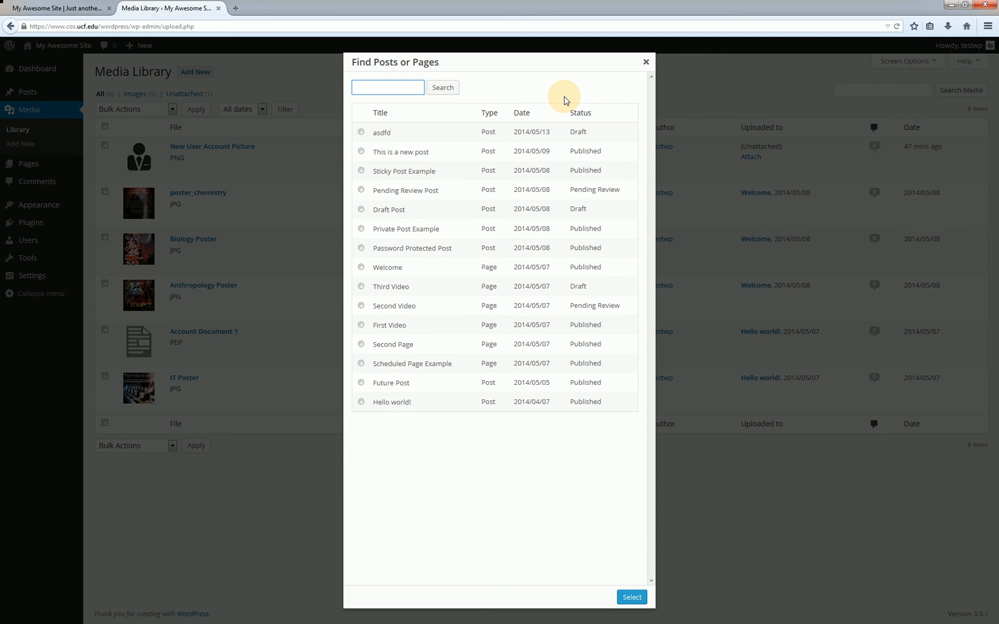
left_click(361, 267)
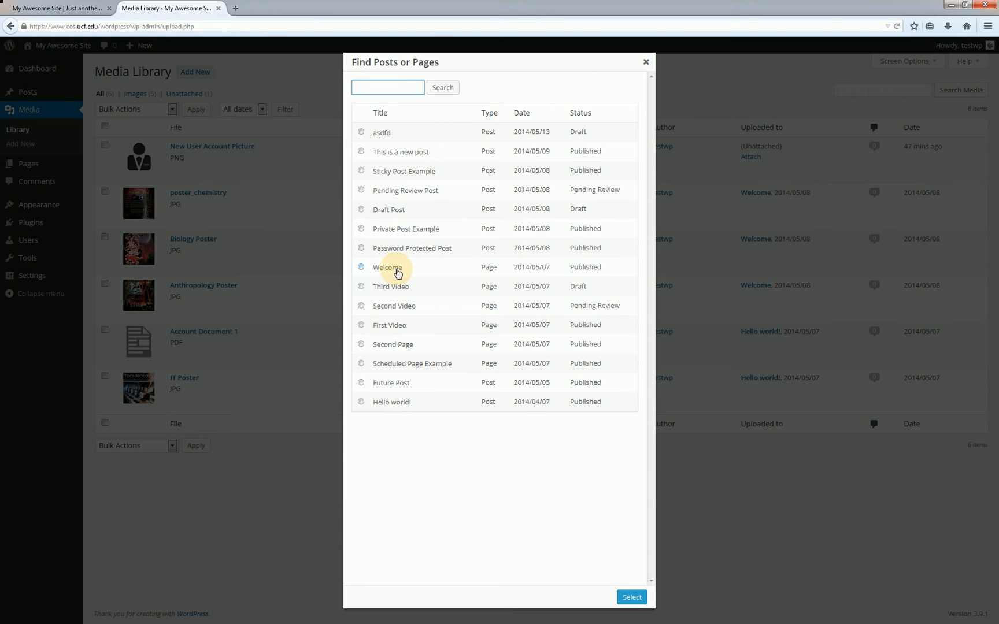
left_click(632, 597)
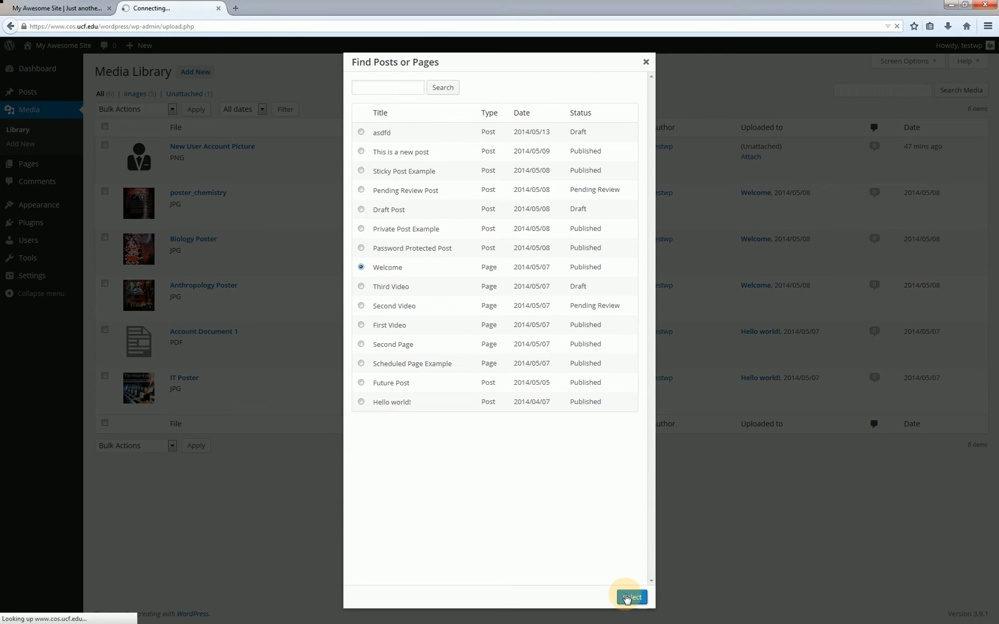
left_click(632, 596)
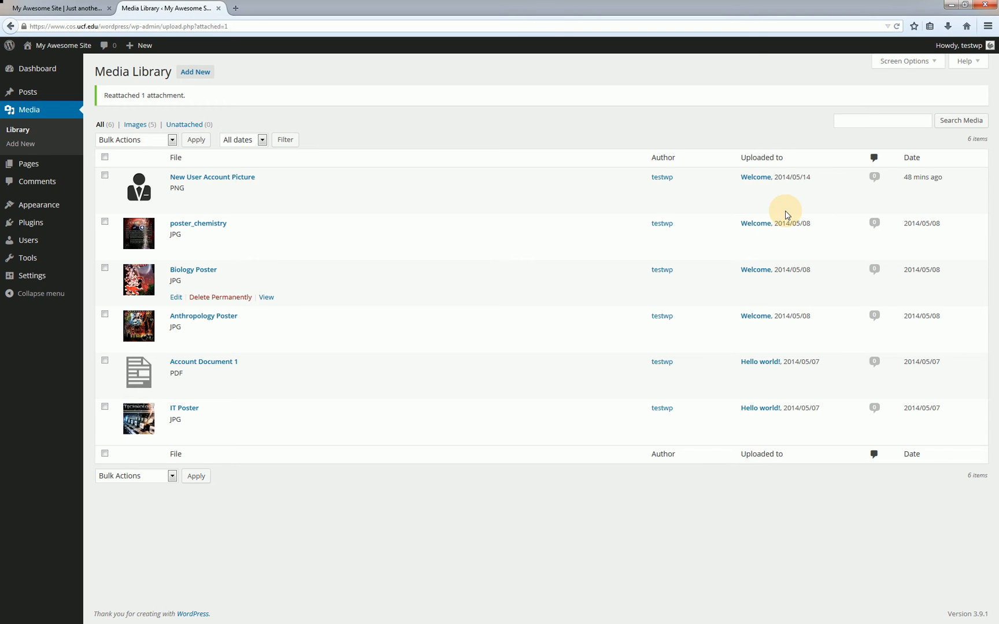
mouse_move(755, 191)
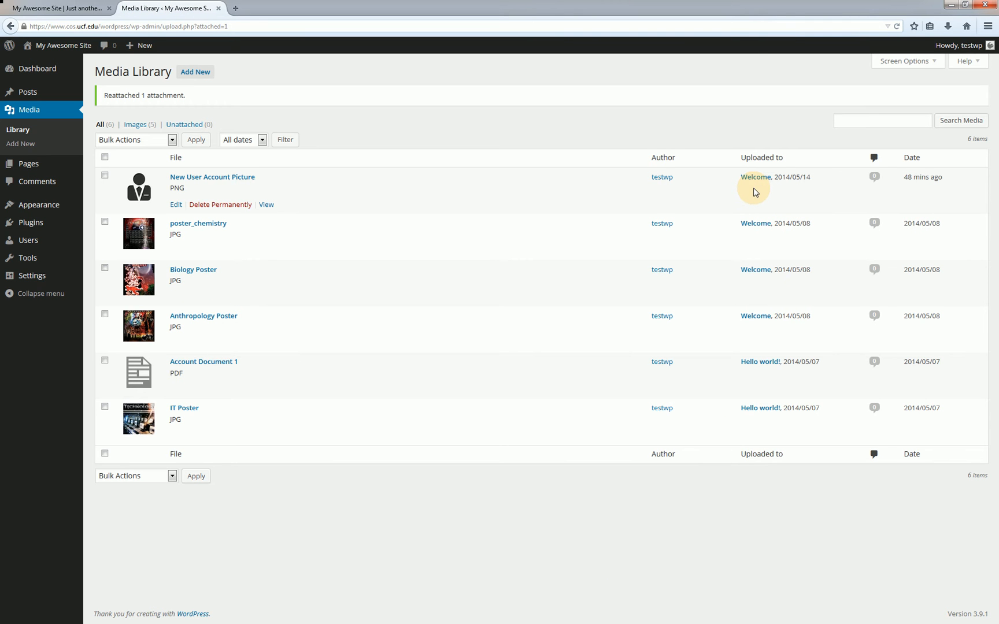
mouse_move(741, 182)
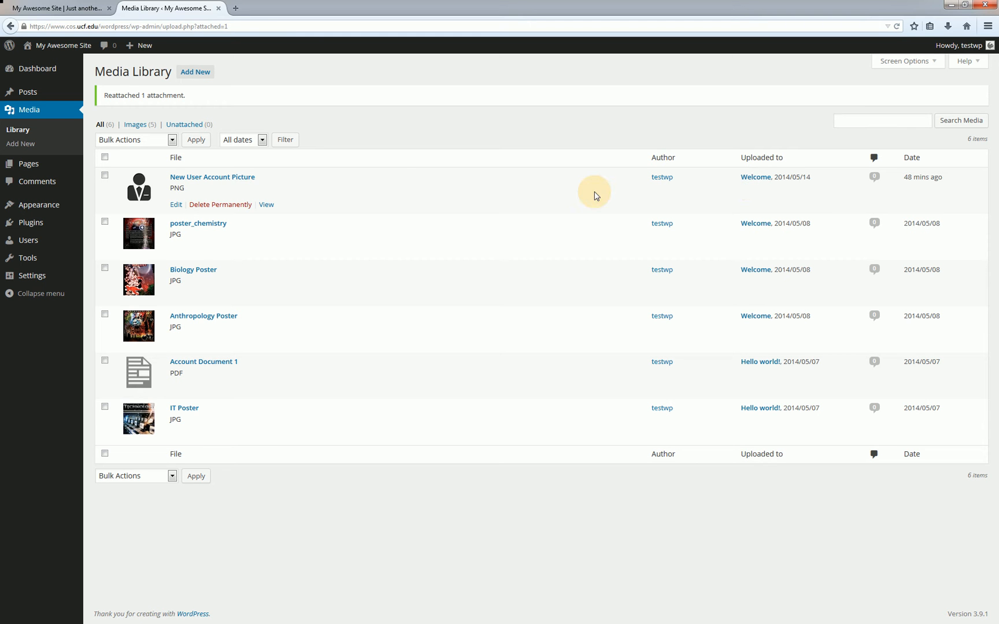
mouse_move(359, 180)
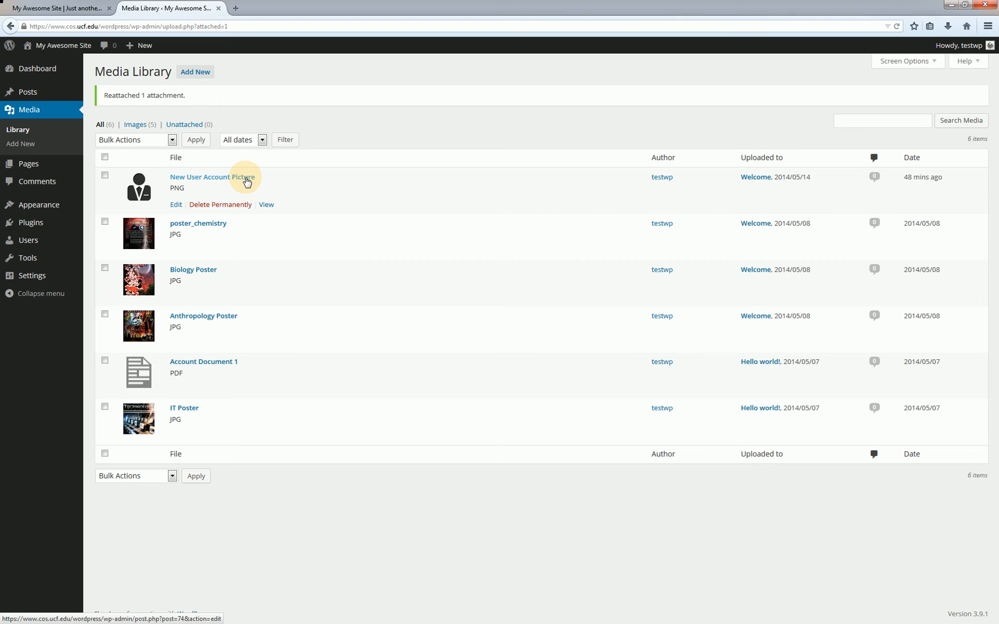
mouse_move(247, 182)
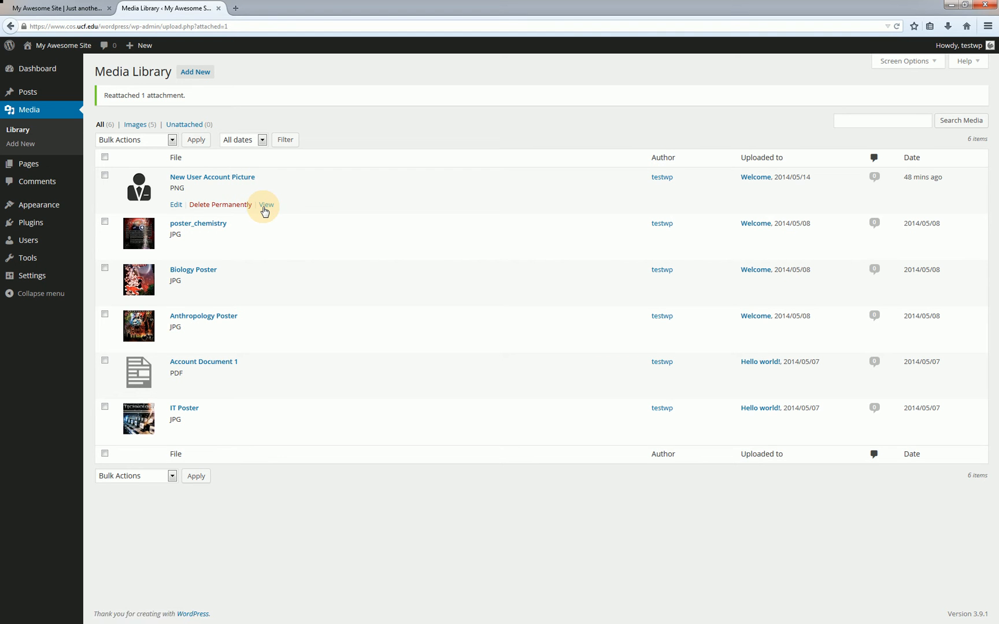
left_click(266, 204)
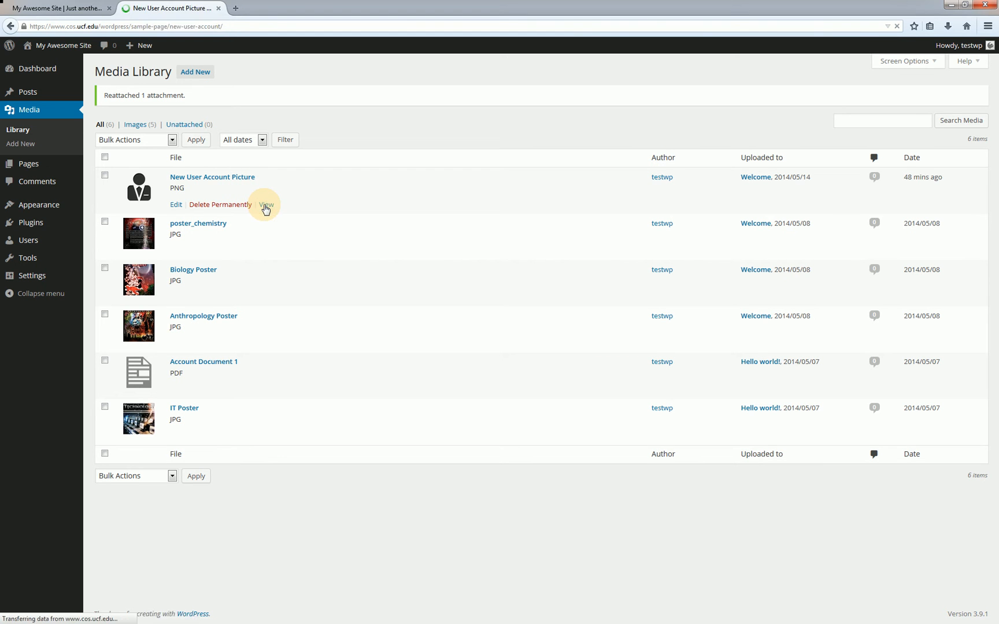
left_click(266, 205)
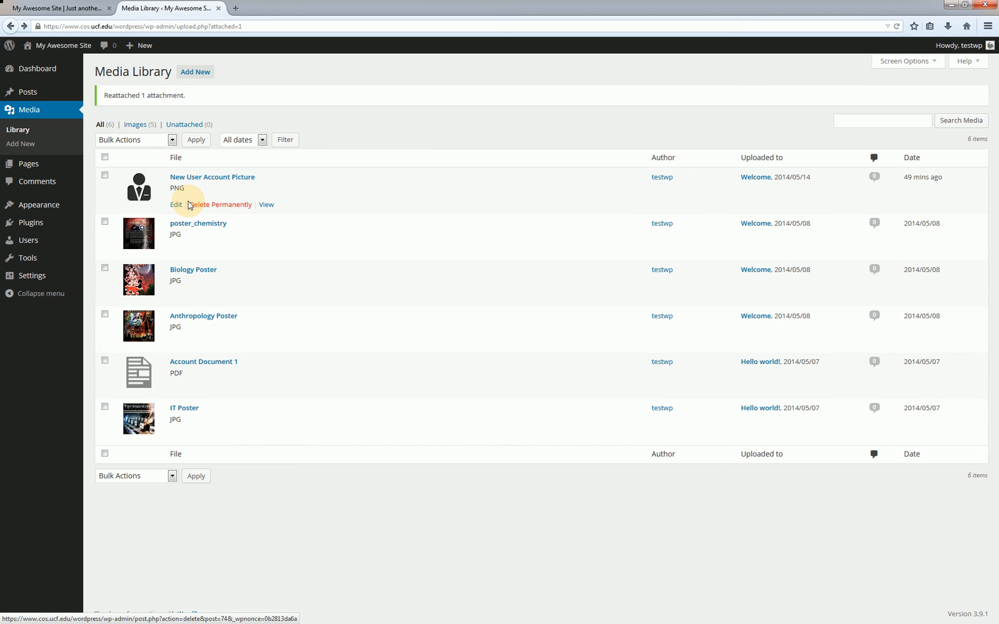
mouse_move(176, 206)
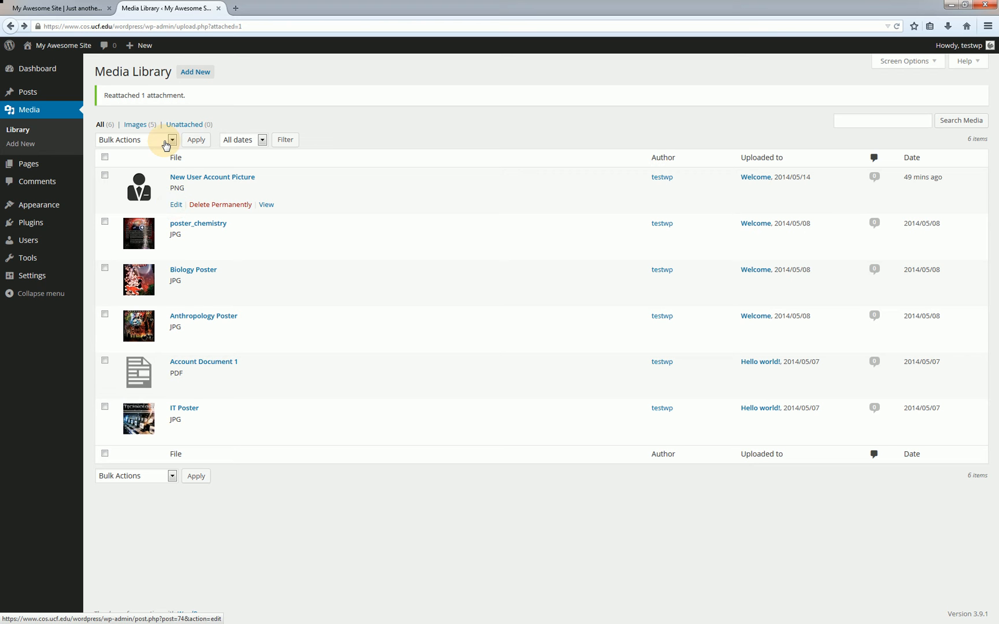
mouse_move(200, 75)
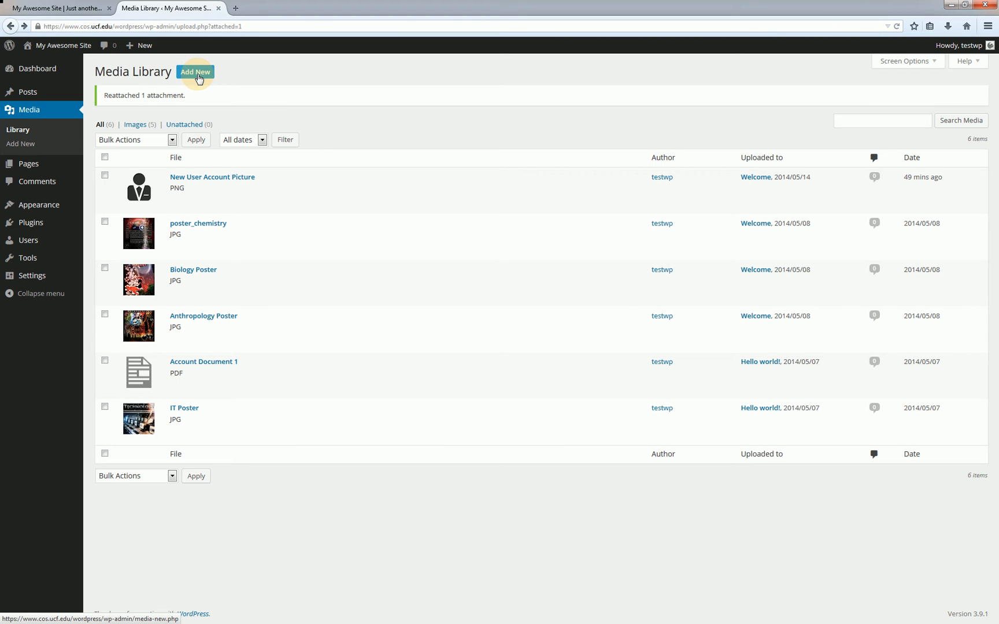
mouse_move(120, 114)
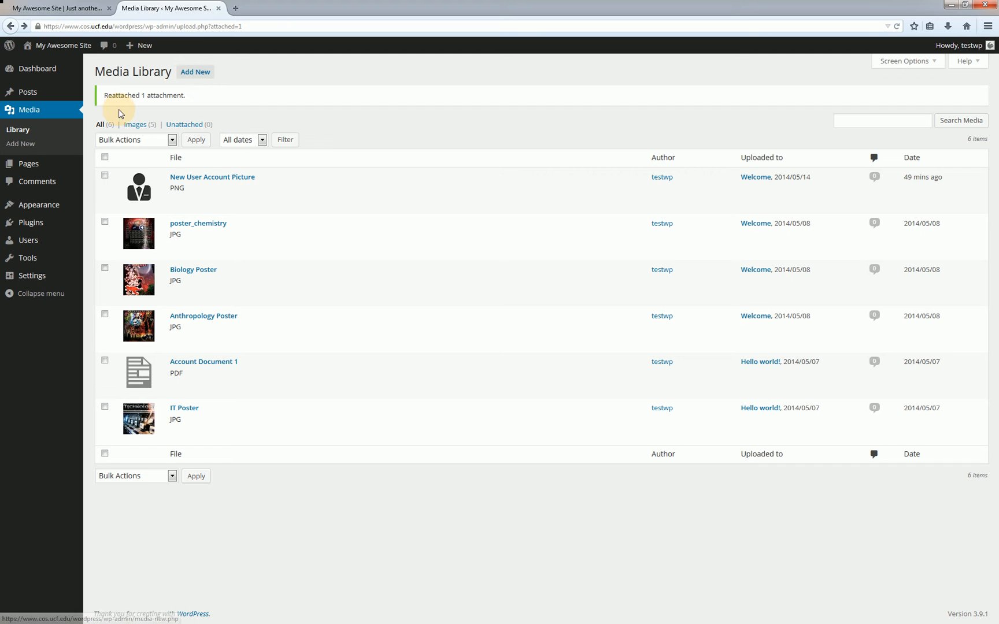
mouse_move(45, 147)
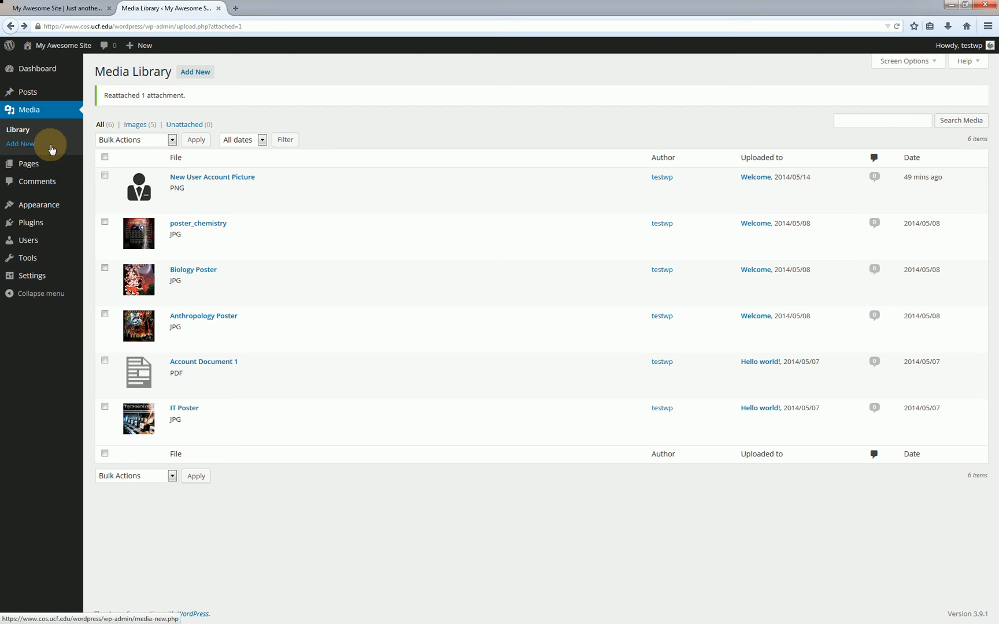
mouse_move(55, 138)
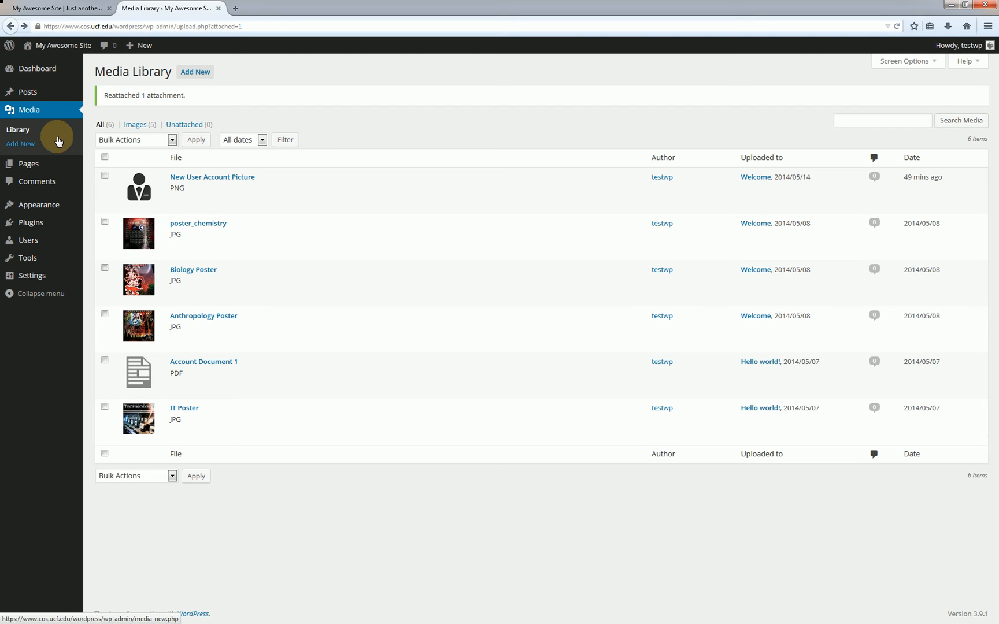
left_click(143, 46)
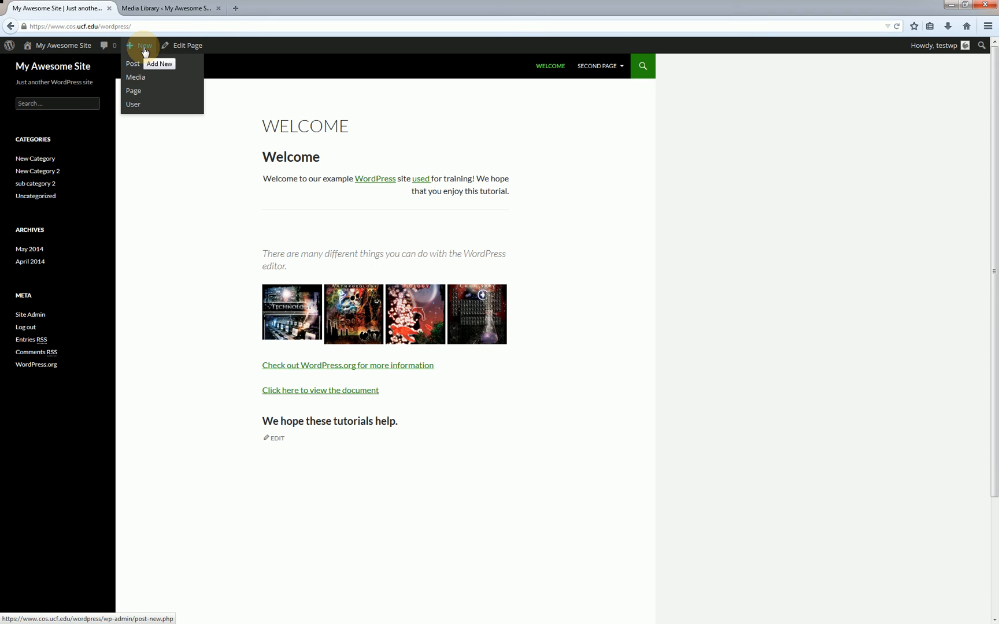
left_click(167, 8)
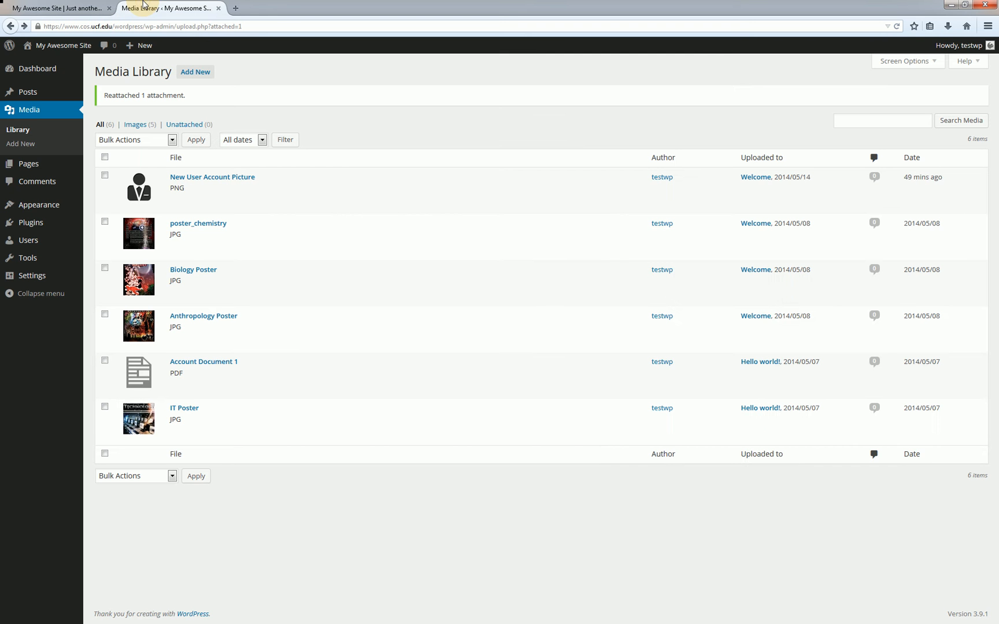
Go to Media > Add New to upload the Recommended Computers image.
left_click(22, 144)
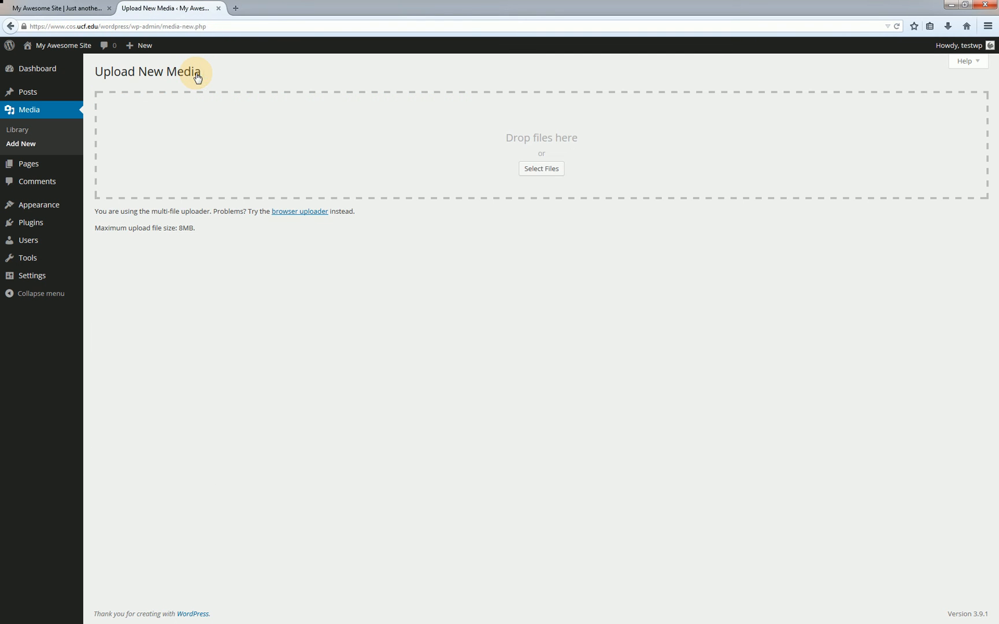
mouse_move(201, 80)
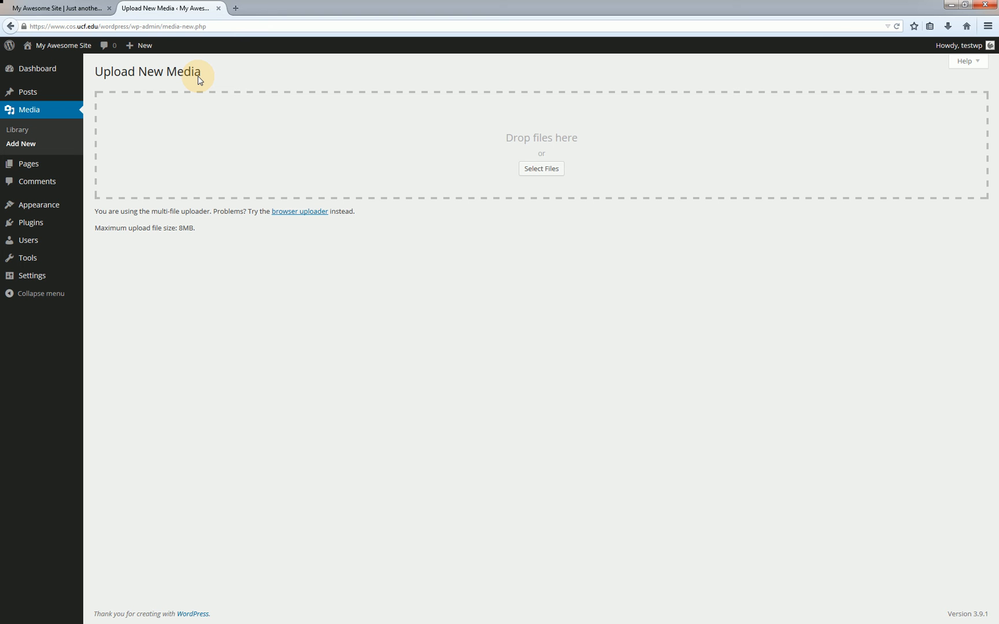
mouse_move(202, 85)
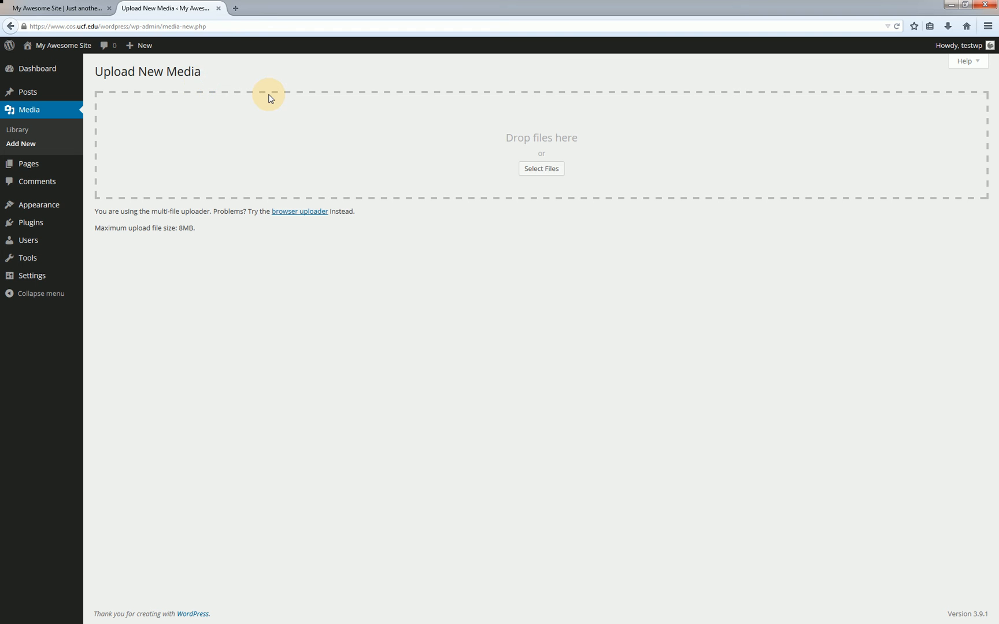
mouse_move(485, 134)
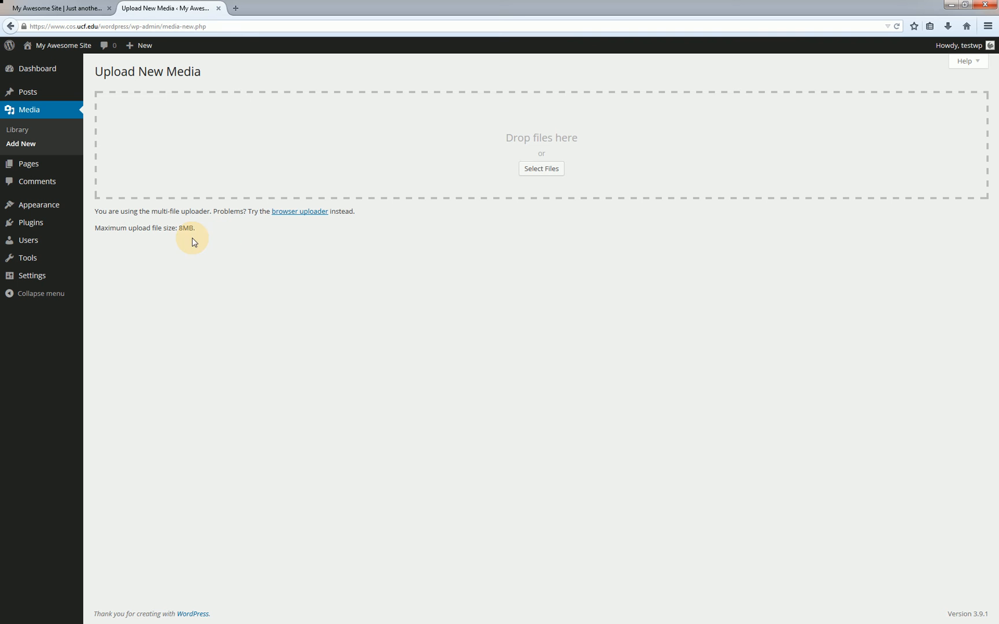
mouse_move(122, 230)
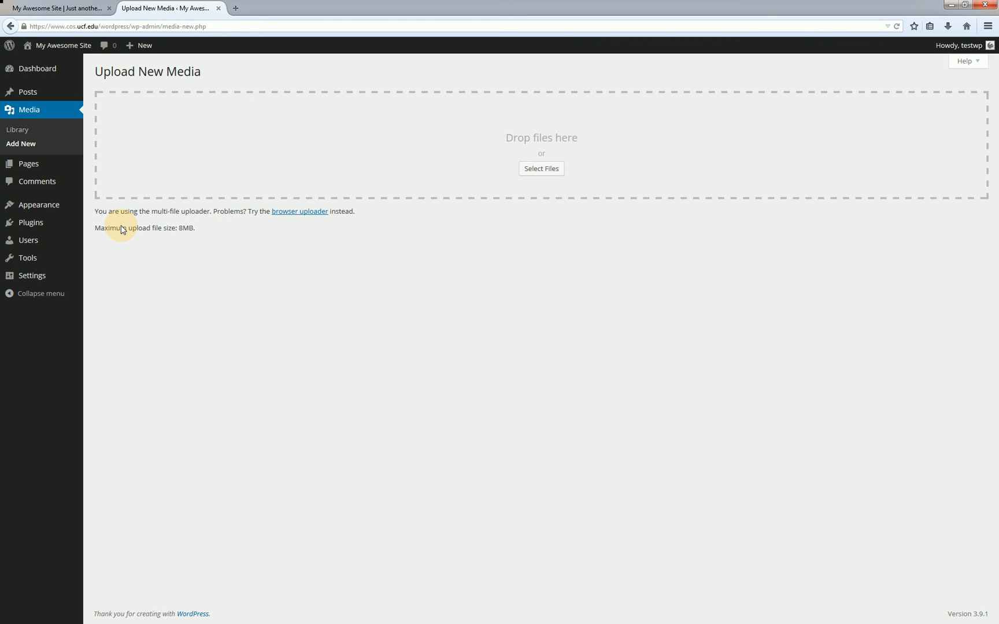
mouse_move(176, 232)
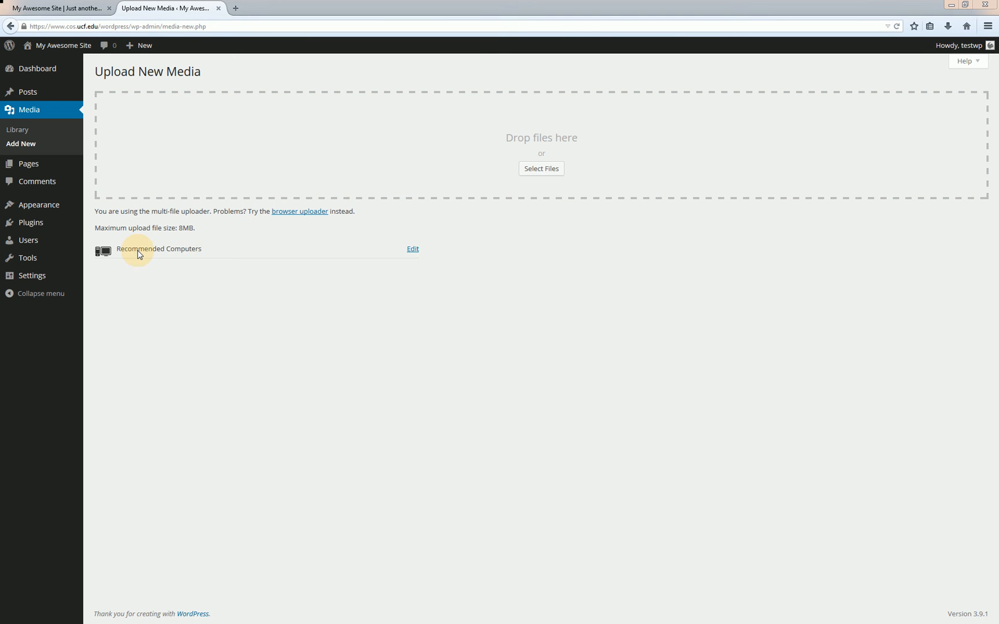
mouse_move(382, 250)
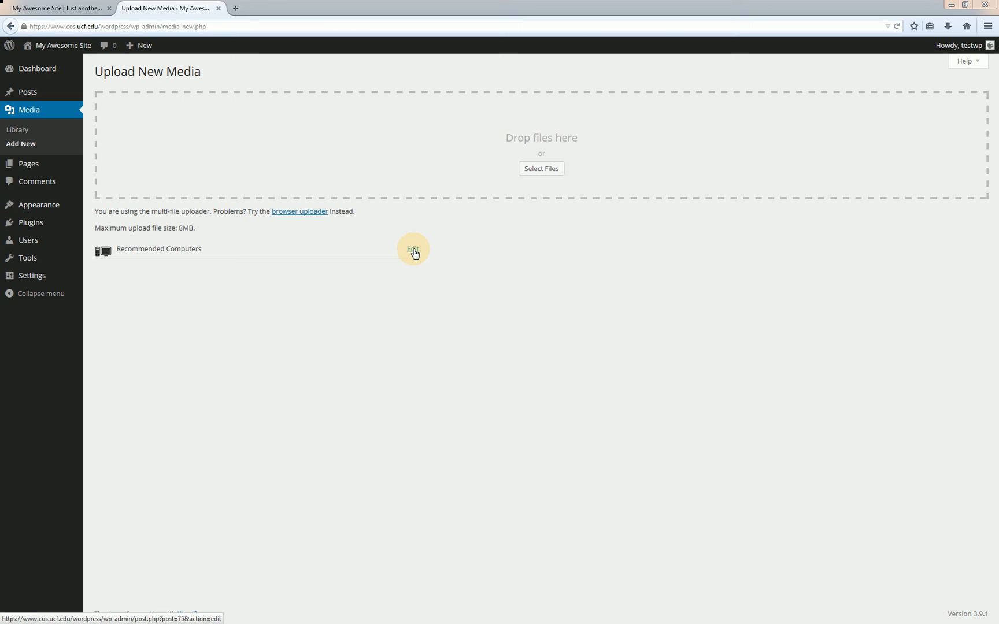
Bring up the Edit Media page for the uploaded Recommended Computers PNG.
left_click(411, 249)
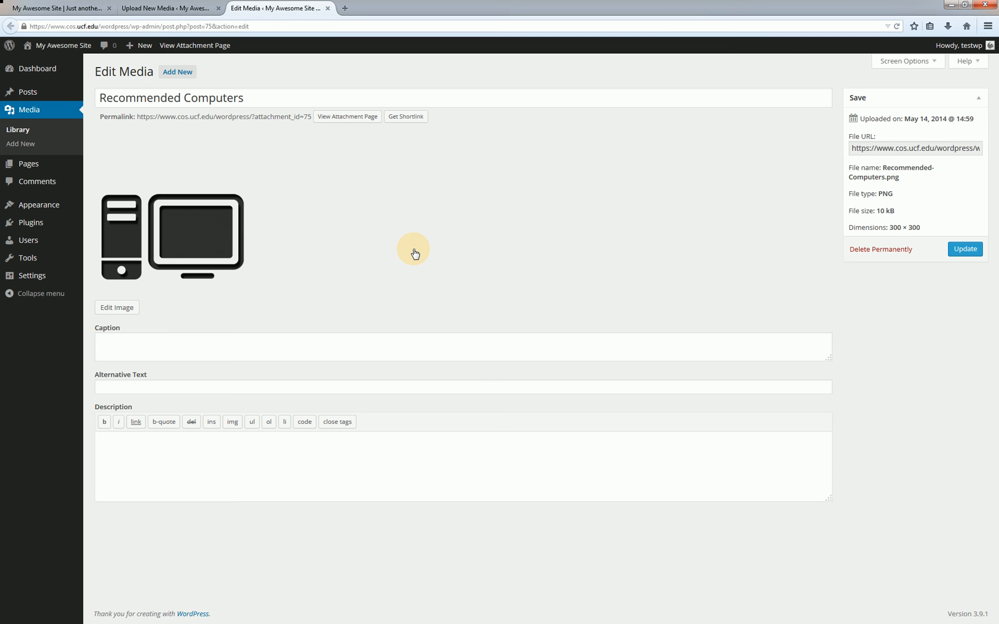
mouse_move(420, 241)
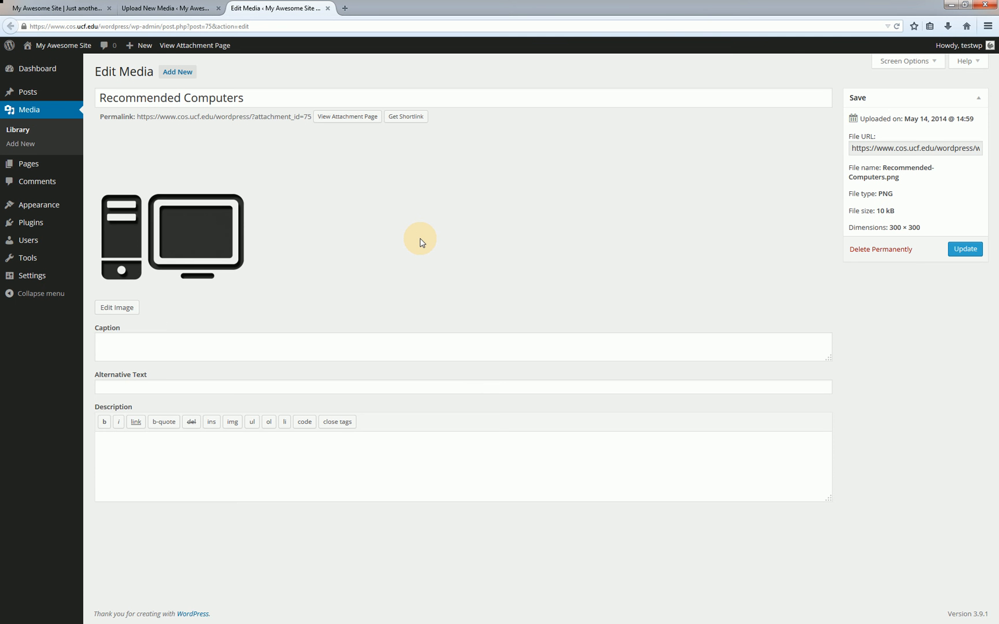
mouse_move(288, 98)
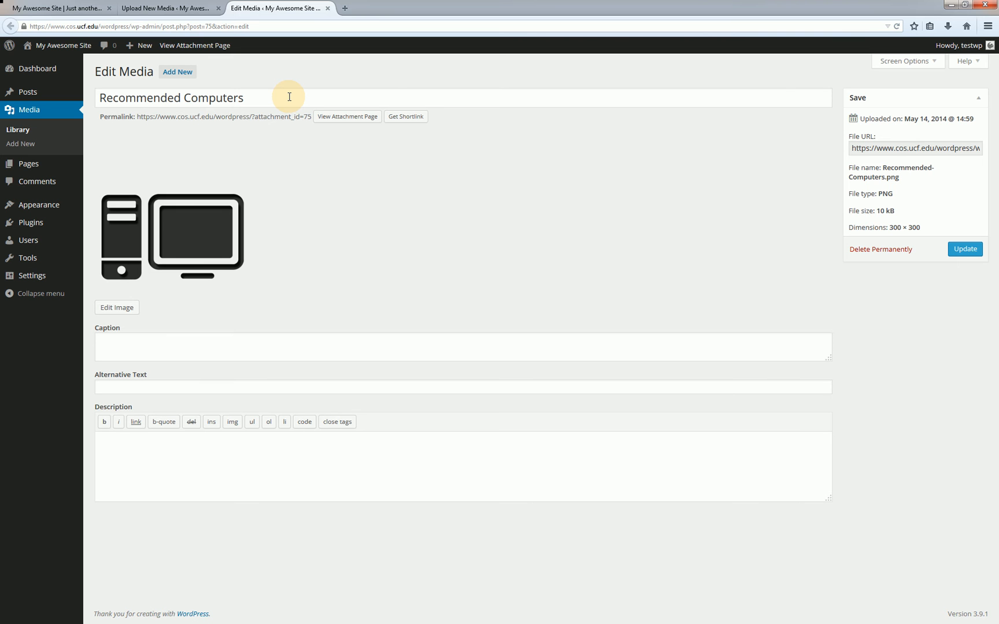
mouse_move(144, 128)
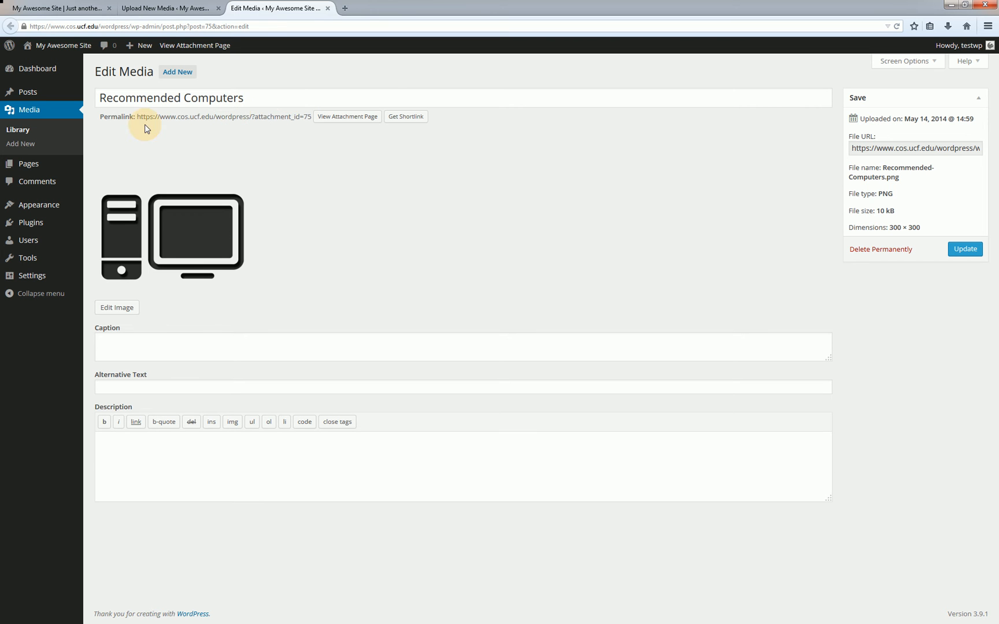
mouse_move(121, 120)
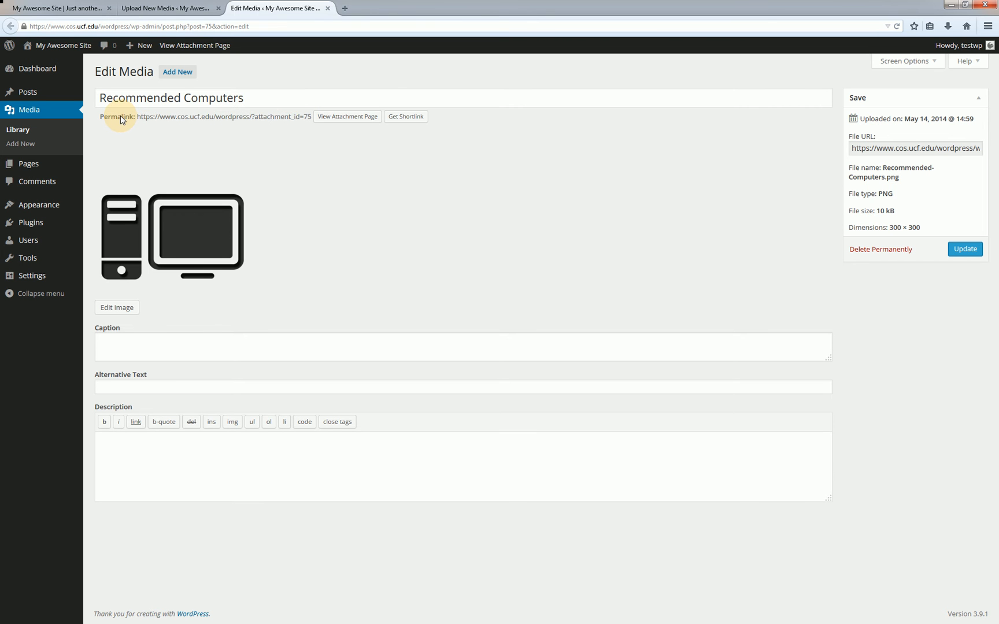
mouse_move(141, 120)
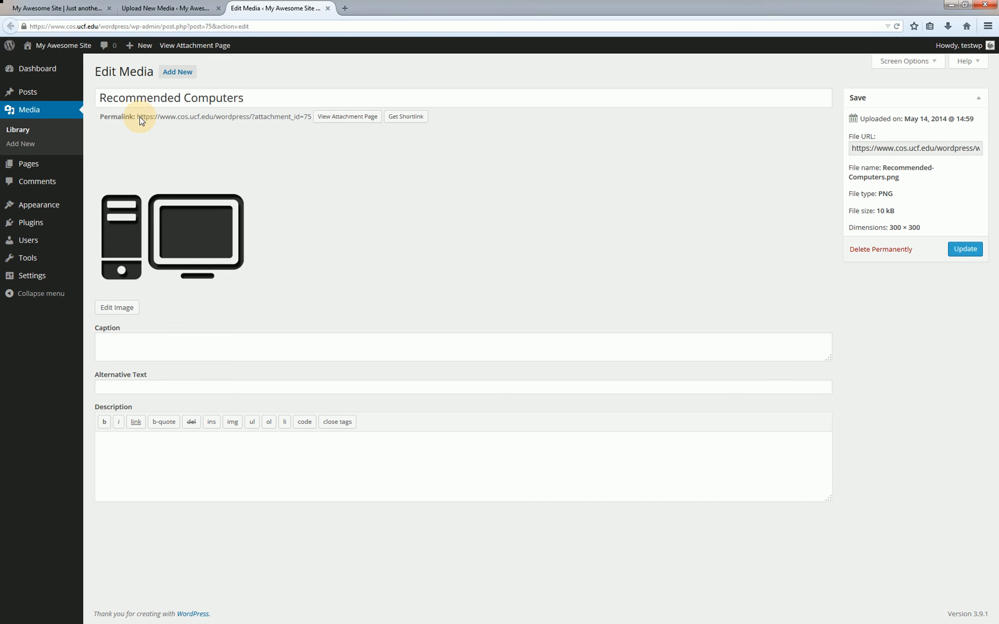
mouse_move(150, 125)
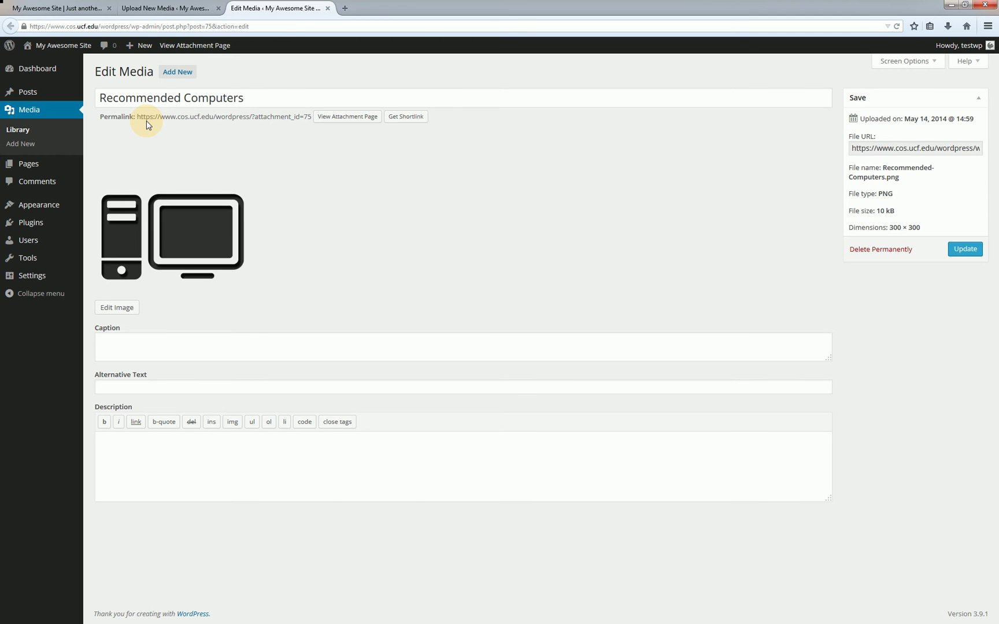
mouse_move(740, 116)
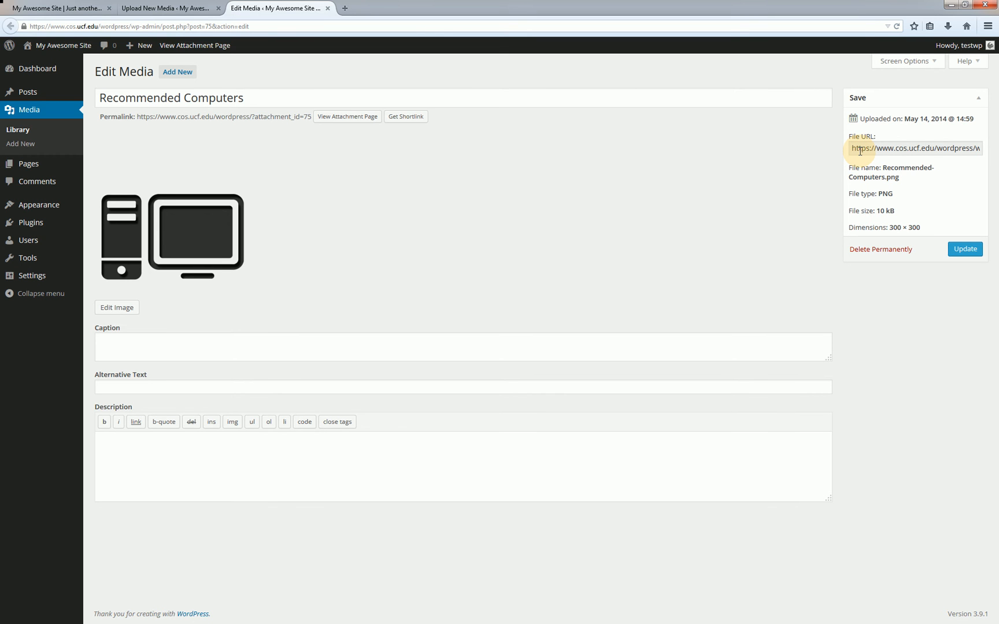
double_click(859, 148)
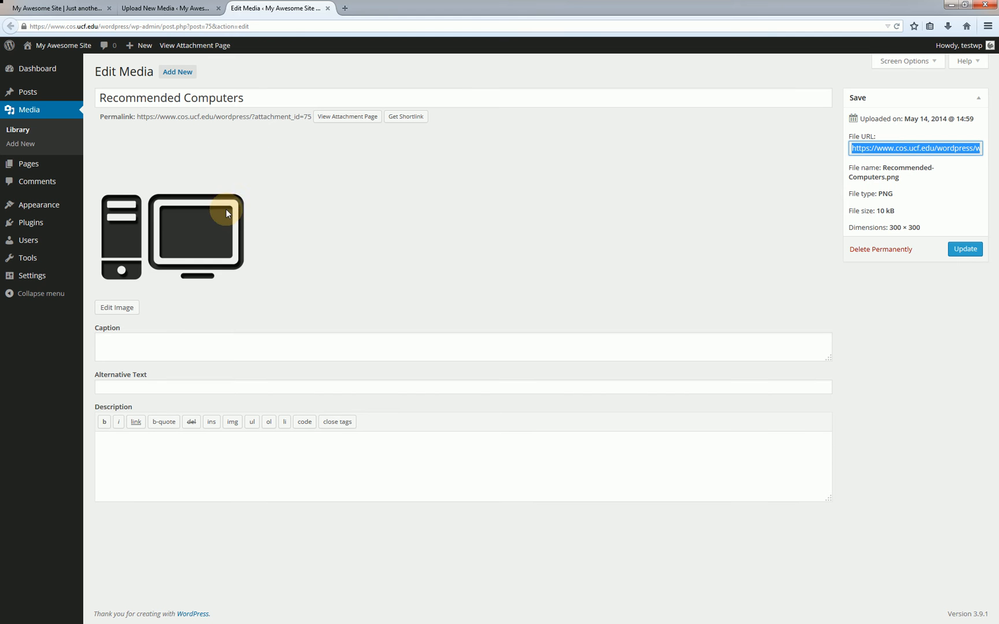
mouse_move(215, 240)
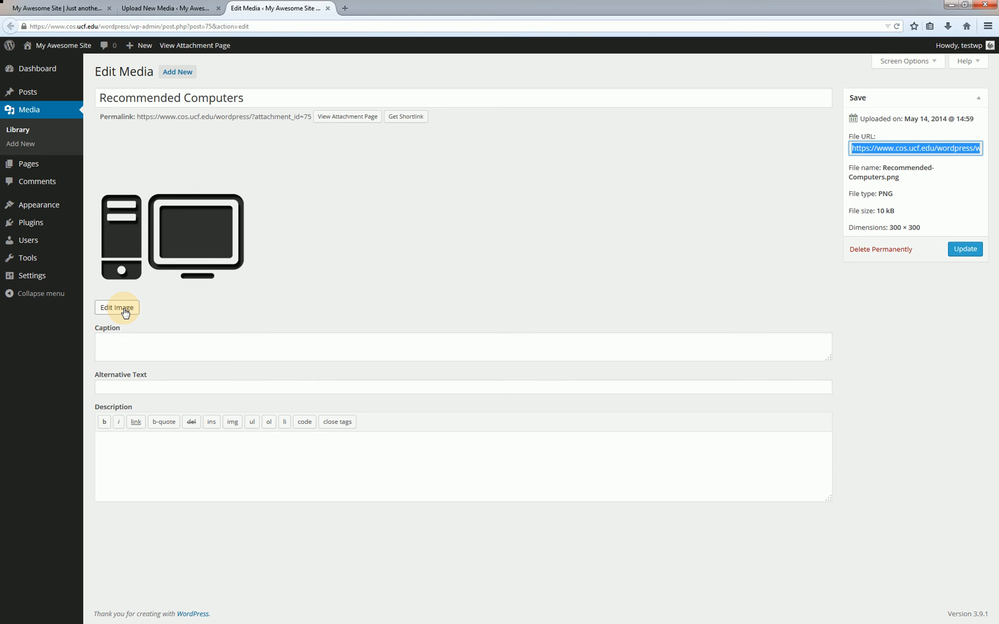
mouse_move(106, 342)
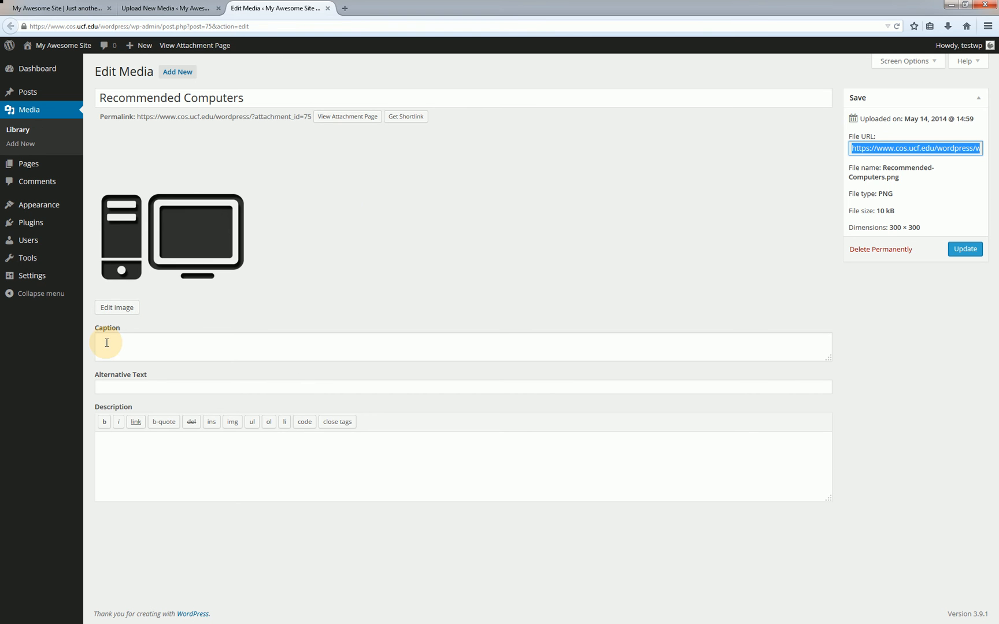
mouse_move(886, 101)
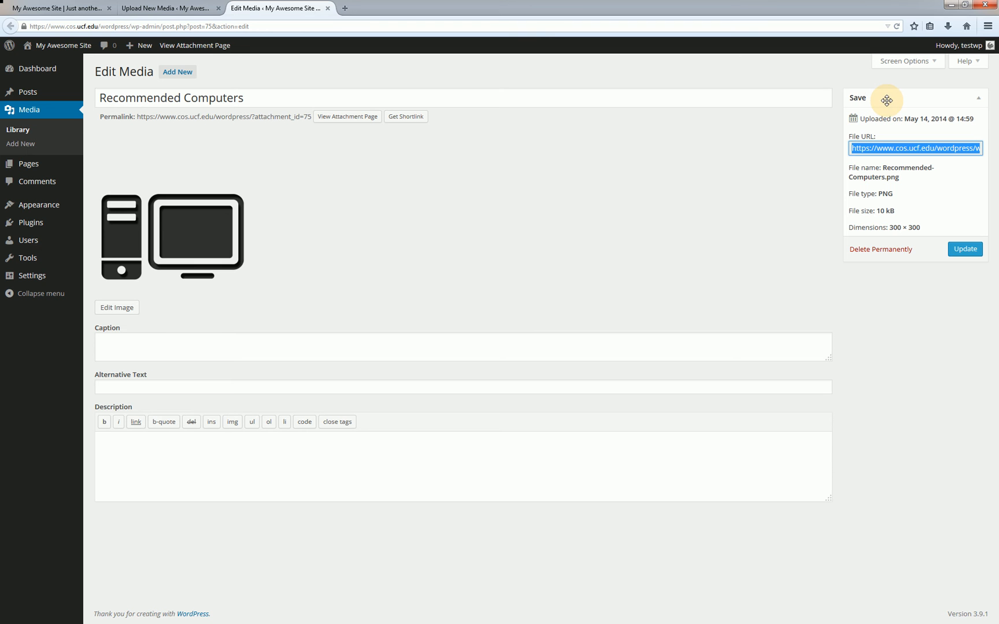
Update the Recommended Computers attachment and return to the Media Library listing seven files.
left_click(977, 100)
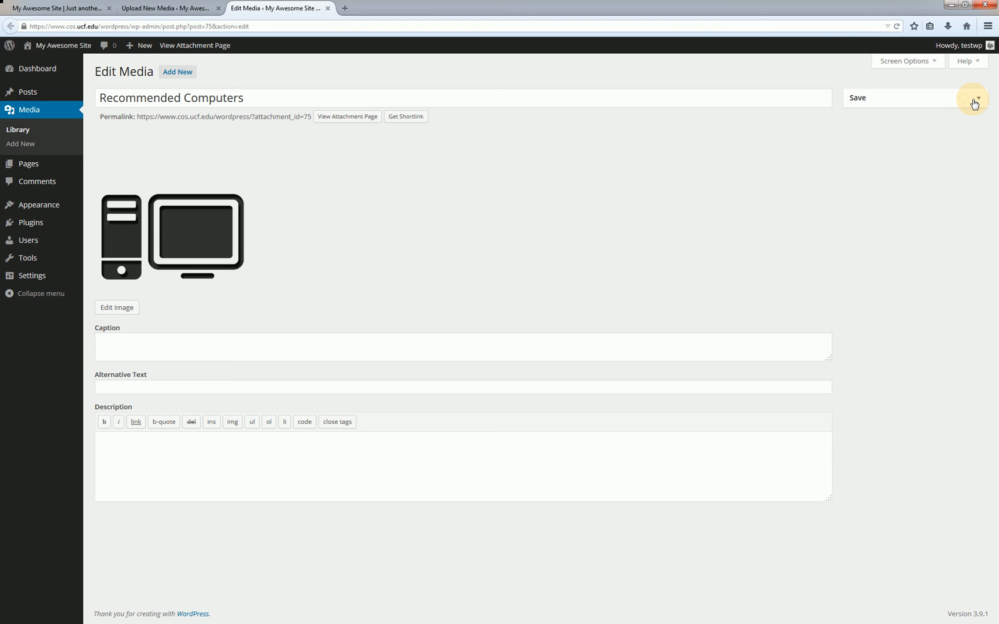
left_click(979, 100)
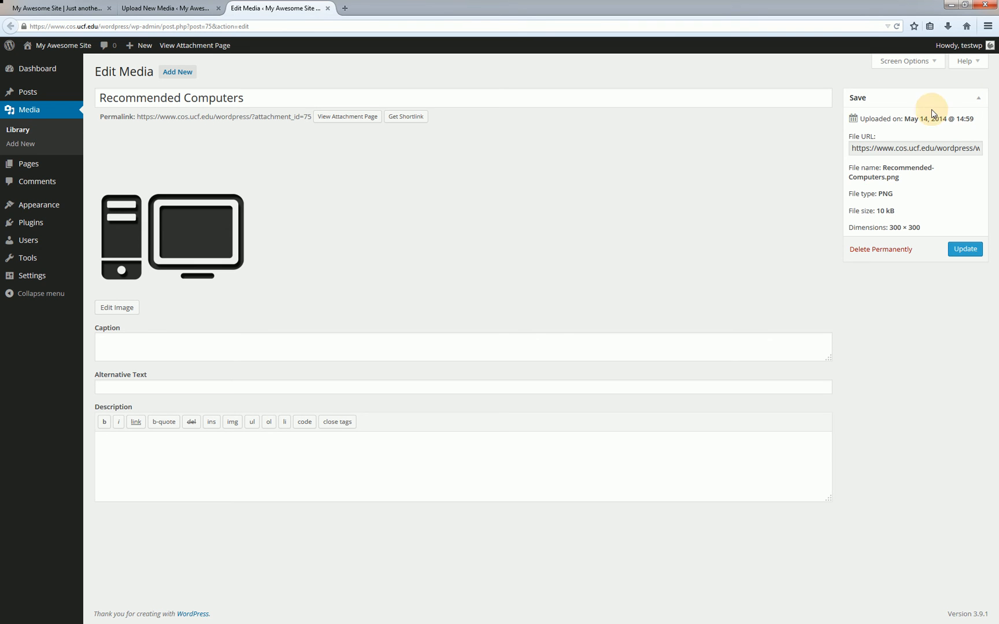
mouse_move(923, 121)
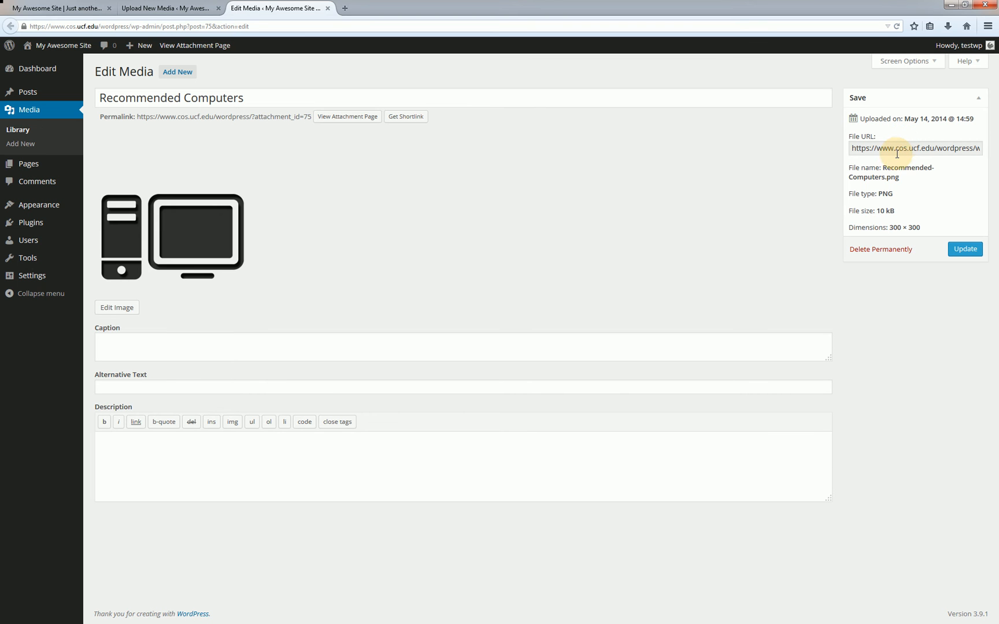
mouse_move(890, 171)
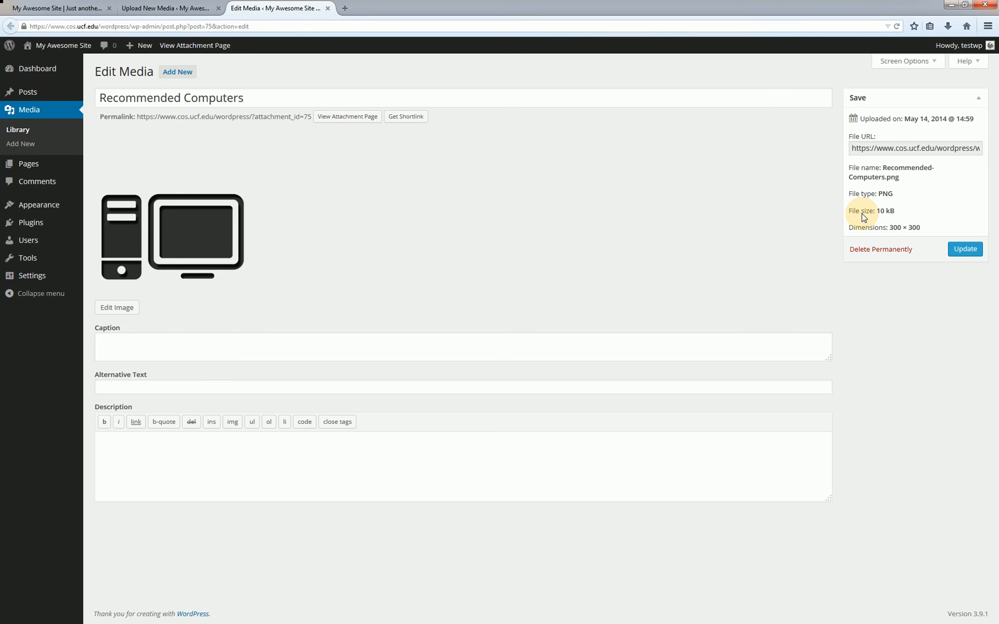
mouse_move(877, 253)
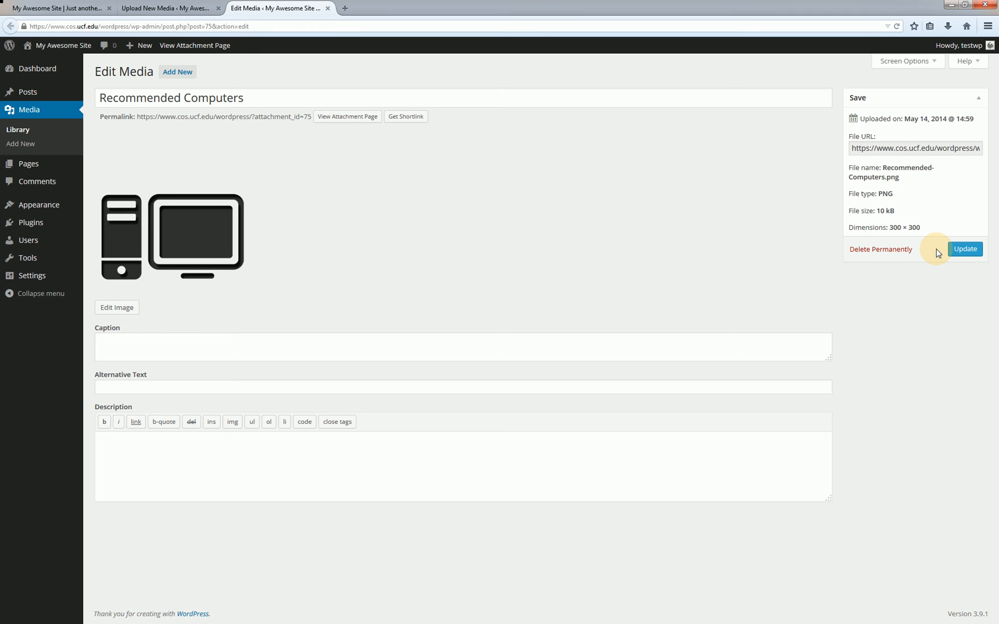
mouse_move(944, 253)
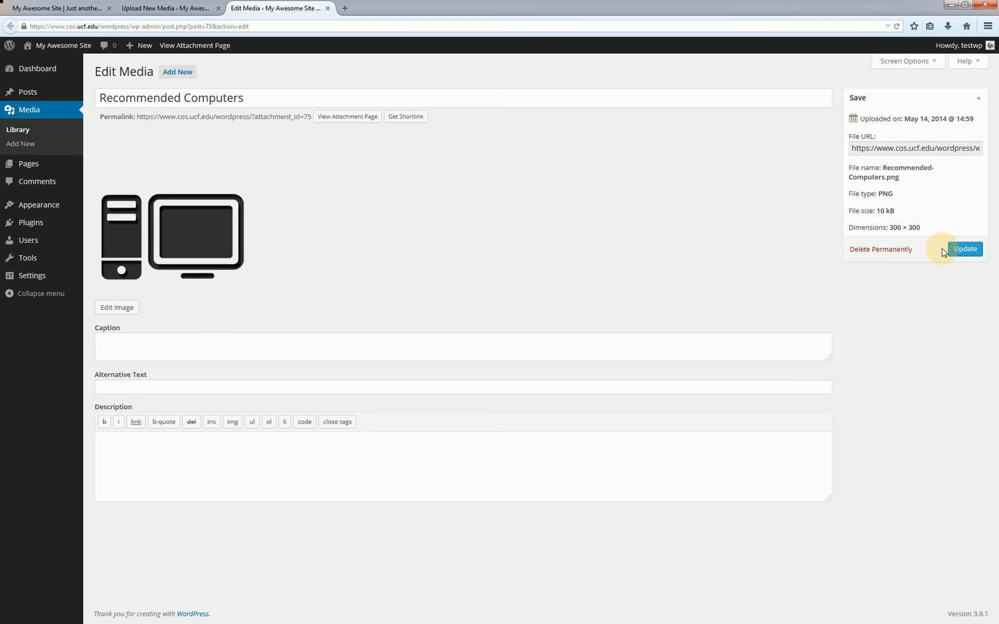
mouse_move(963, 254)
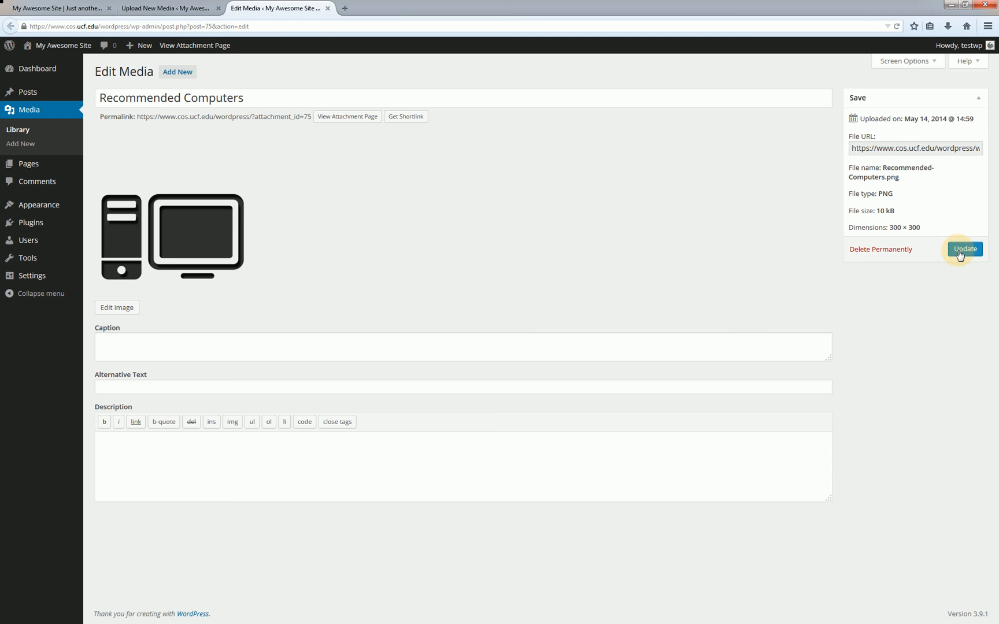
left_click(964, 249)
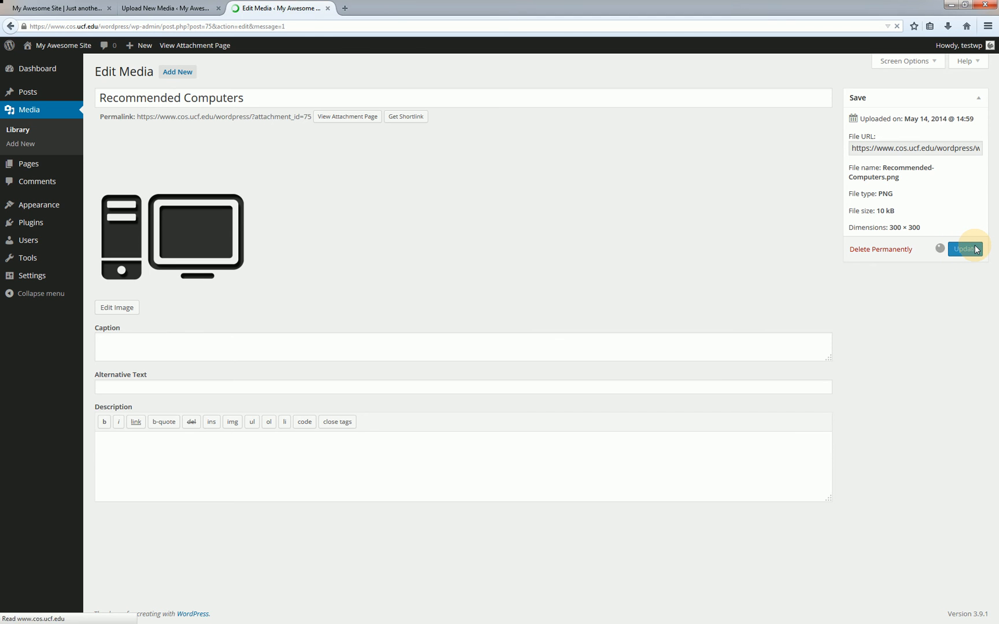
left_click(964, 249)
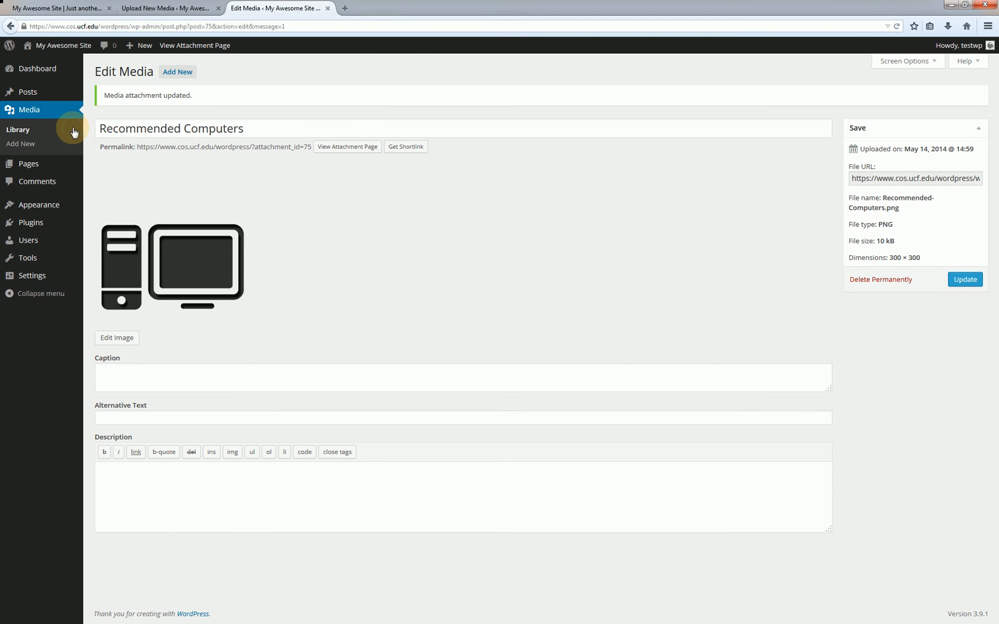
left_click(18, 129)
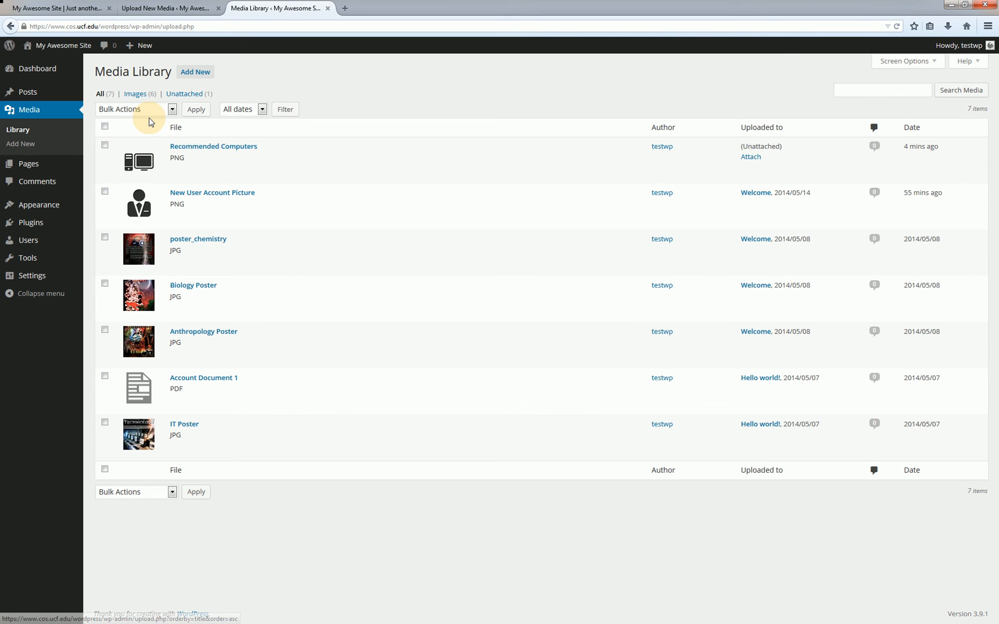
mouse_move(151, 116)
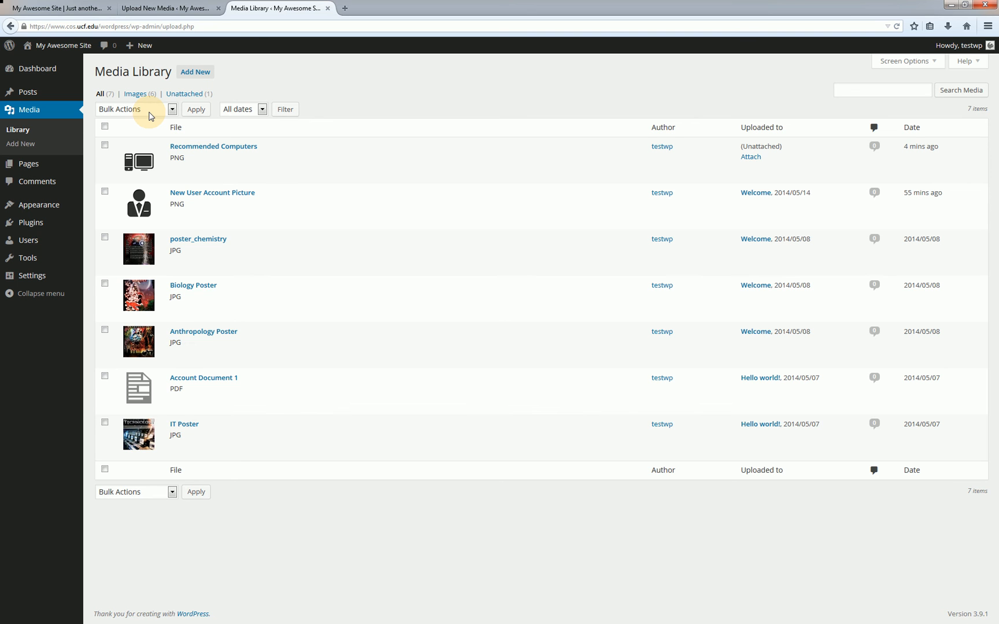
left_click(165, 110)
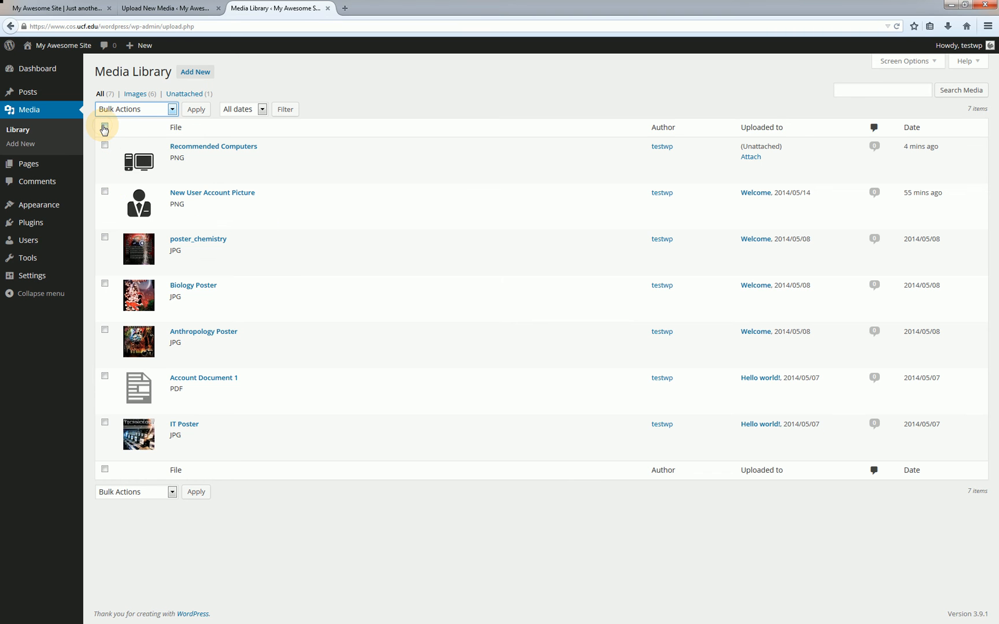
left_click(104, 128)
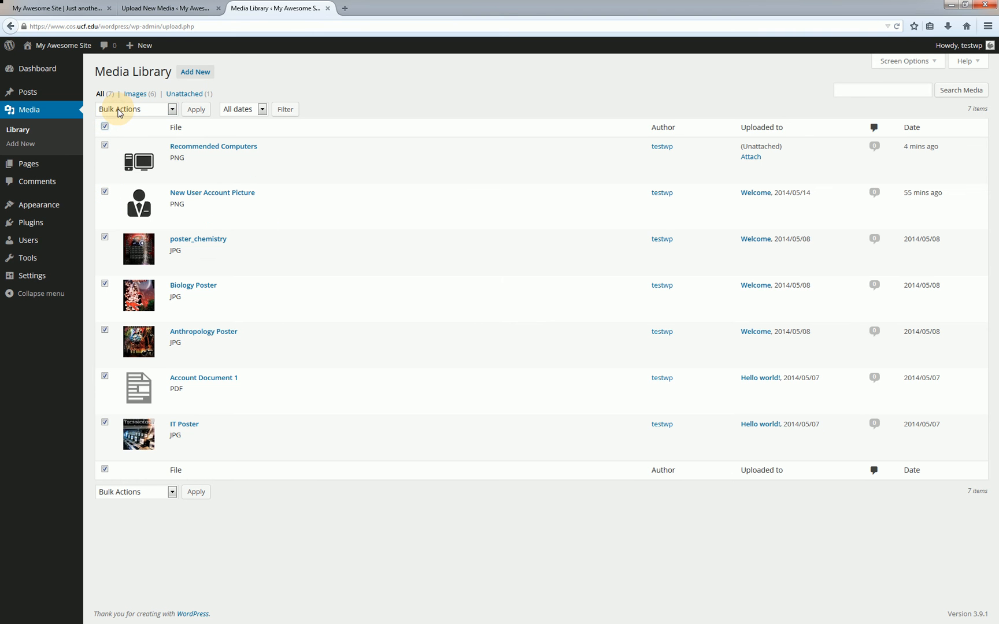
left_click(136, 110)
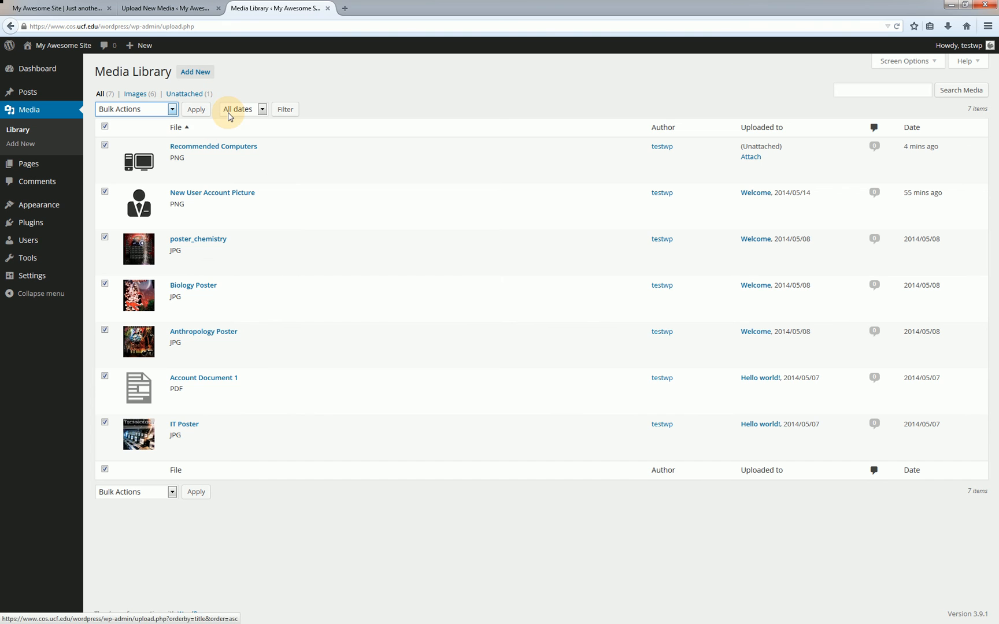
left_click(261, 109)
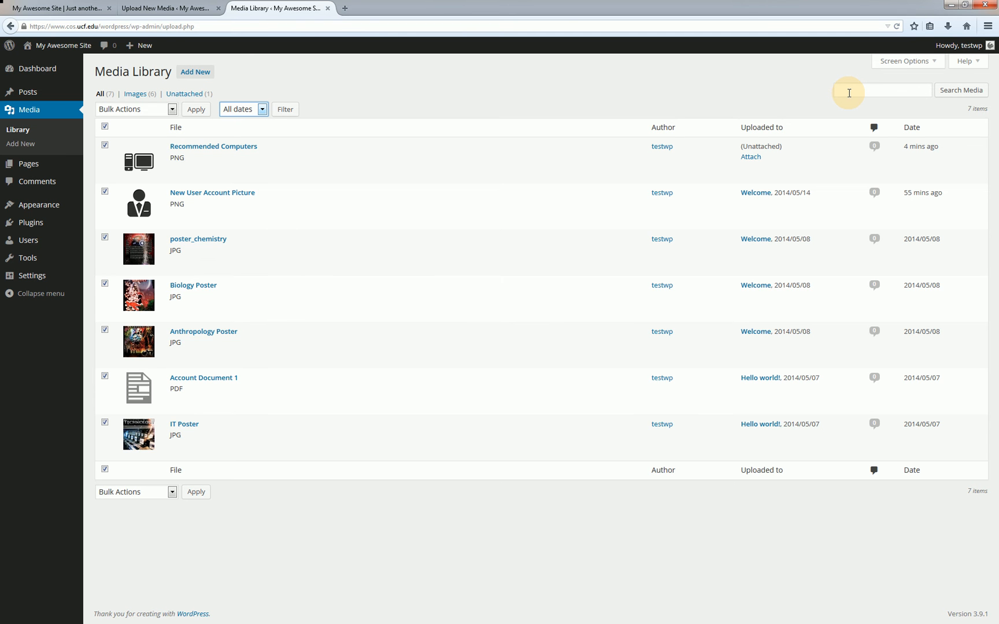
mouse_move(893, 74)
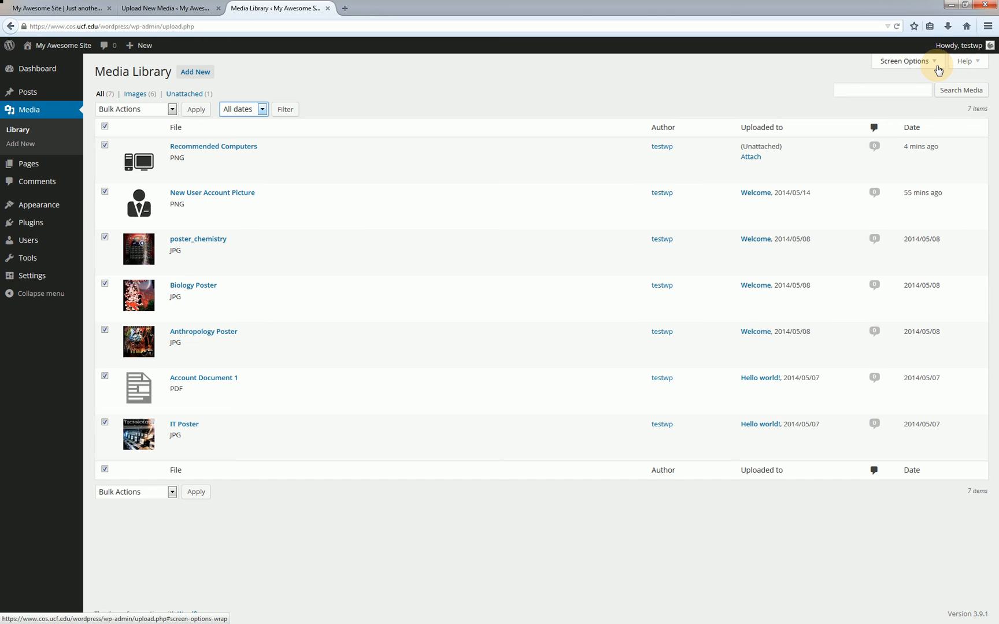
left_click(909, 61)
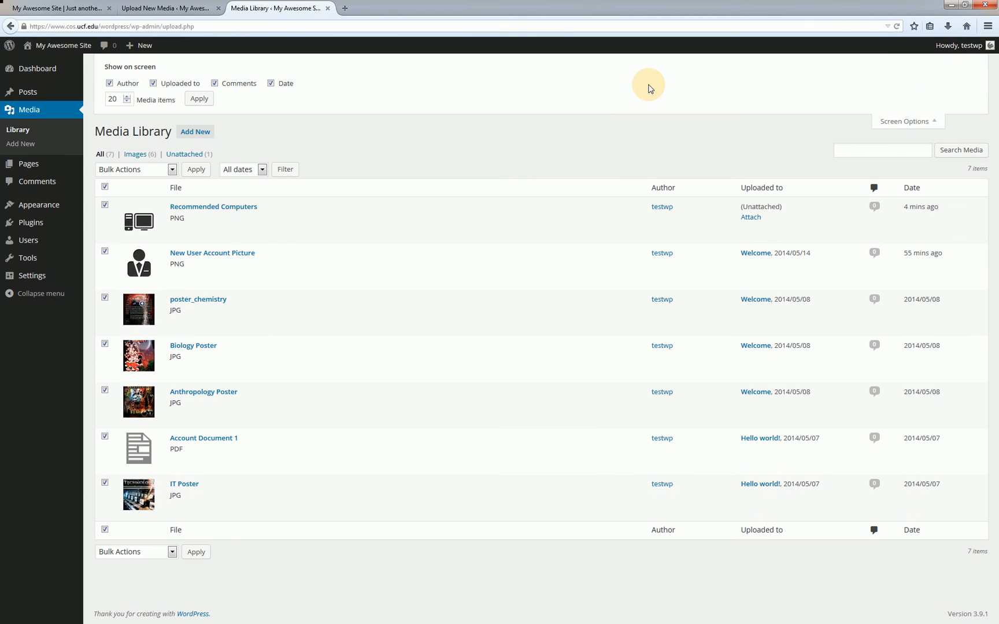
mouse_move(337, 75)
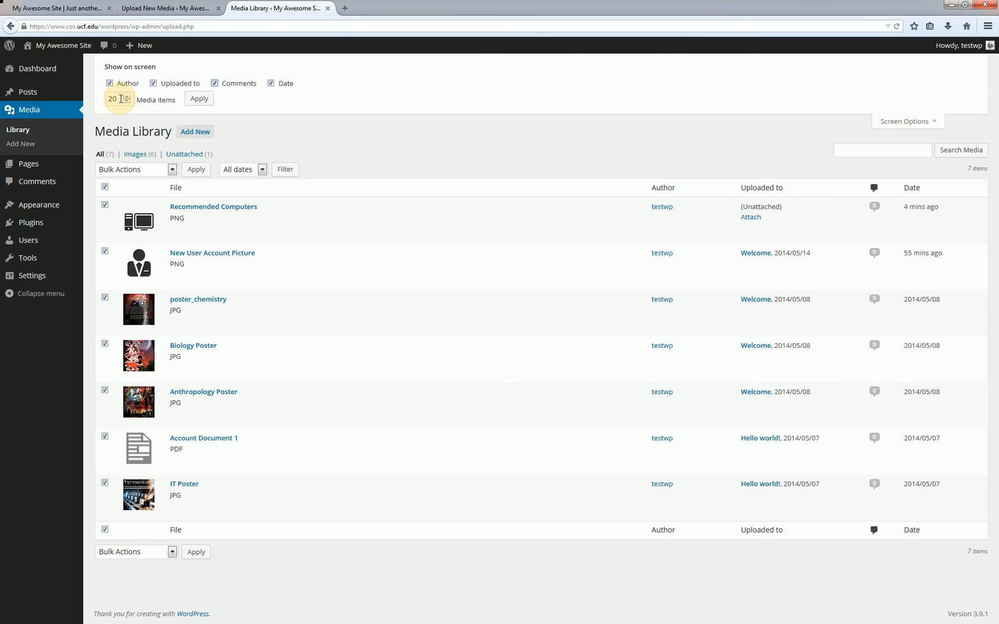
mouse_move(899, 138)
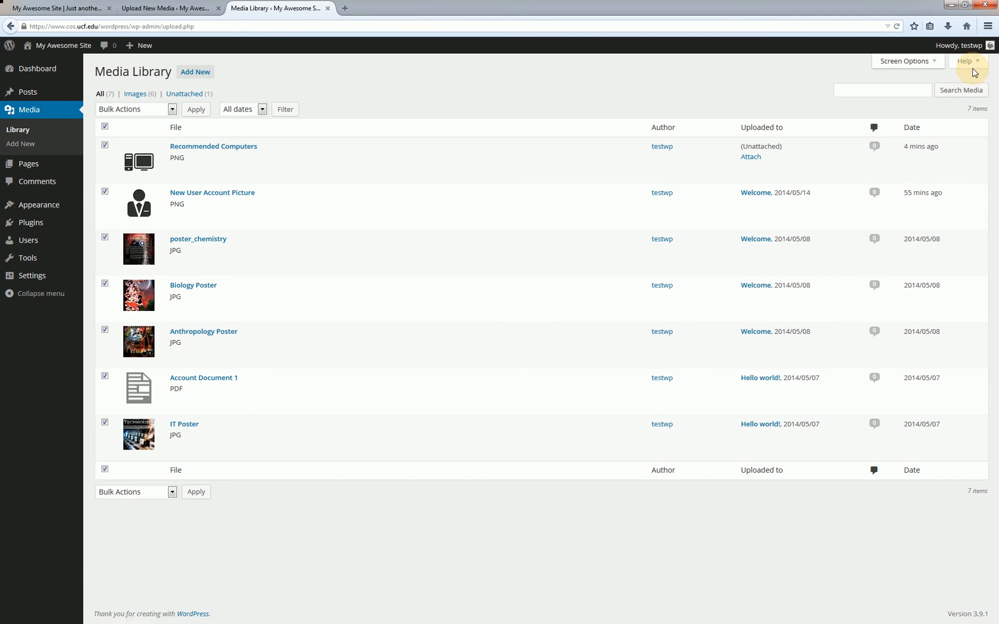
left_click(964, 60)
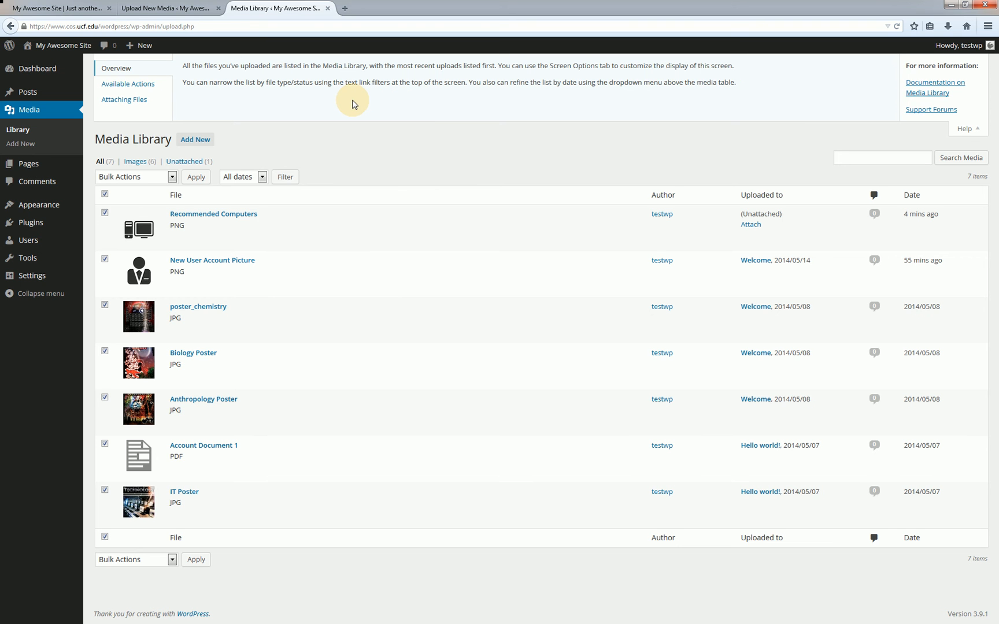
mouse_move(194, 97)
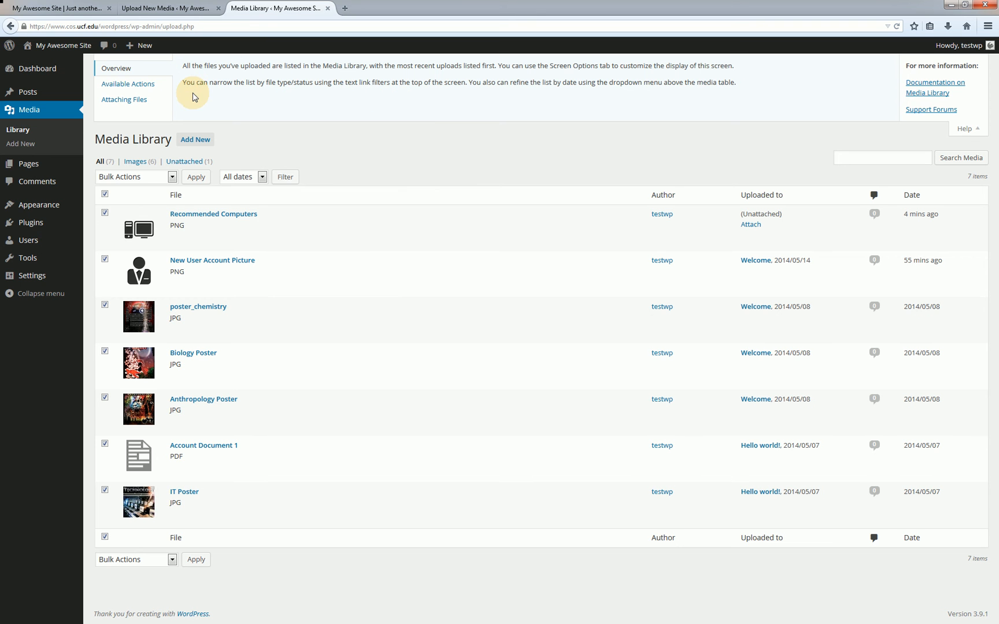
left_click(128, 84)
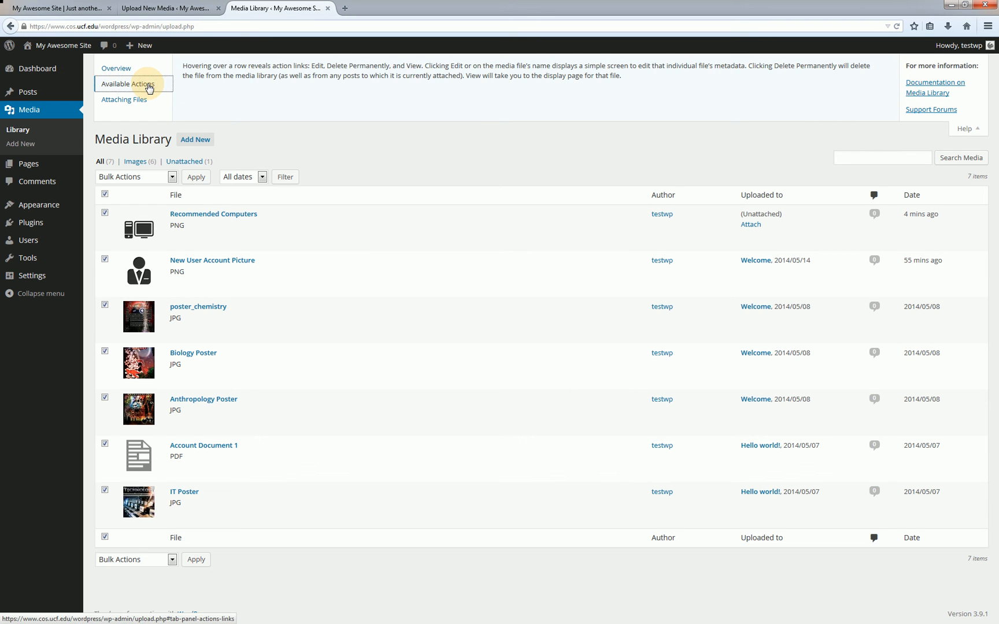
left_click(124, 99)
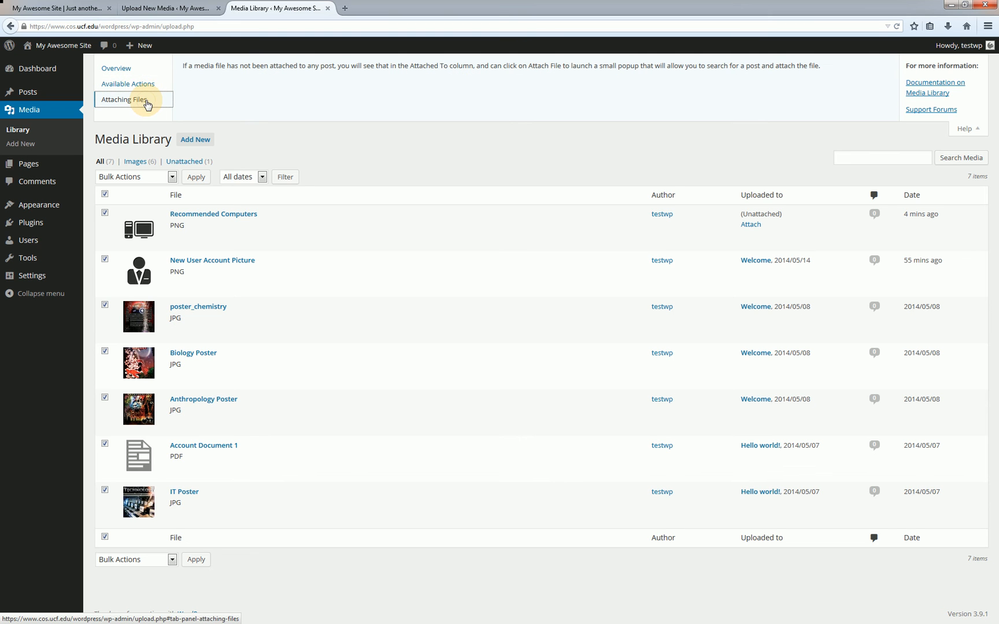
mouse_move(681, 60)
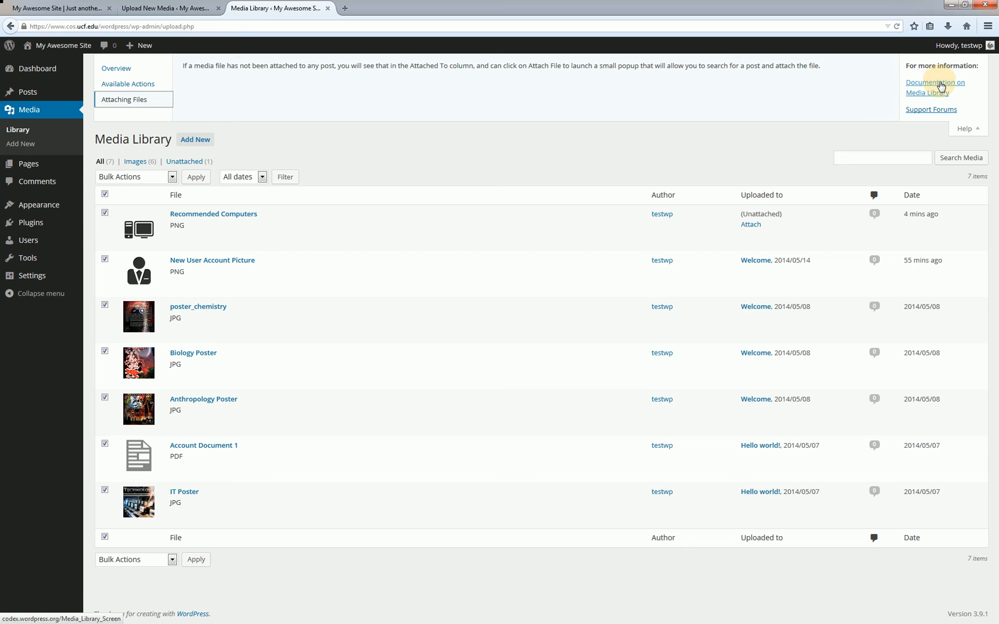
mouse_move(929, 107)
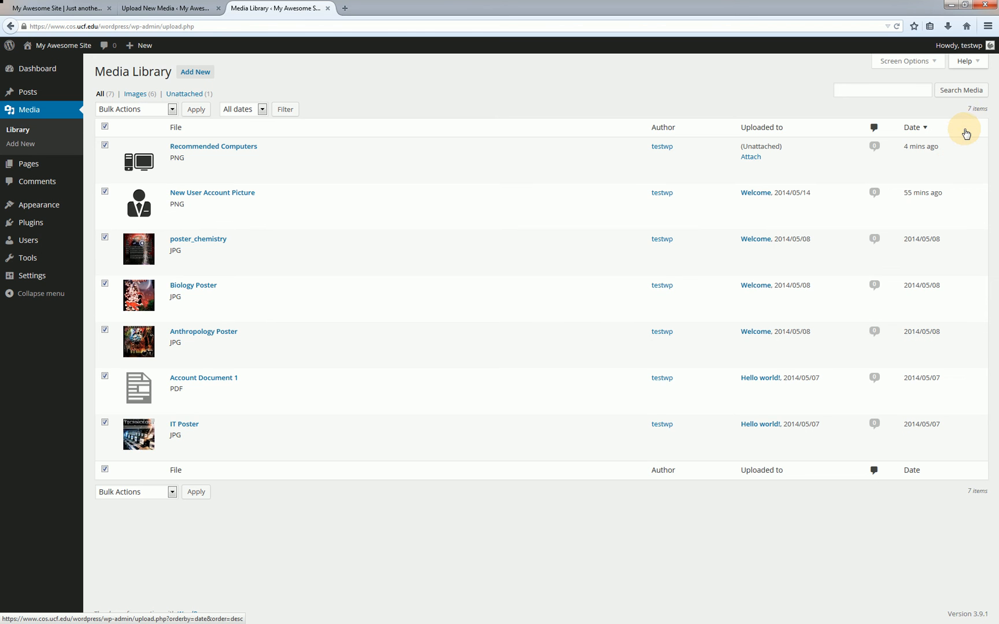
mouse_move(961, 131)
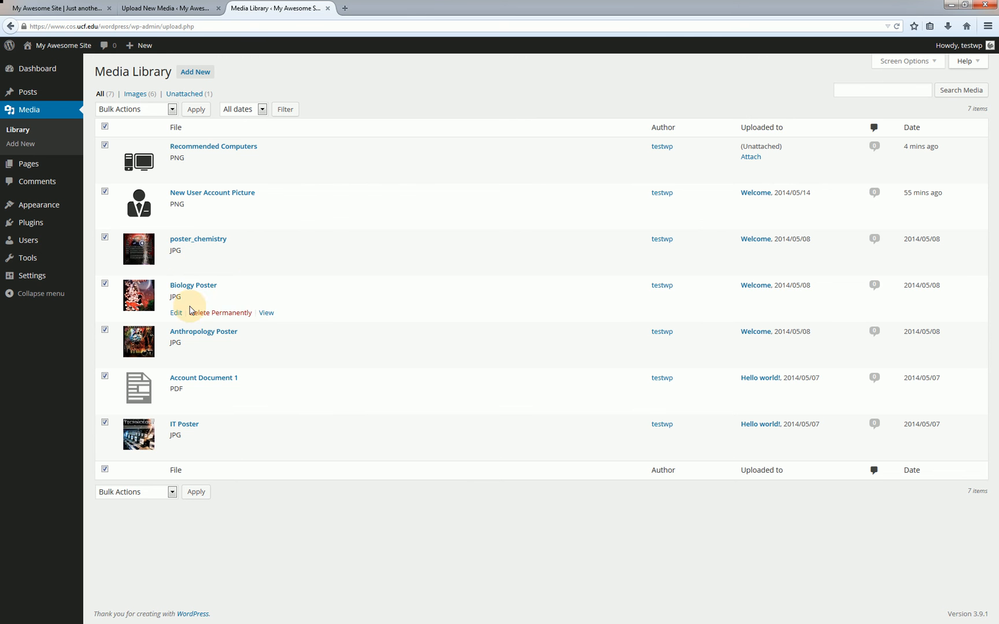
mouse_move(177, 361)
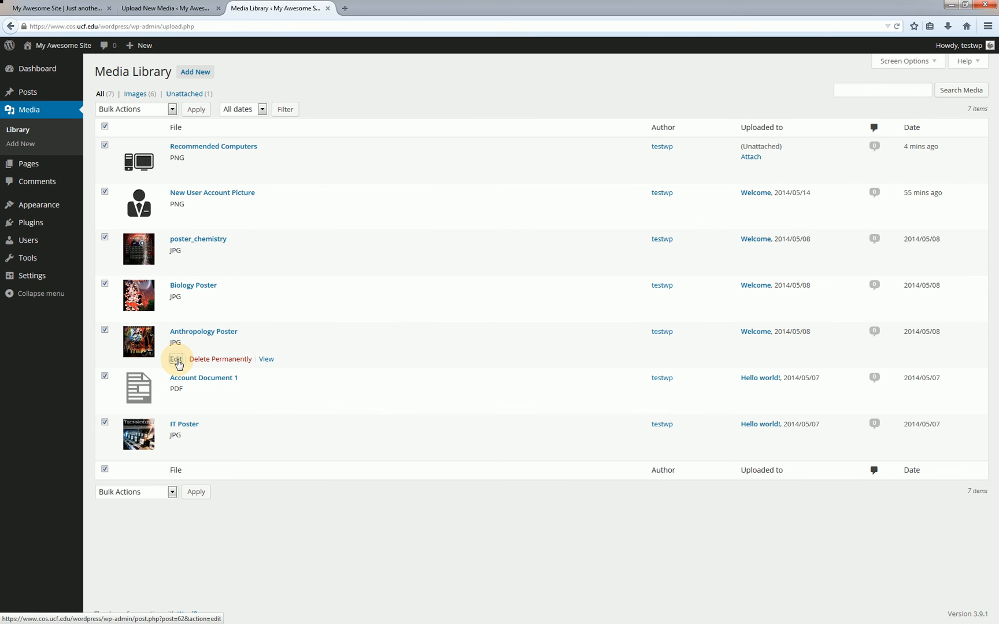
Bring up the Edit Media page for the 1295×1920 Anthropology Poster JPG.
left_click(177, 358)
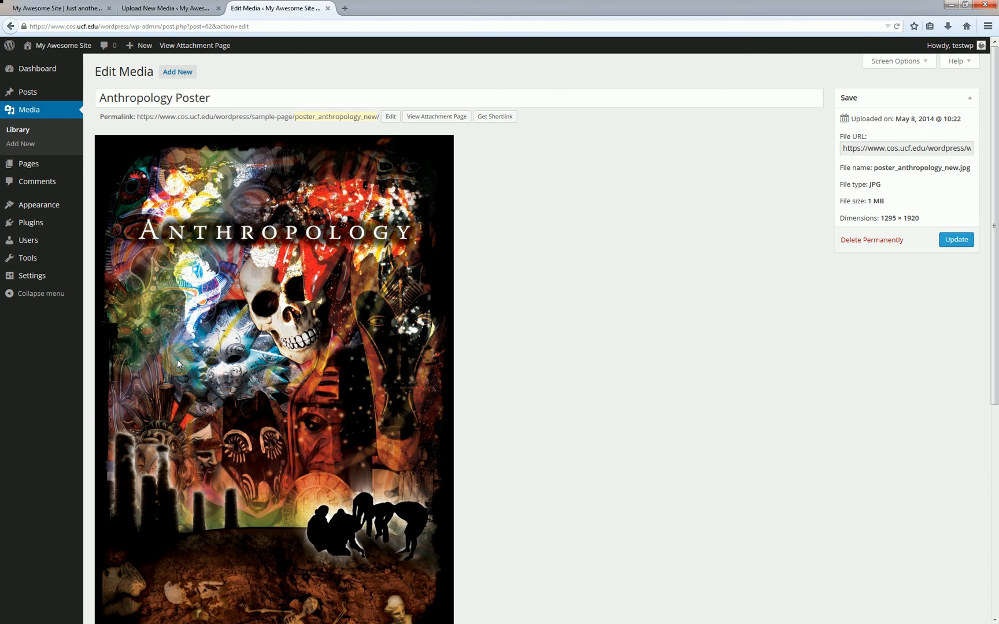
mouse_move(287, 390)
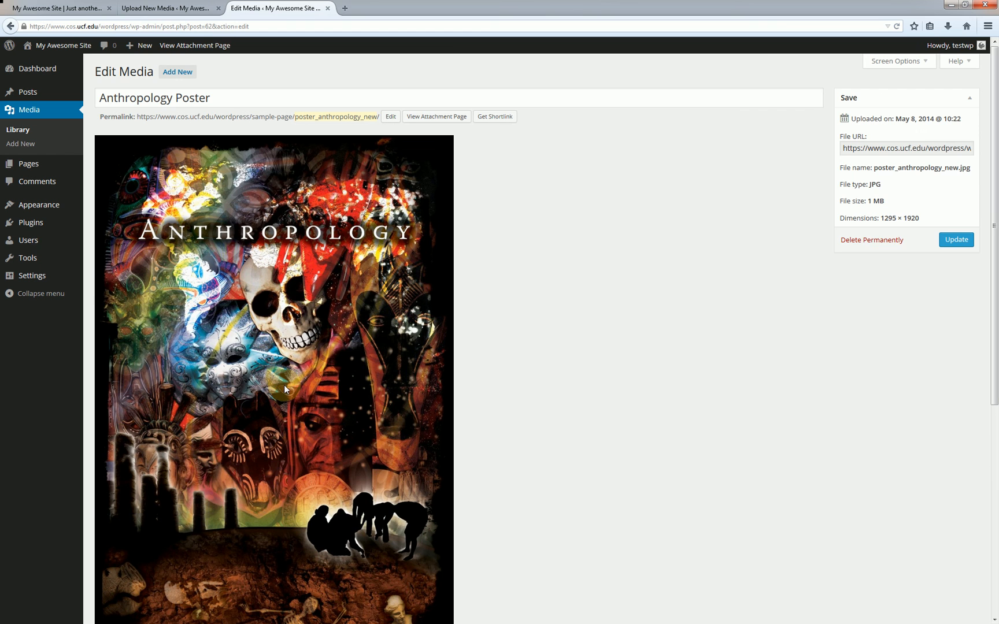
Enter the poster's image editor, try a vertical flip and flip it back upright.
scroll("down", 3)
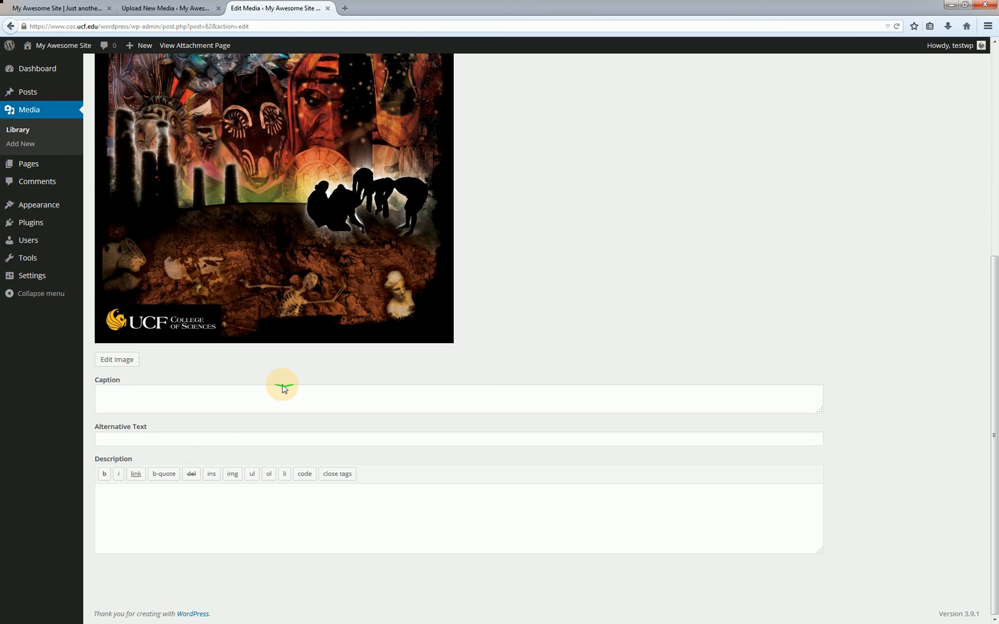
left_click(116, 360)
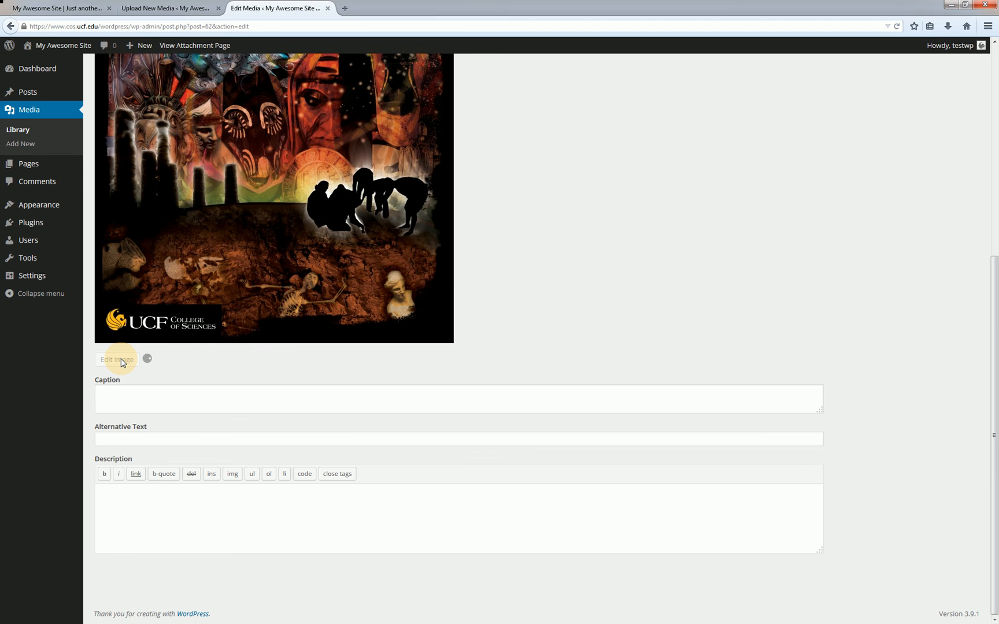
left_click(116, 360)
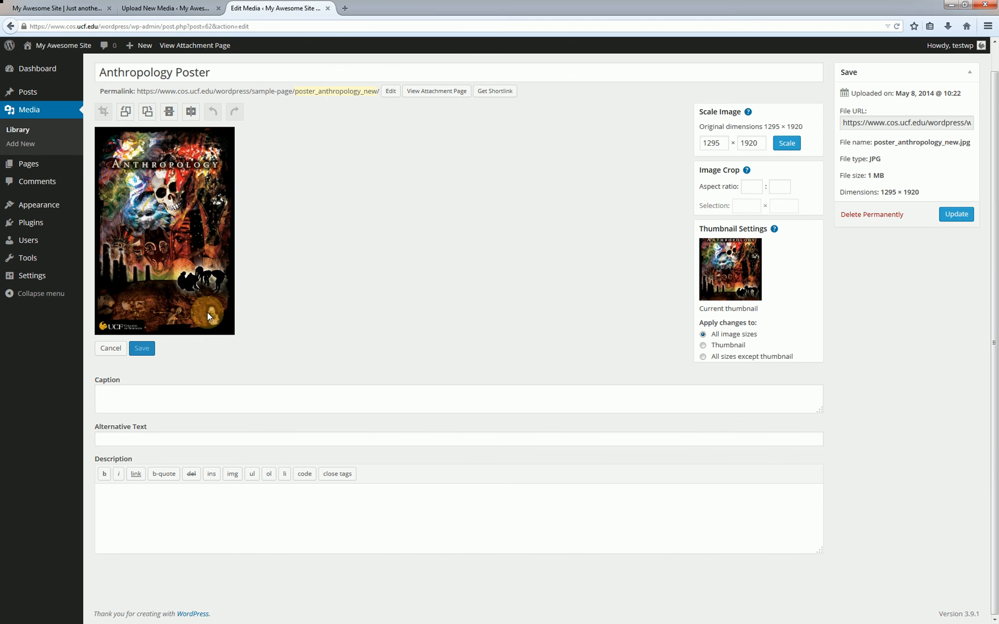
mouse_move(191, 175)
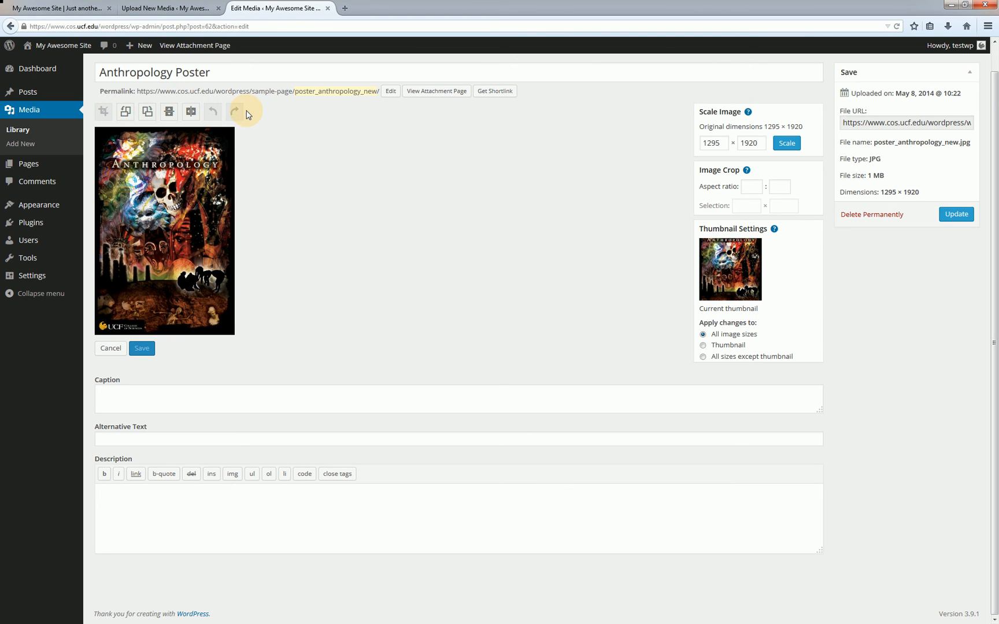
mouse_move(106, 118)
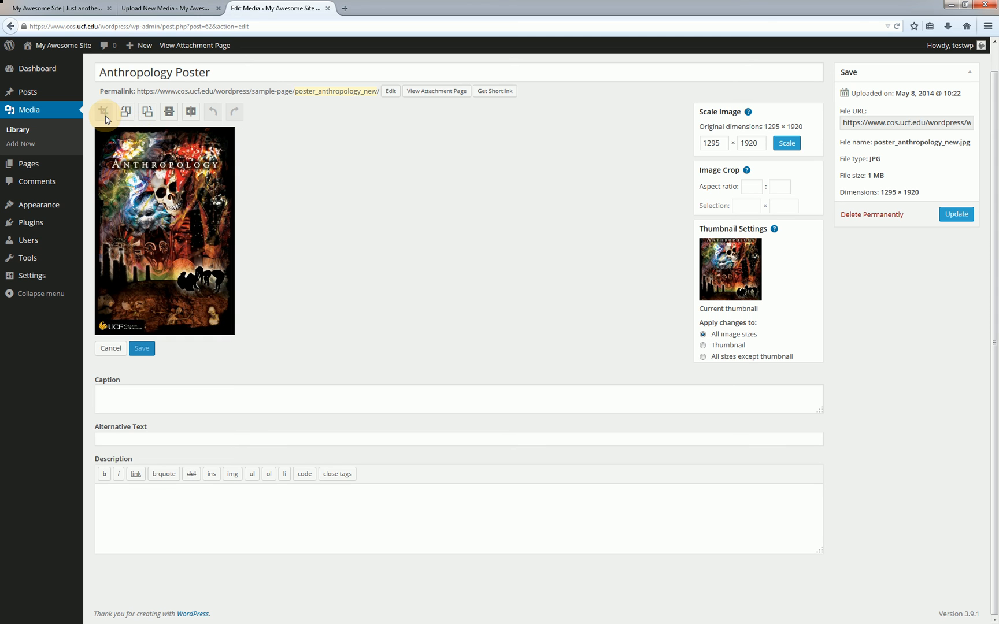
mouse_move(125, 112)
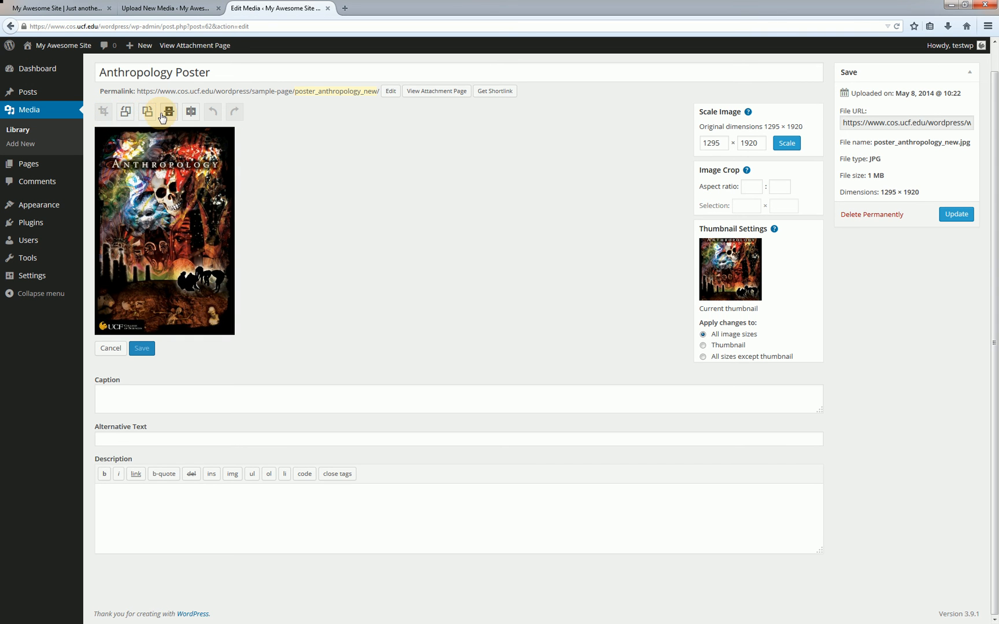
mouse_move(169, 112)
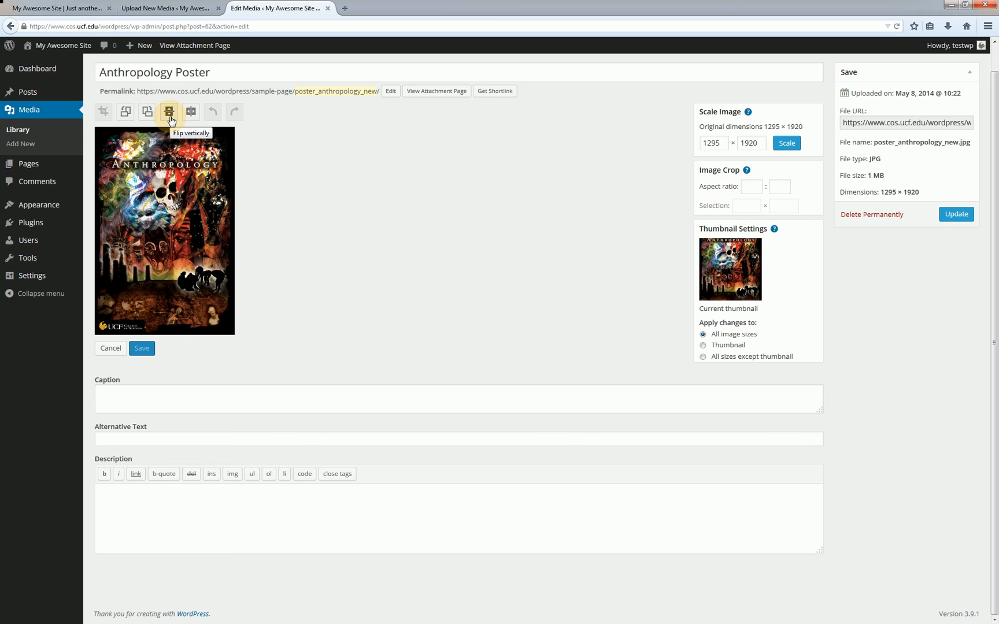
left_click(169, 112)
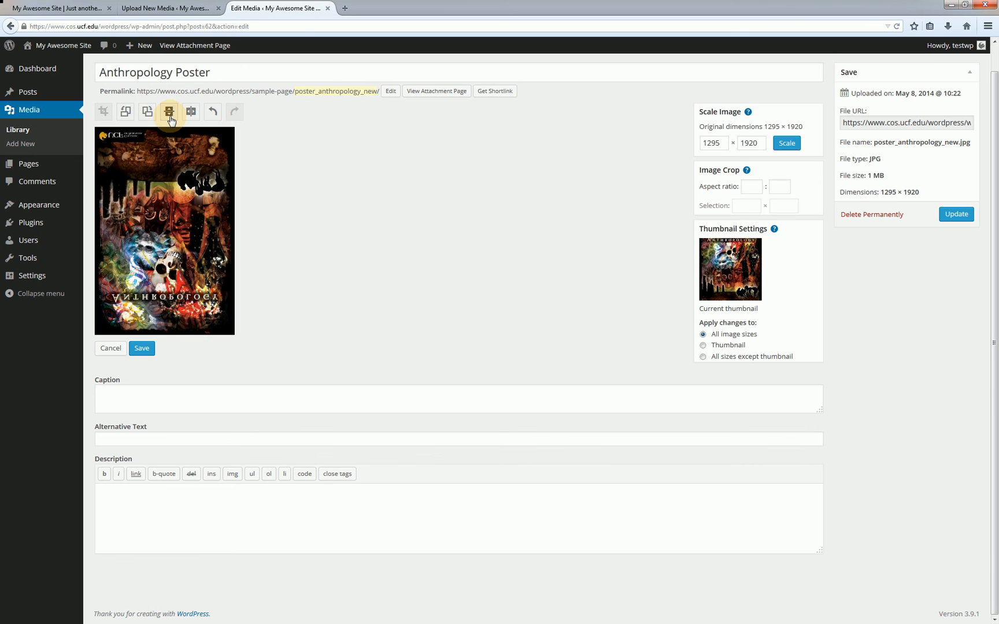
left_click(191, 112)
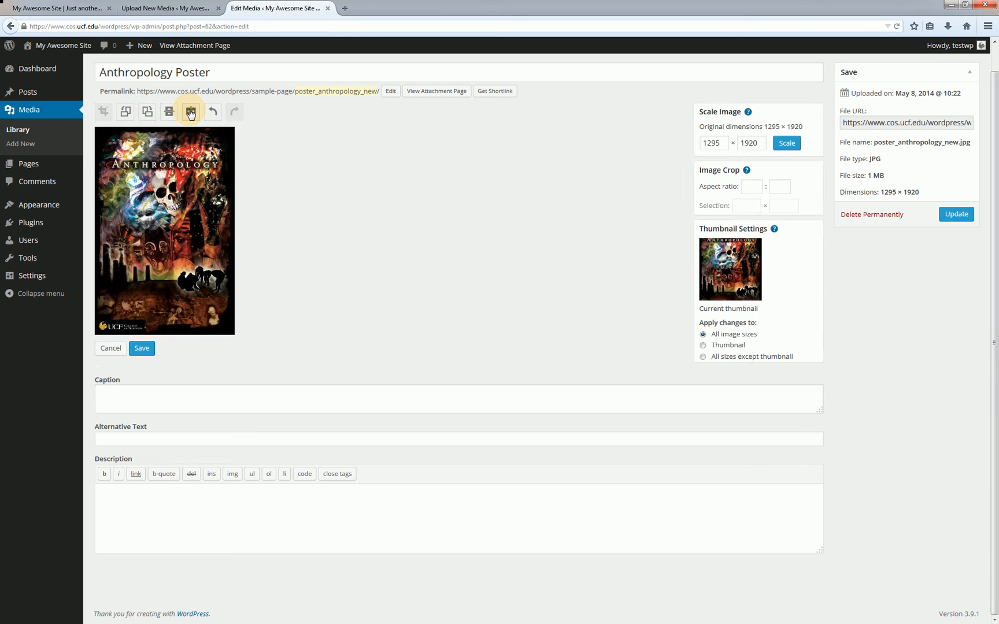
left_click(168, 112)
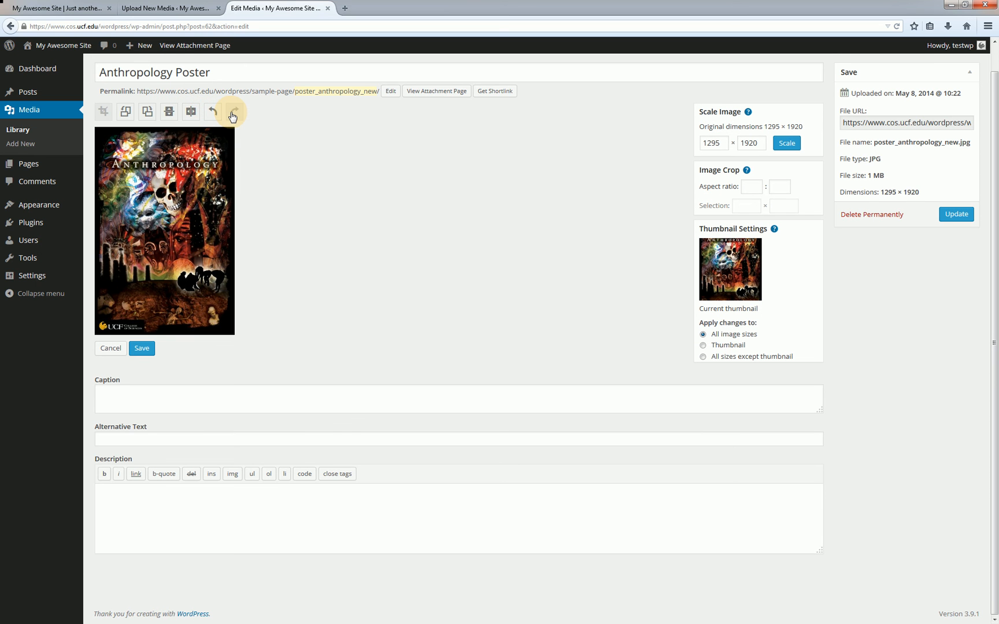
mouse_move(231, 113)
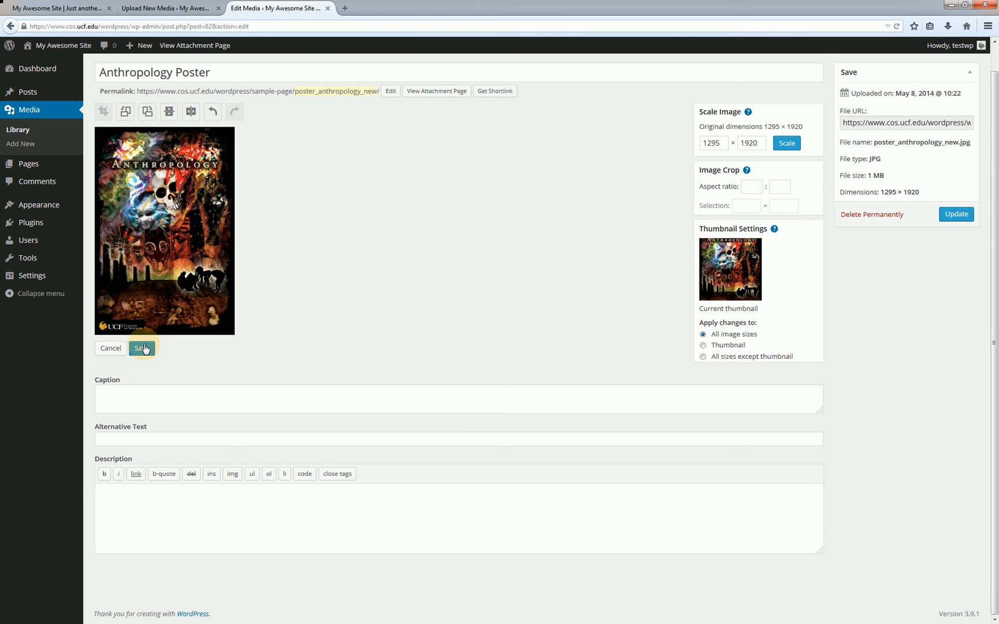
Save the poster's image edits and return to the image editor, now offering Restore Original.
left_click(140, 348)
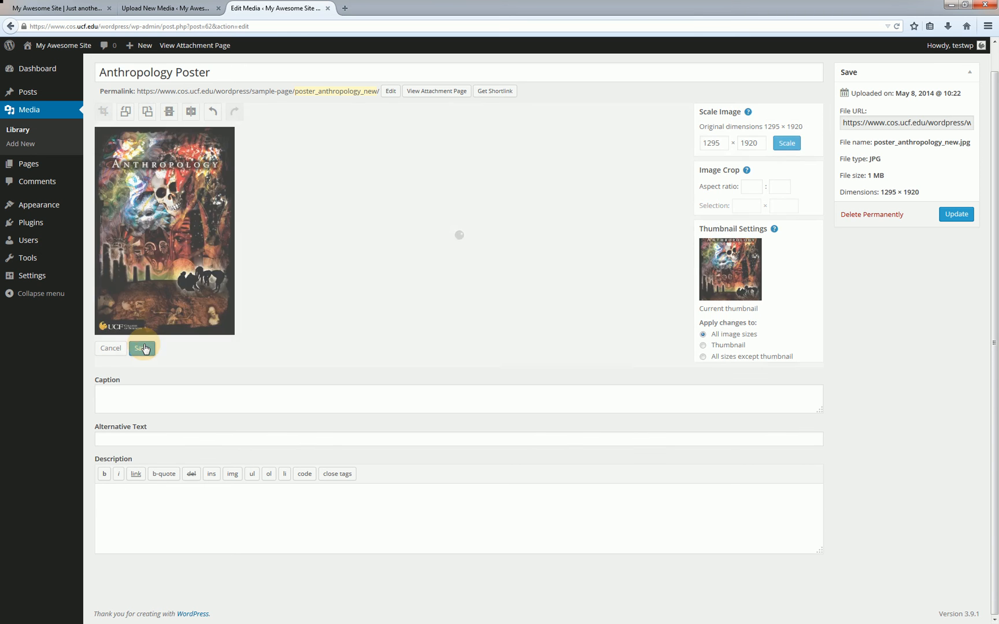
left_click(141, 348)
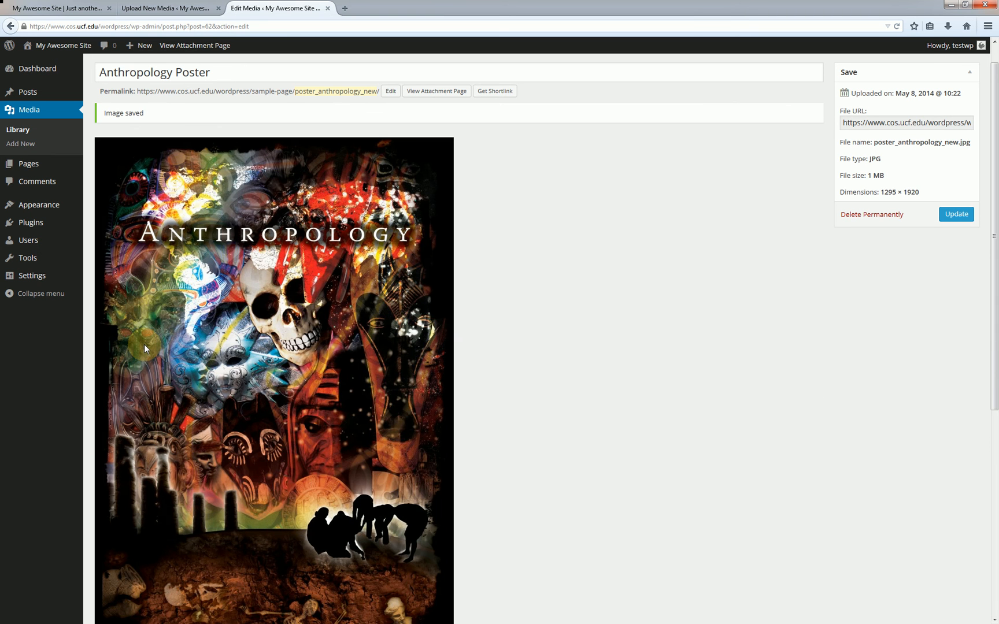
scroll("down", 3)
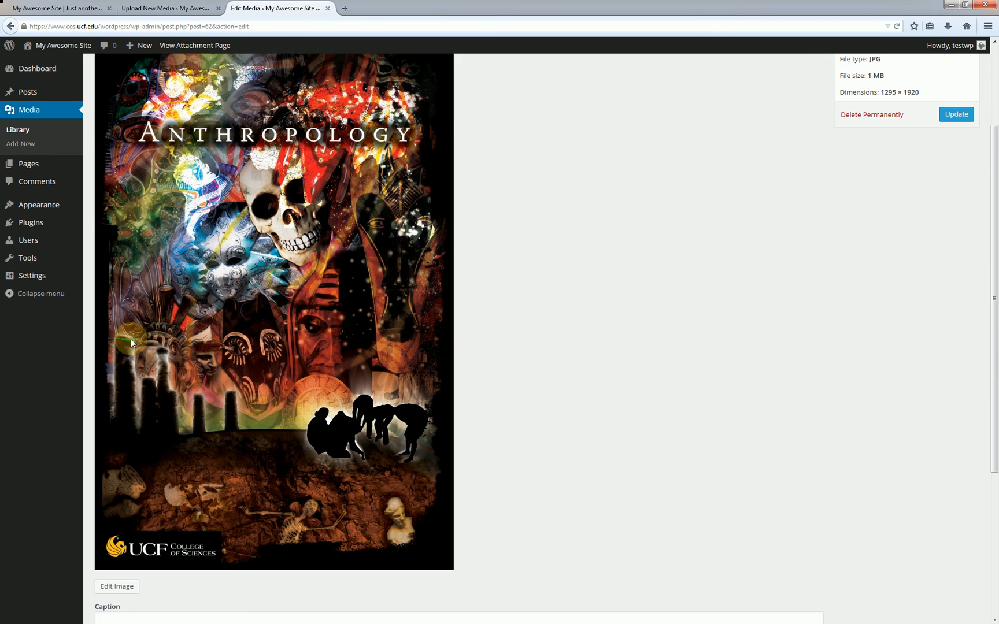
scroll("down", 3)
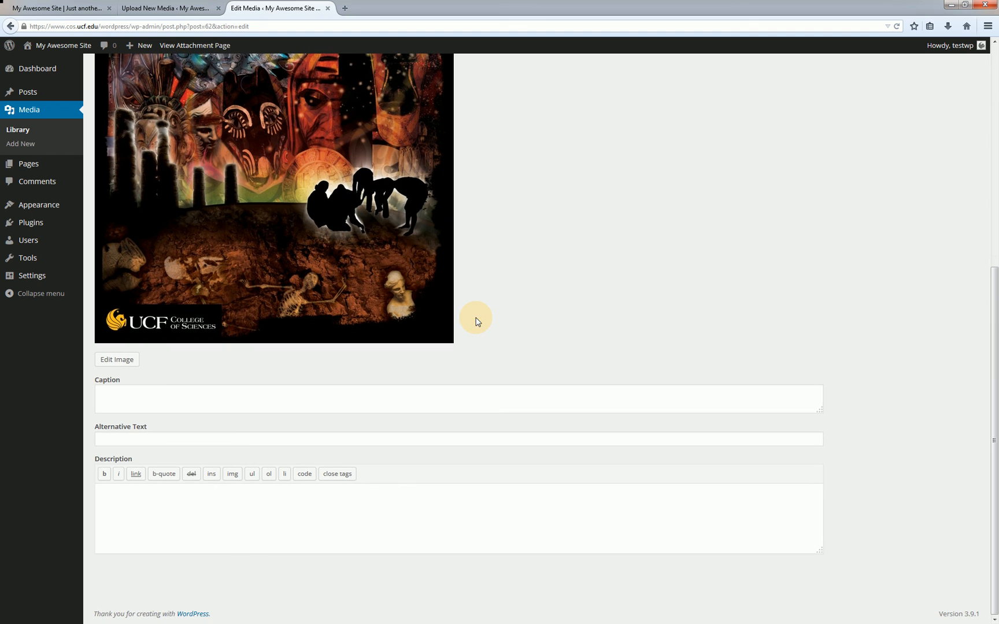
mouse_move(145, 376)
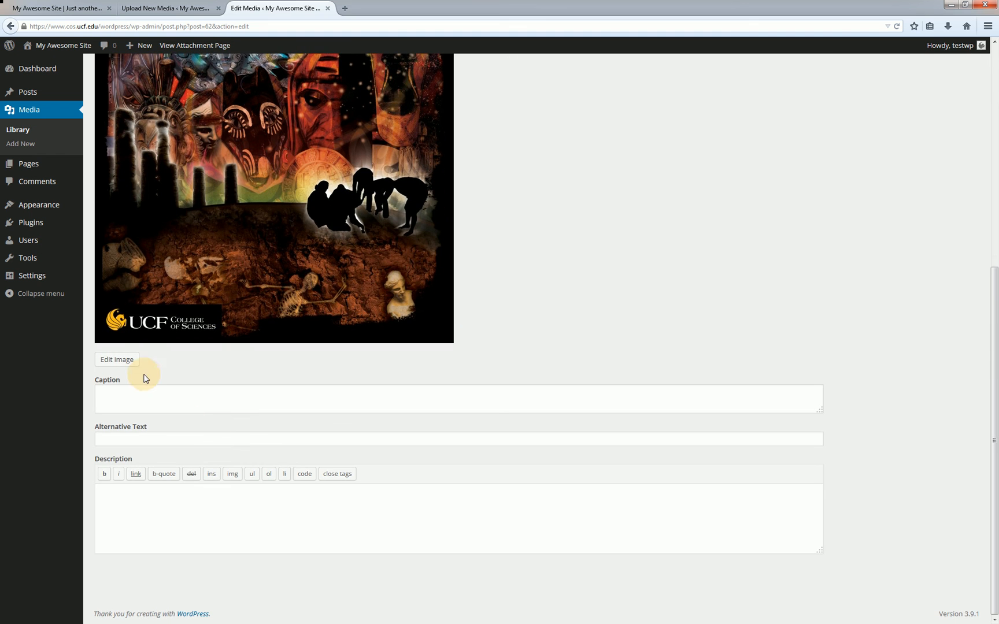
left_click(116, 359)
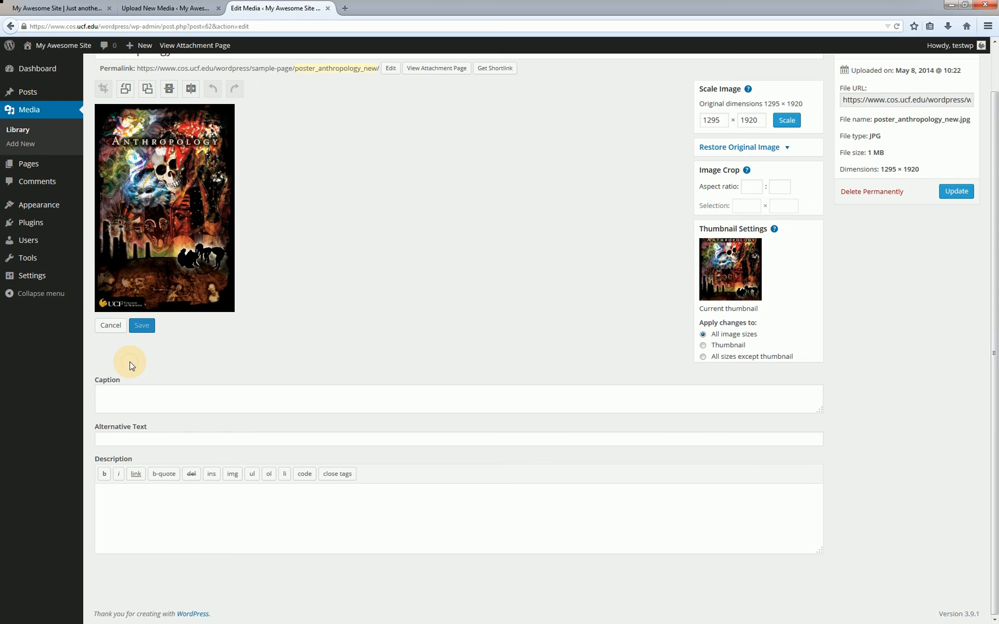
mouse_move(334, 214)
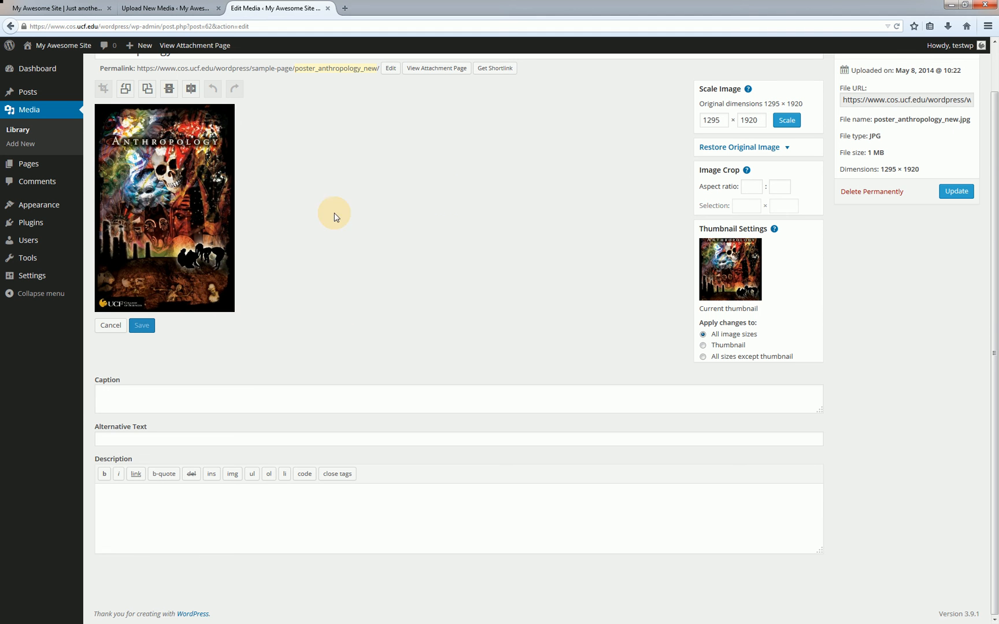
mouse_move(707, 90)
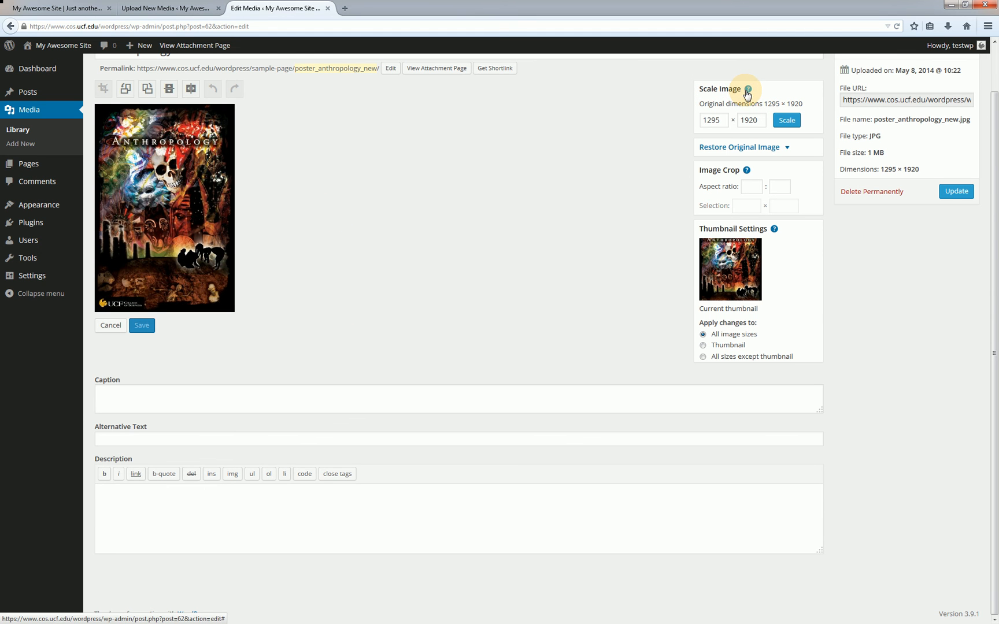
Scale the poster to 1000 pixels wide, reducing it from 1295×1920 to 1000×1483.
left_click(746, 88)
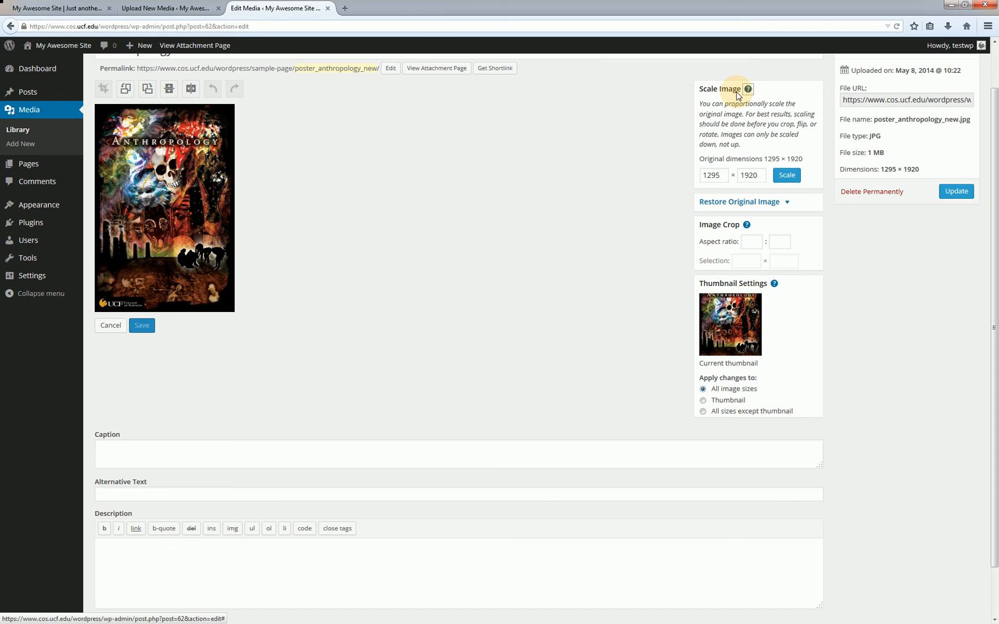
mouse_move(701, 115)
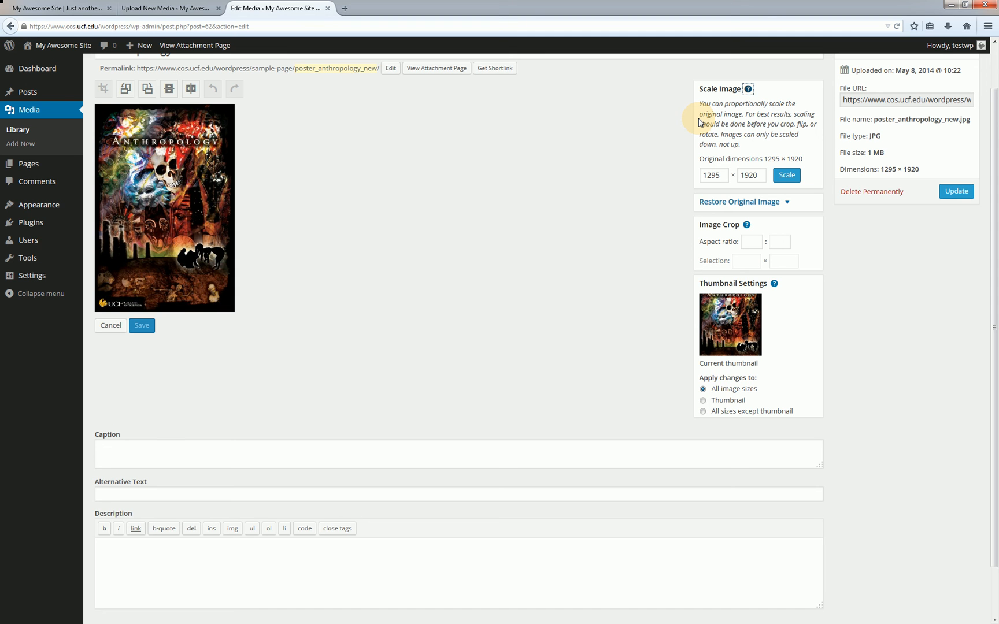
mouse_move(699, 145)
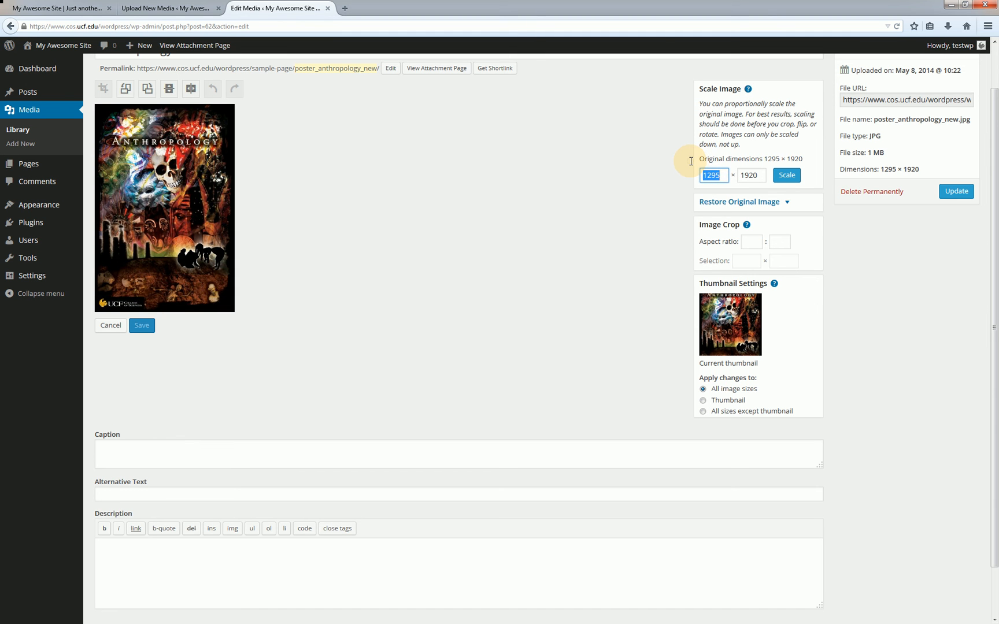
mouse_move(692, 167)
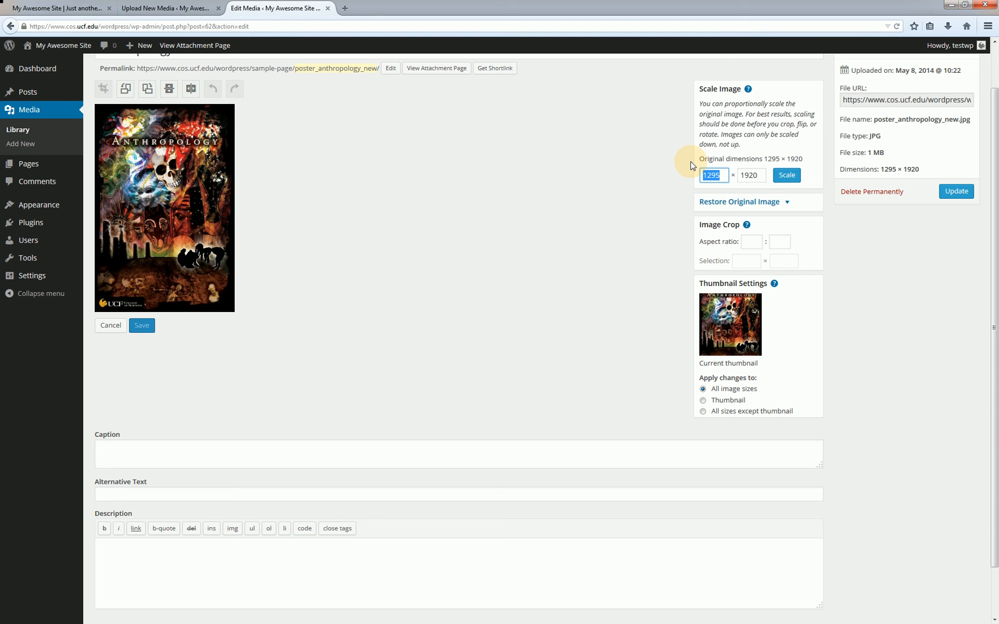
type("130")
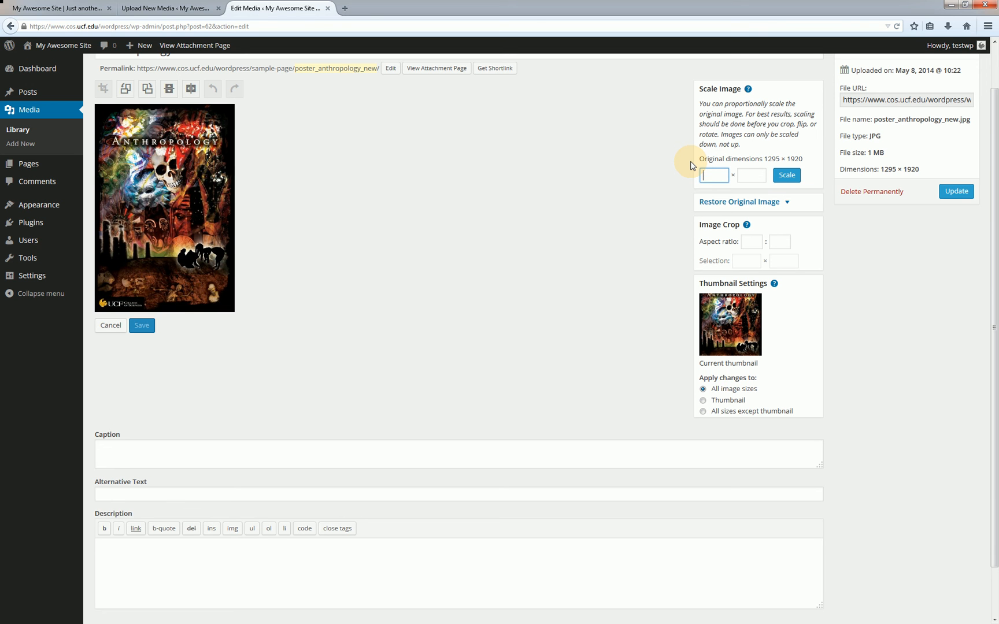
type("1000")
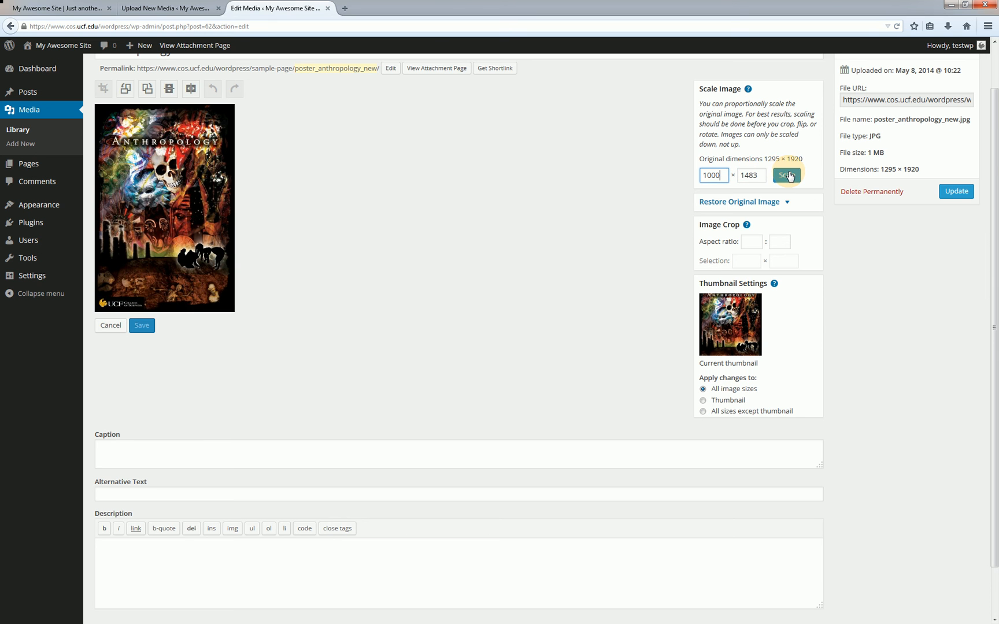
left_click(786, 176)
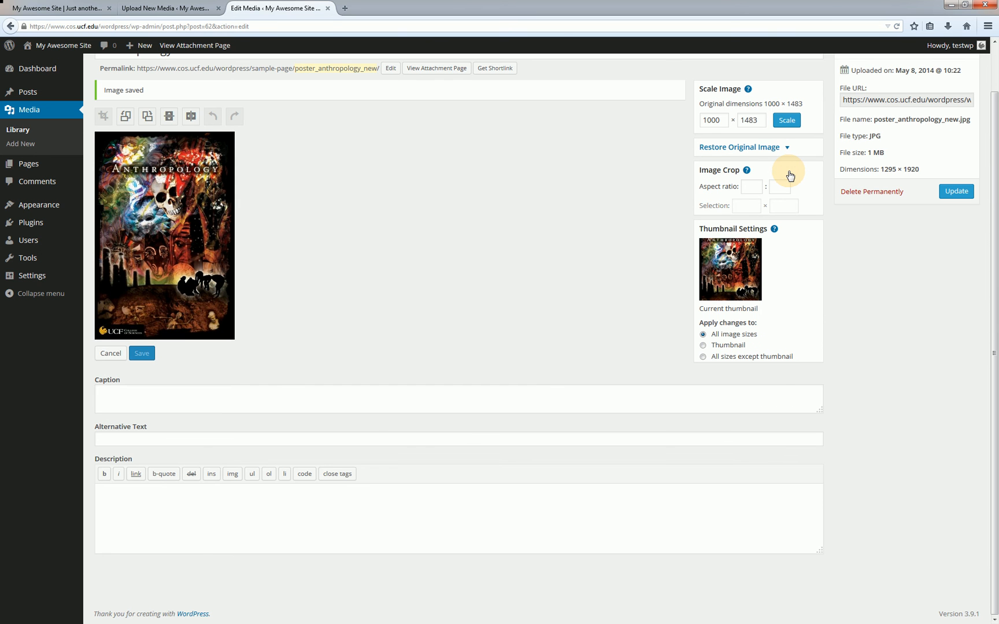
mouse_move(185, 99)
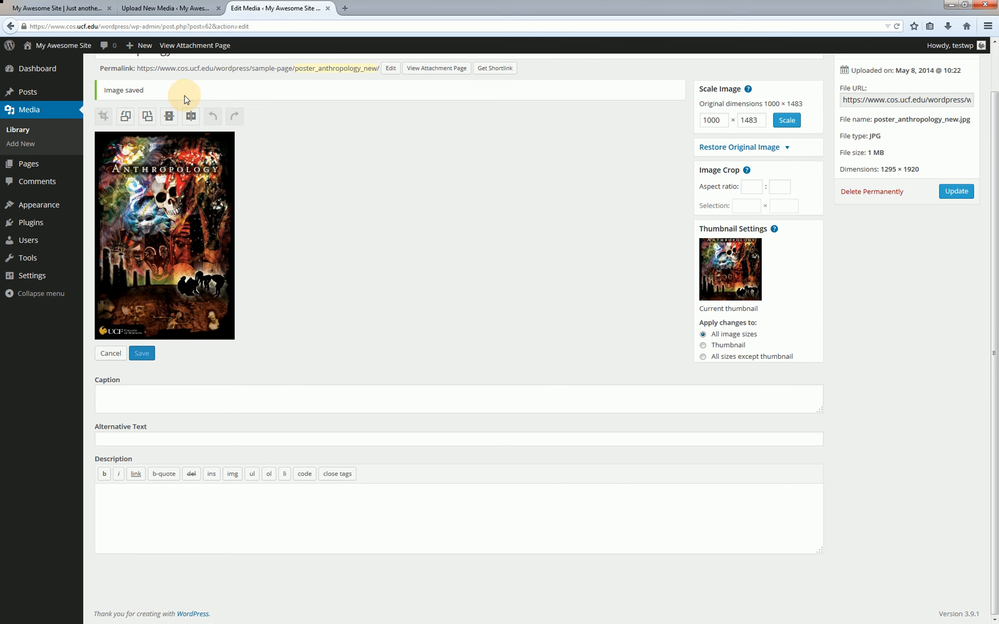
mouse_move(589, 120)
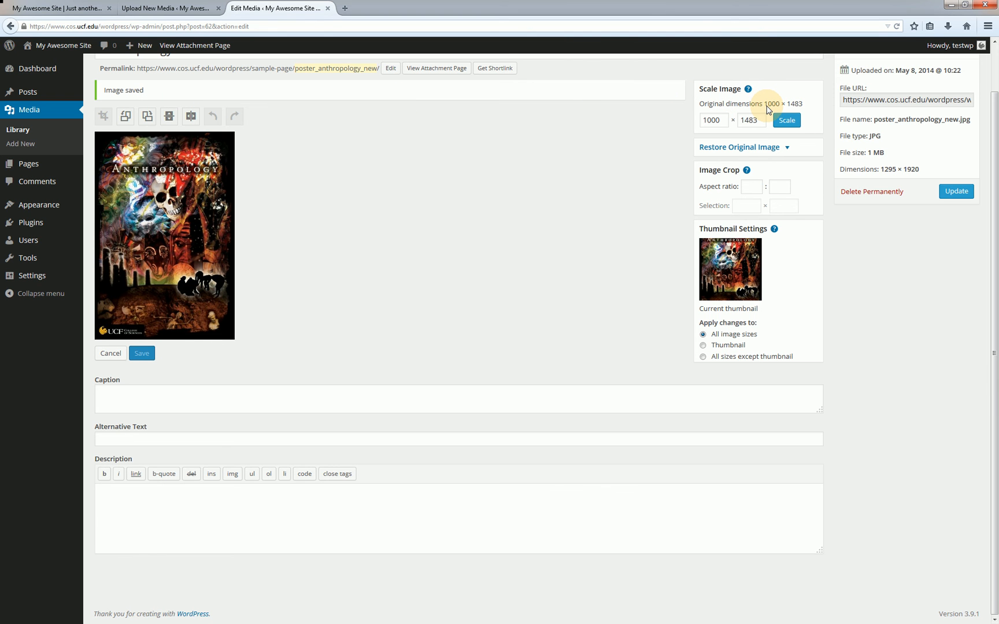
mouse_move(796, 106)
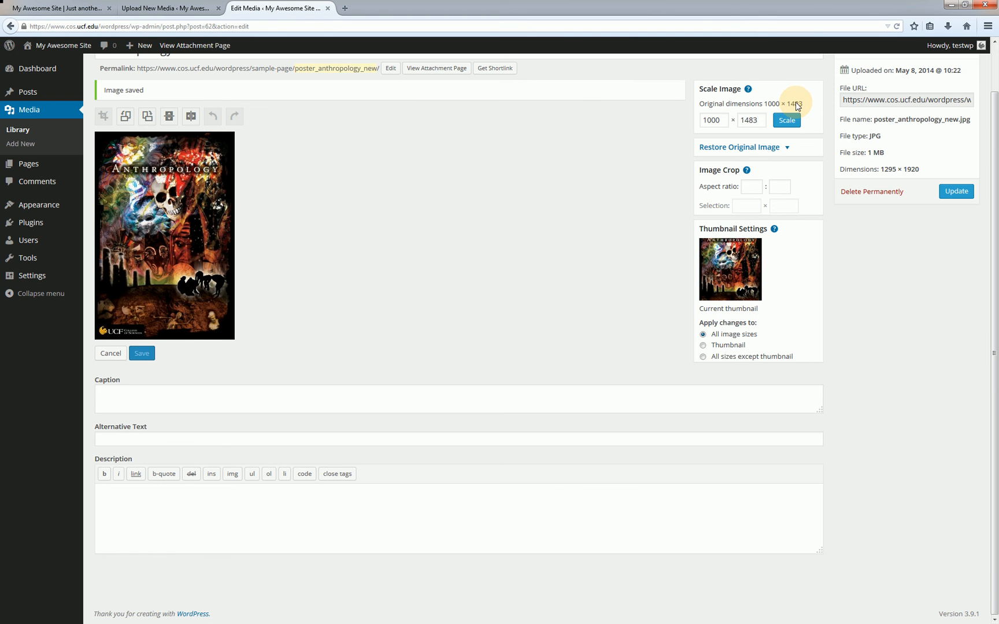
mouse_move(808, 133)
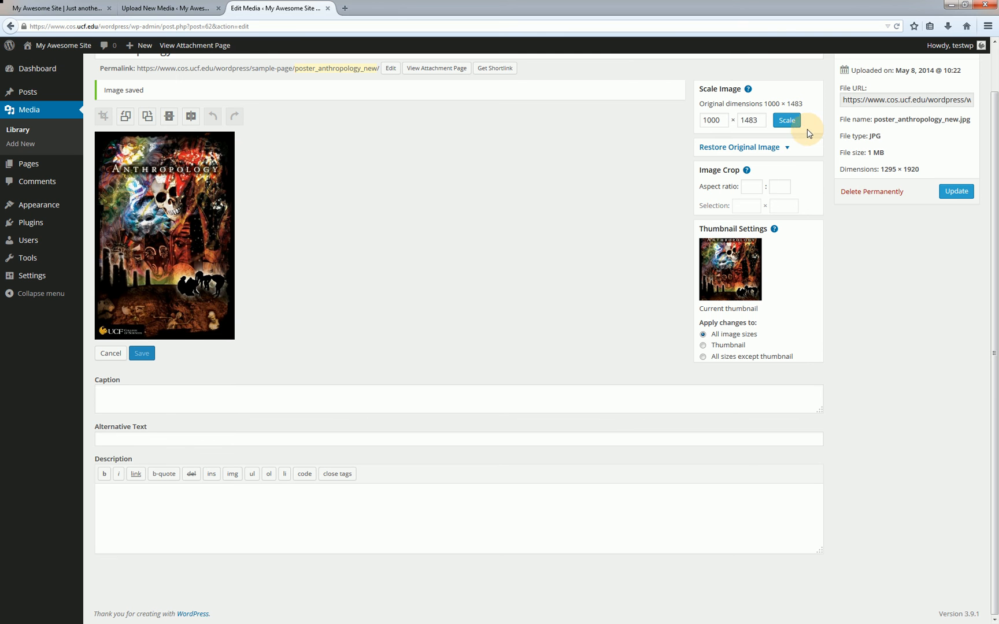
mouse_move(785, 149)
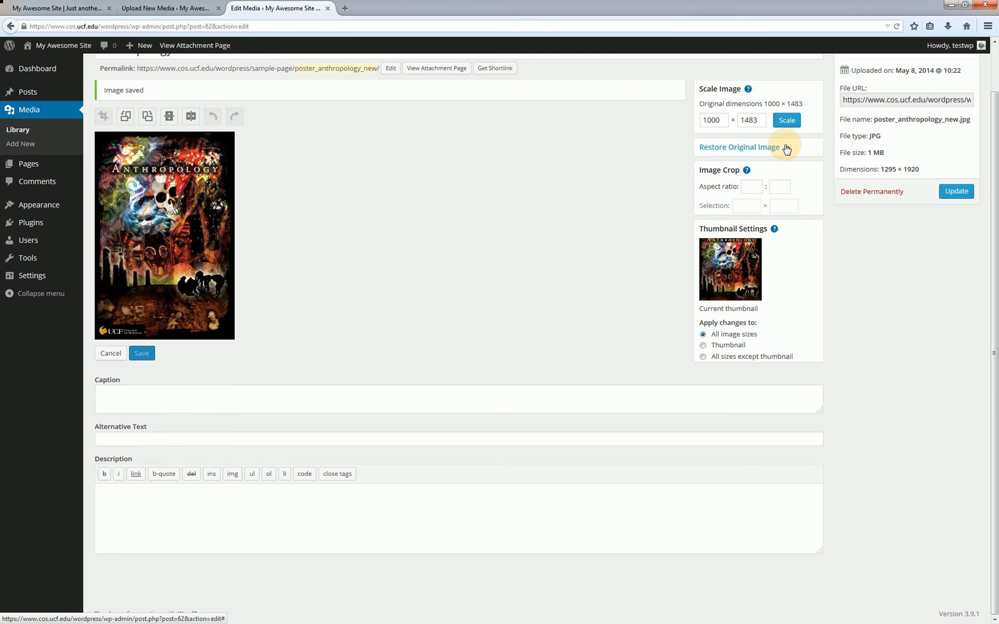
Expand the Restore Original Image panel showing the Restore image button.
left_click(740, 146)
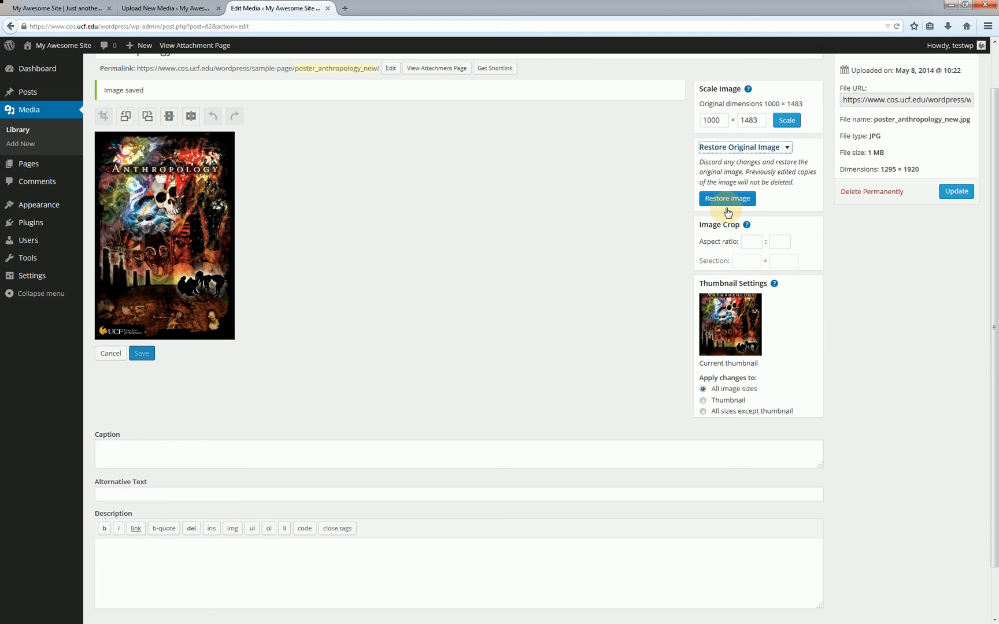
mouse_move(738, 224)
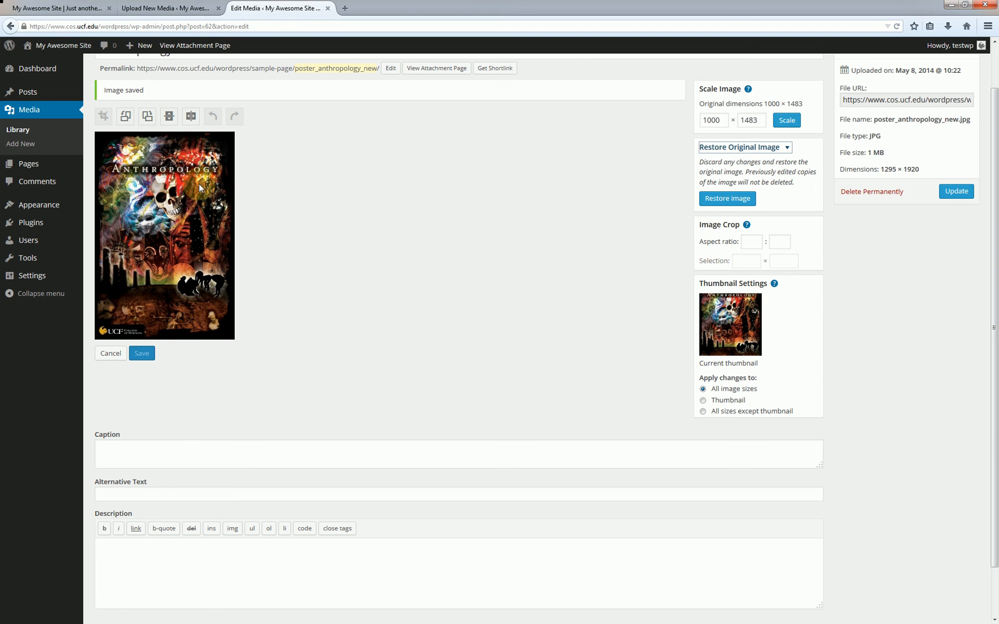
mouse_move(104, 117)
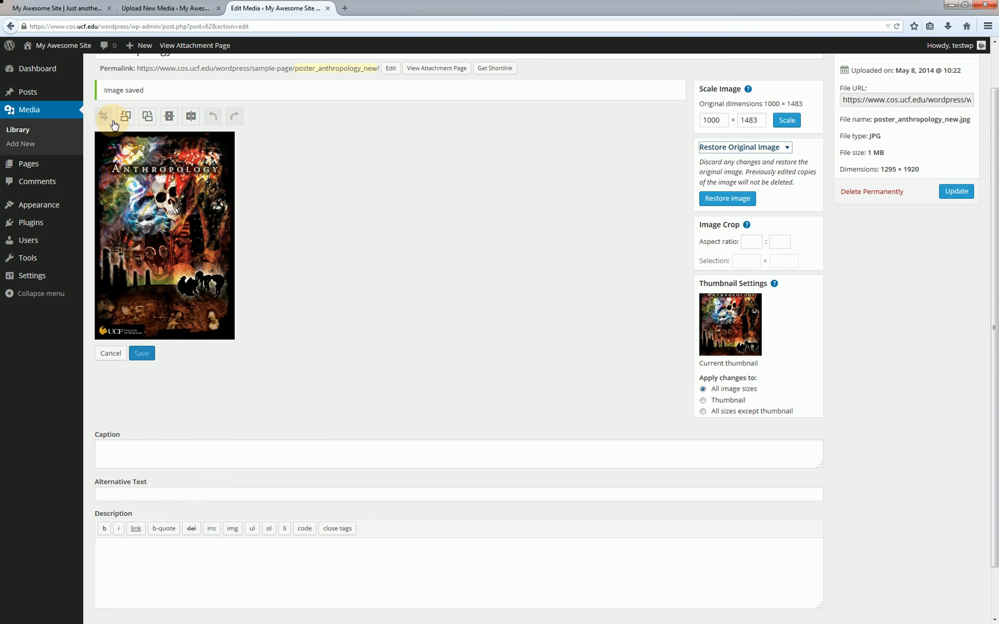
mouse_move(104, 117)
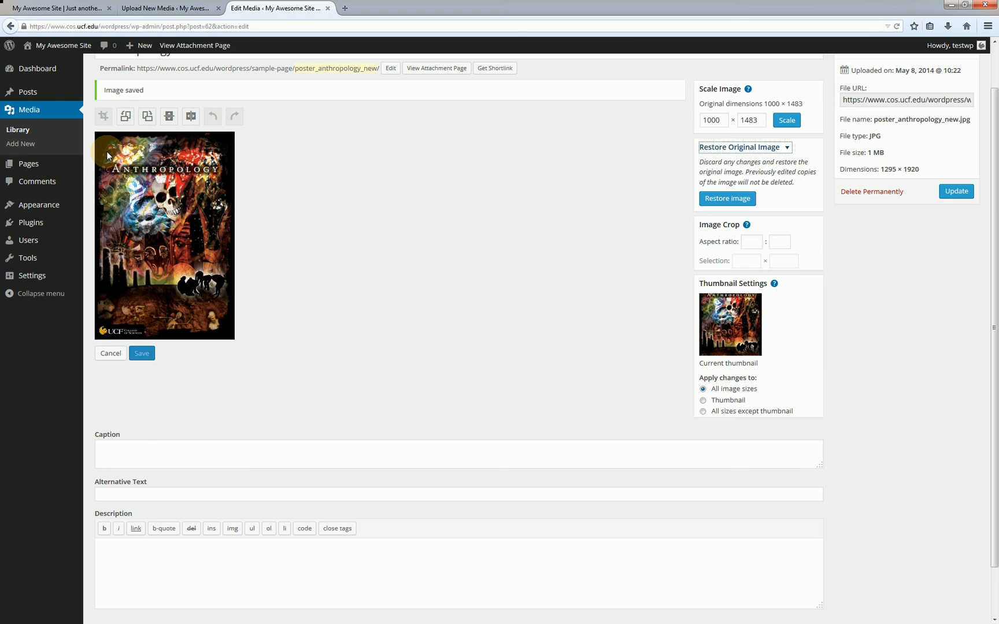
mouse_move(103, 167)
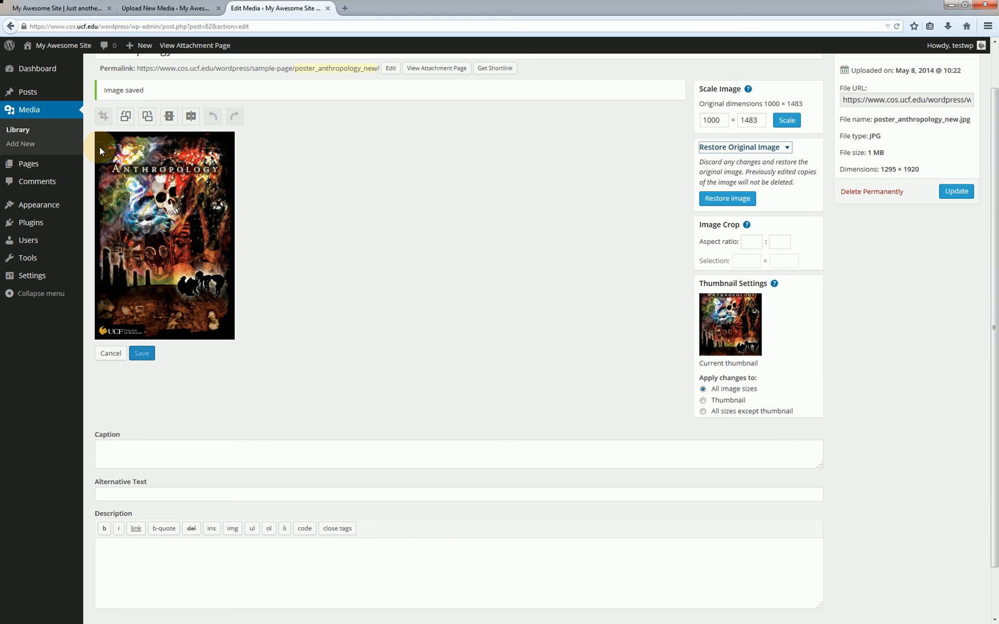
Make a trial crop of an outlined poster area and then undo it.
left_click_drag(96, 139, 211, 264)
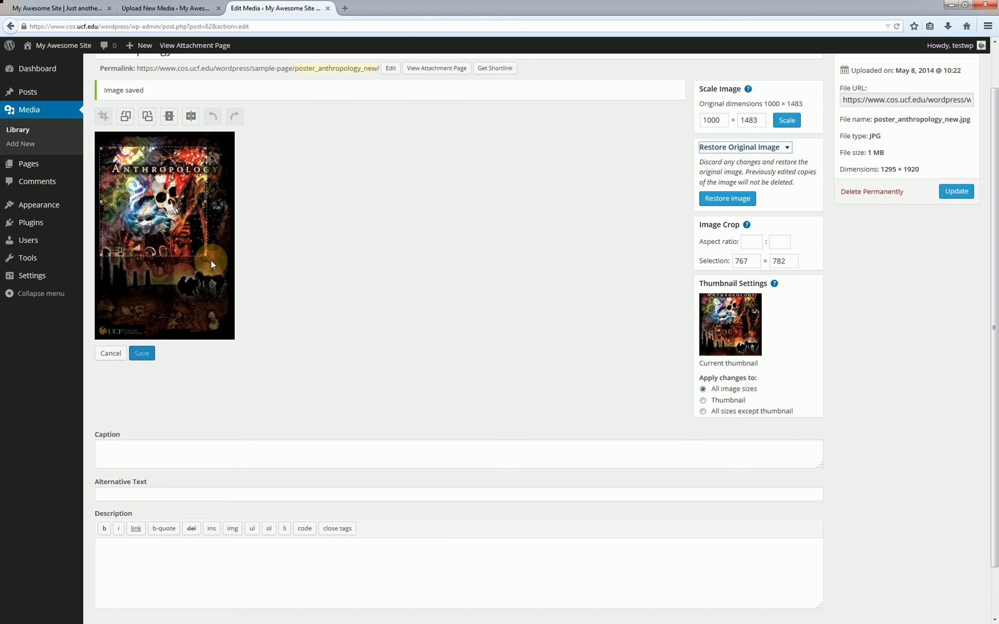
left_click_drag(211, 263, 226, 279)
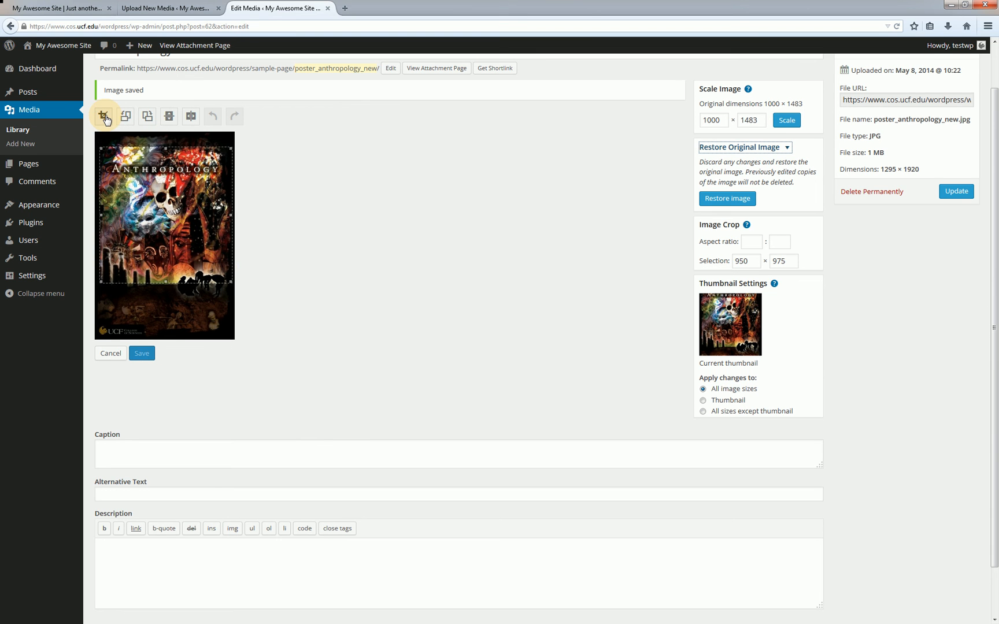
left_click(104, 117)
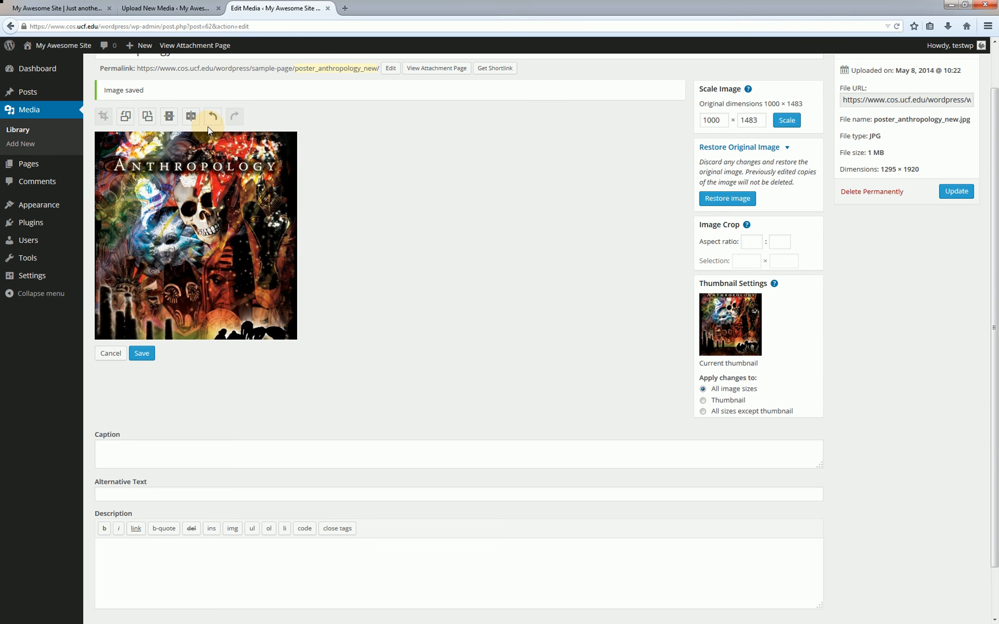
left_click(213, 116)
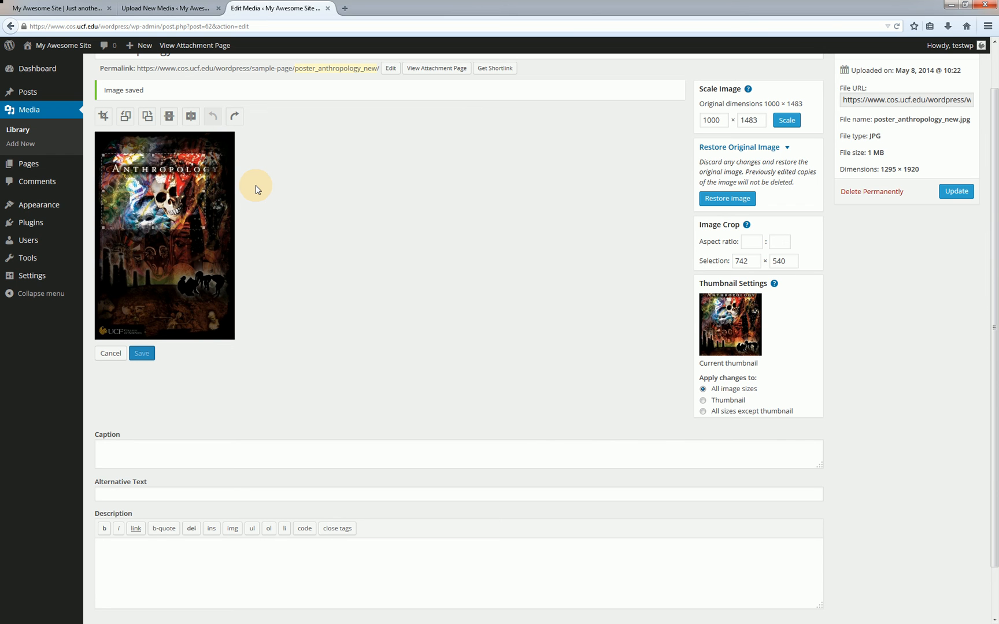
mouse_move(757, 238)
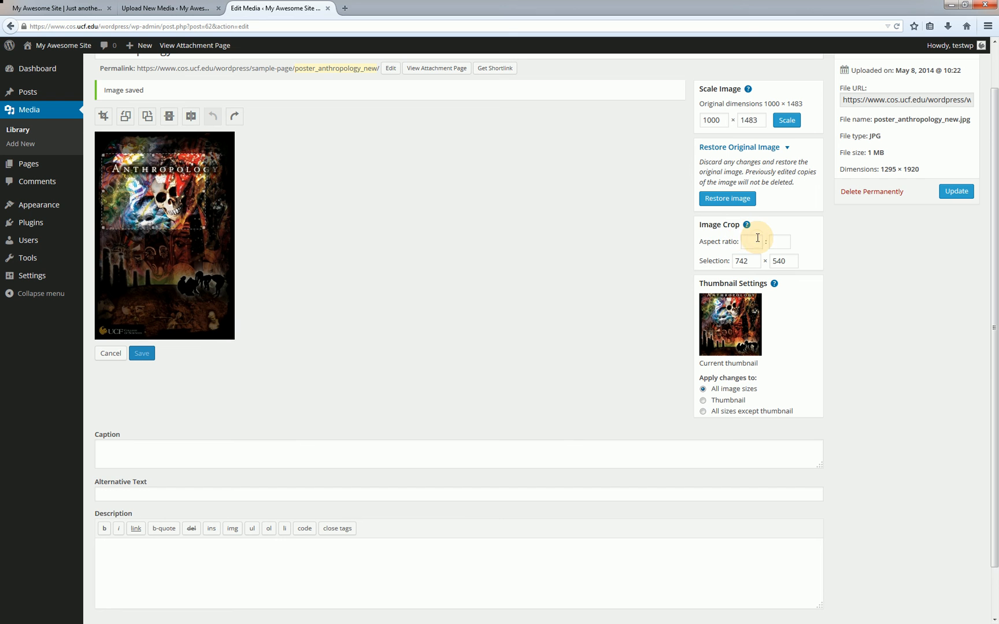
Set the crop aspect ratio to 1:1 and the selection to 500 × 250, reshaping the crop area.
type("1")
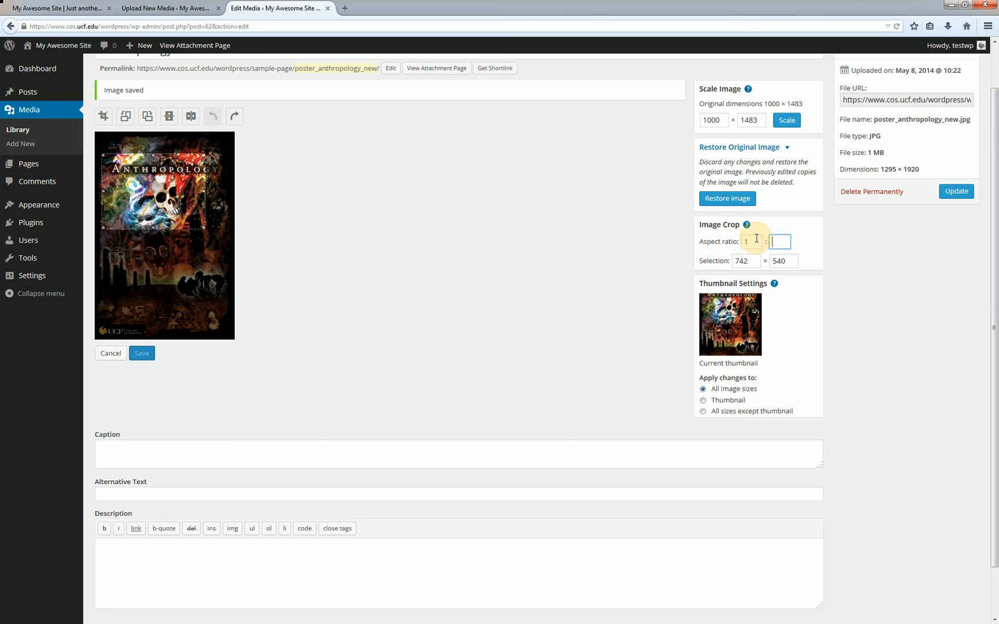
type("1")
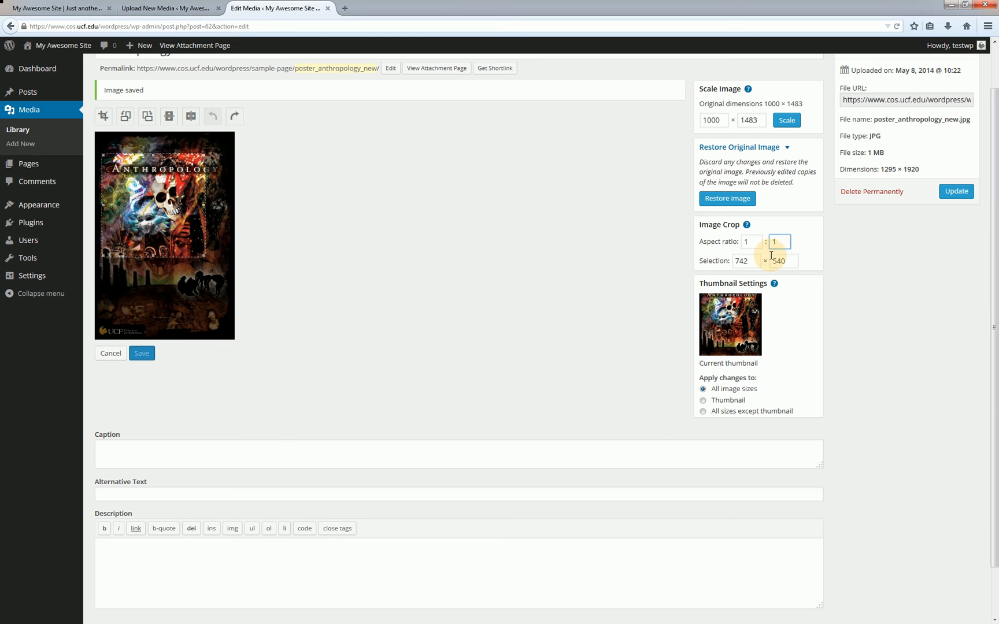
left_click(745, 262)
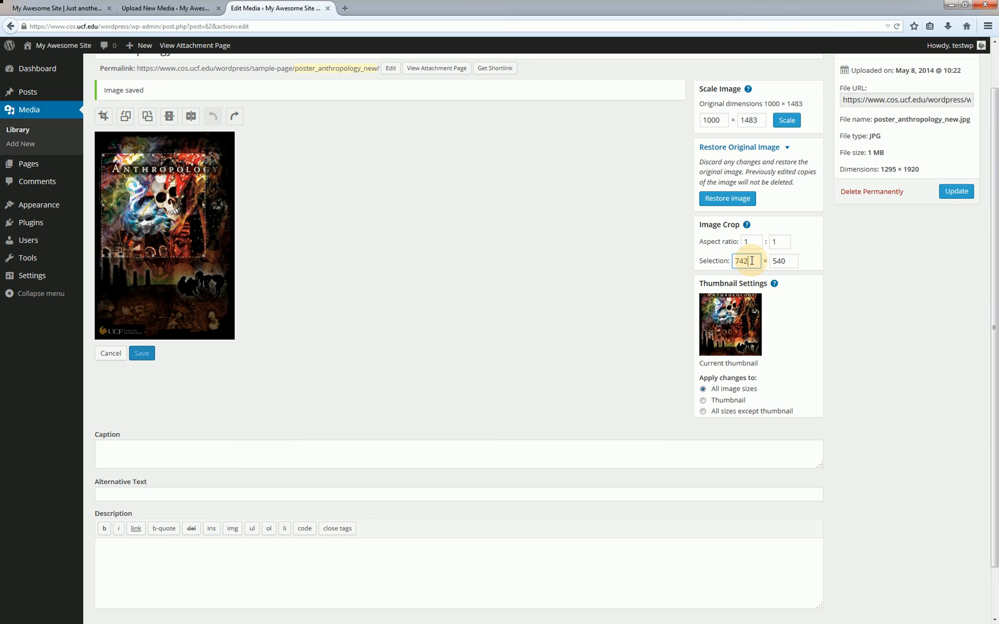
triple_click(747, 261)
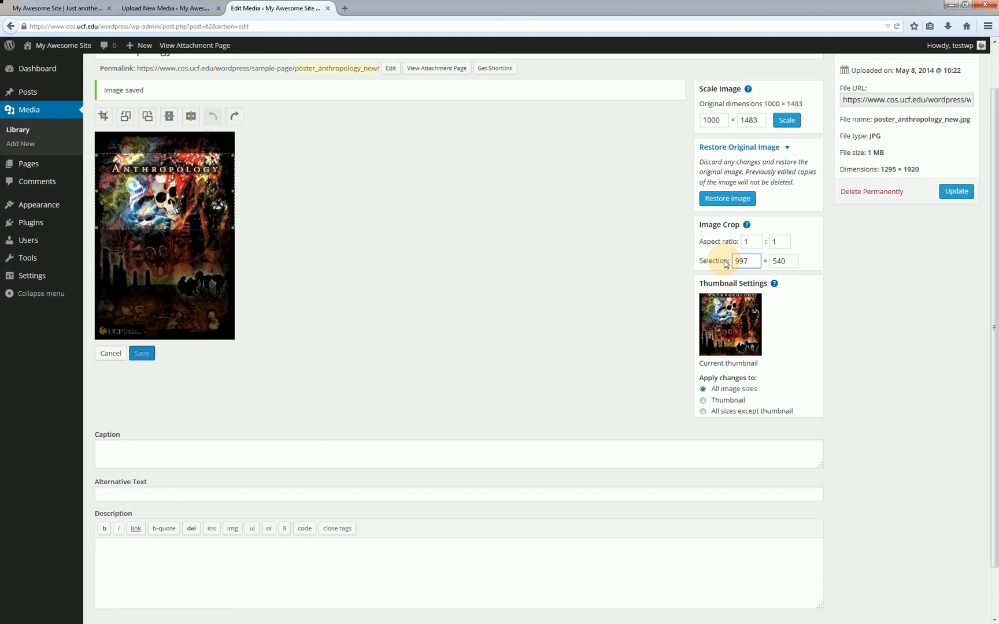
type("500")
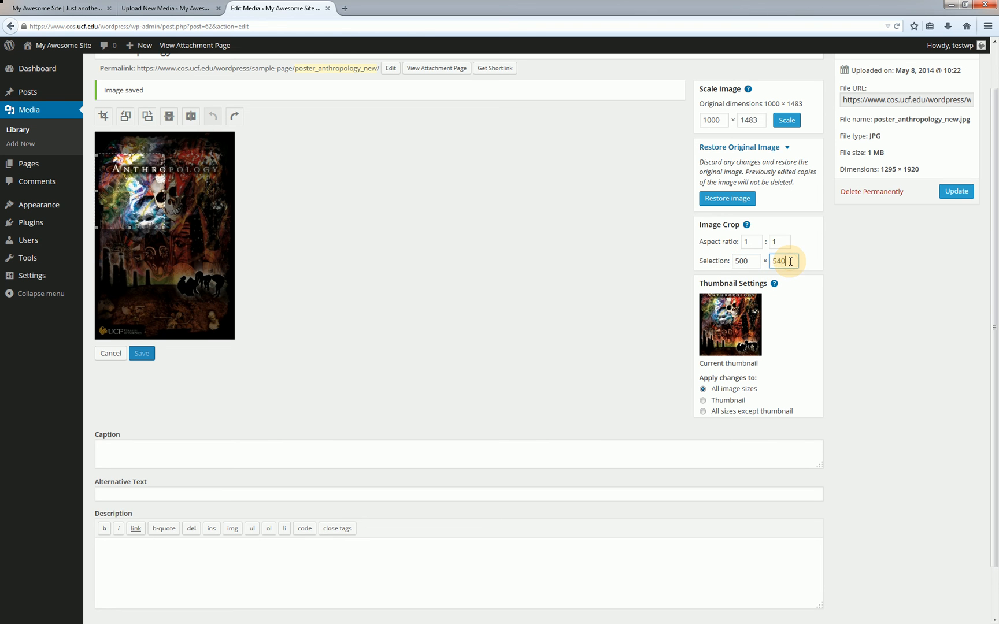
type("250")
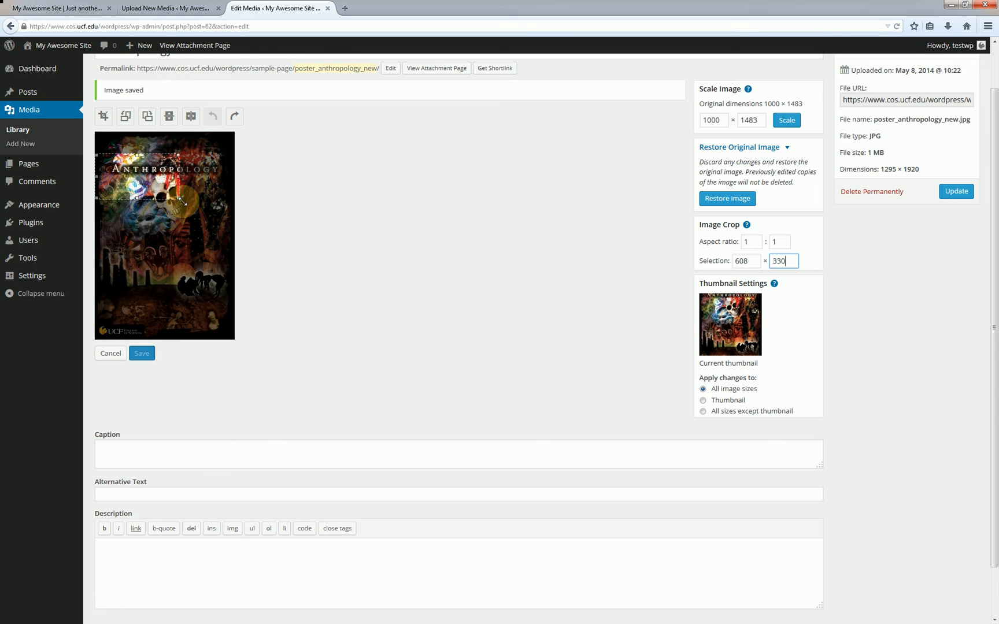
left_click_drag(185, 201, 233, 247)
type("500")
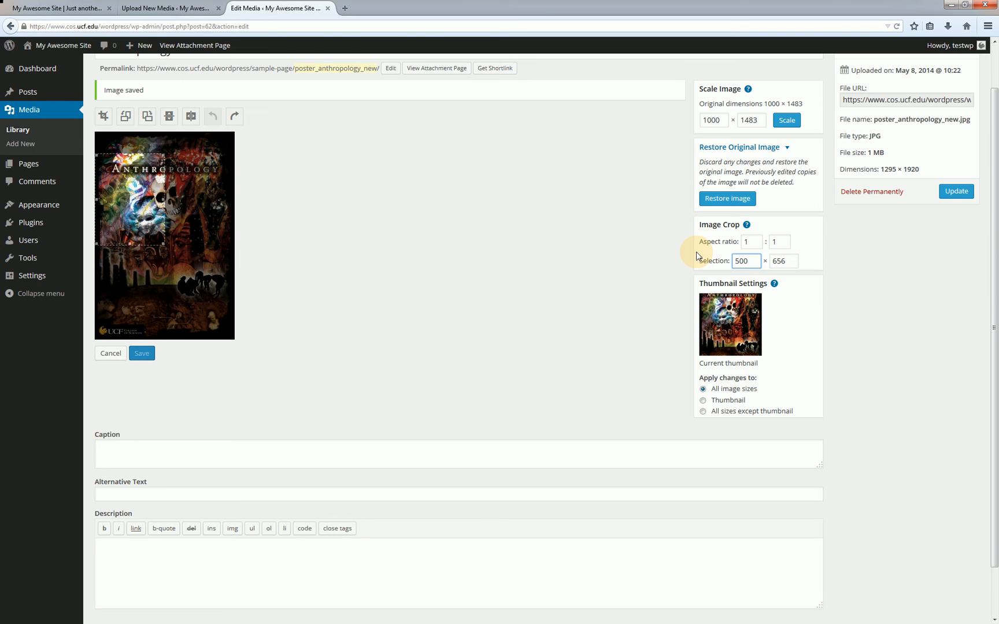
left_click(783, 261)
type("250")
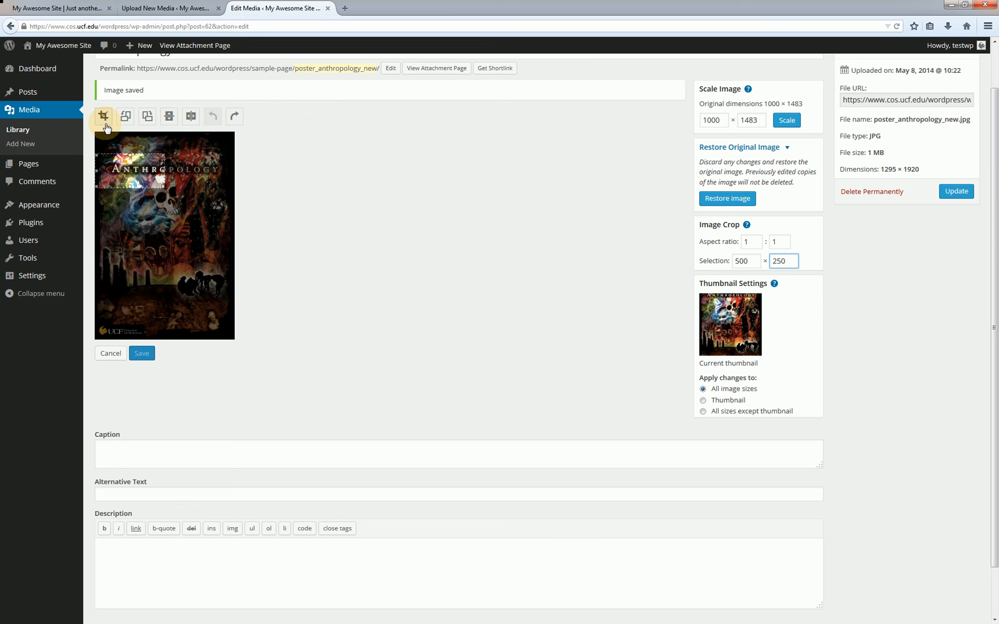
Crop the poster to the marked wide strip, then undo back to the full poster.
left_click(104, 116)
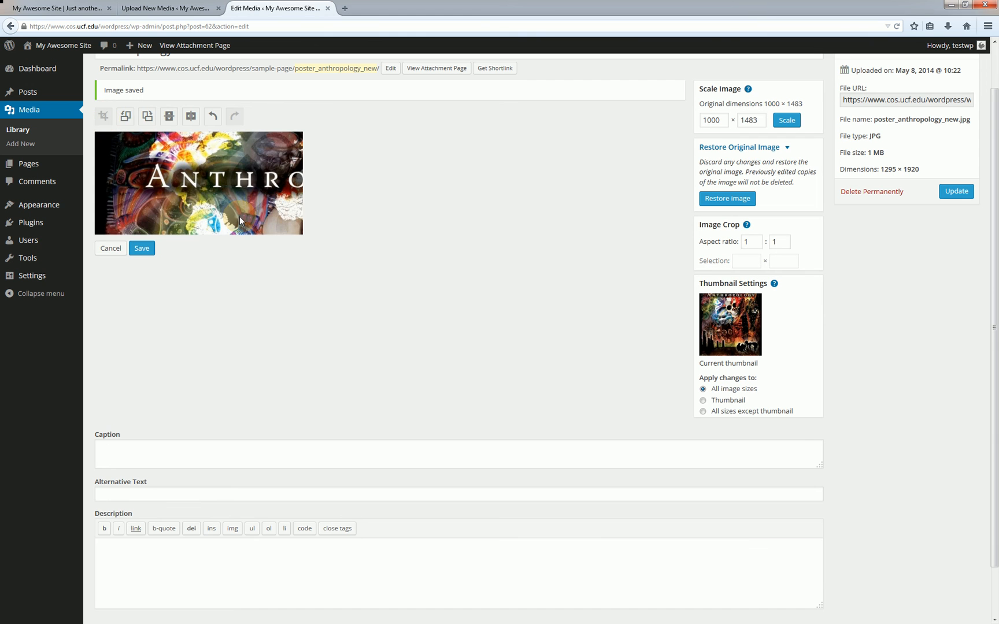
mouse_move(200, 194)
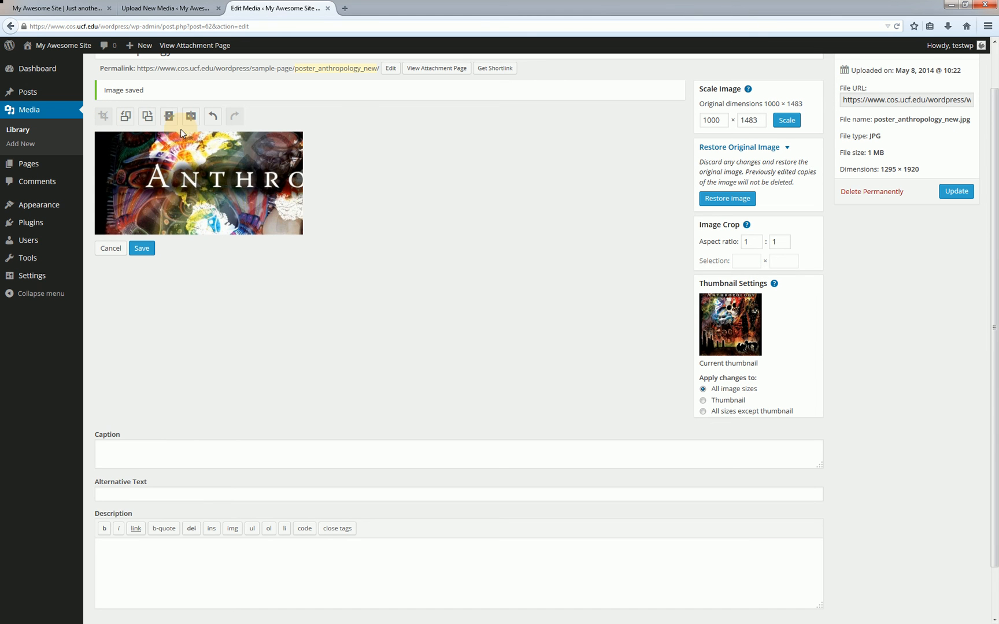
left_click(213, 117)
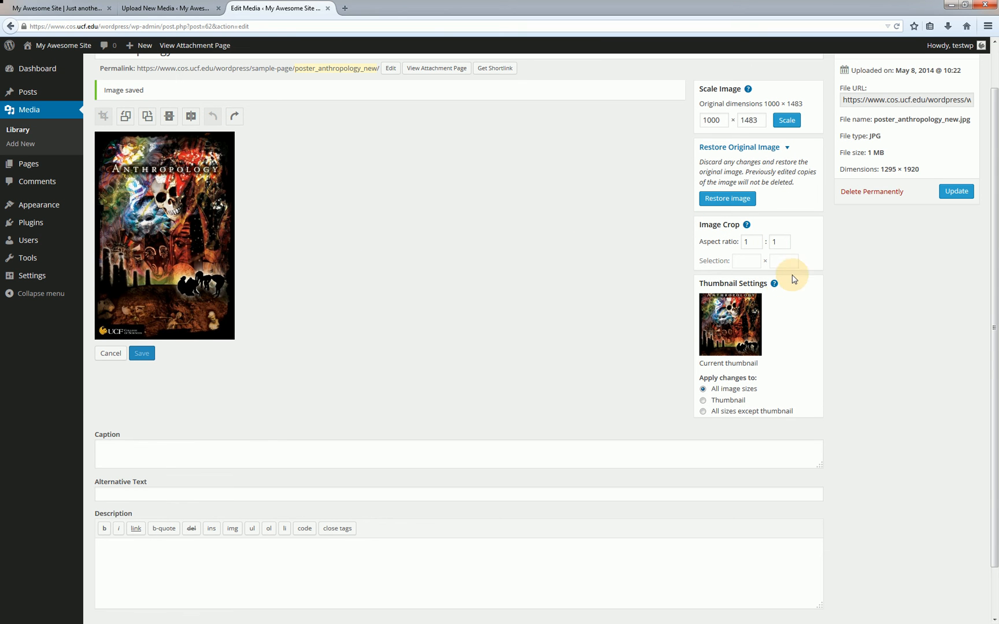
mouse_move(779, 294)
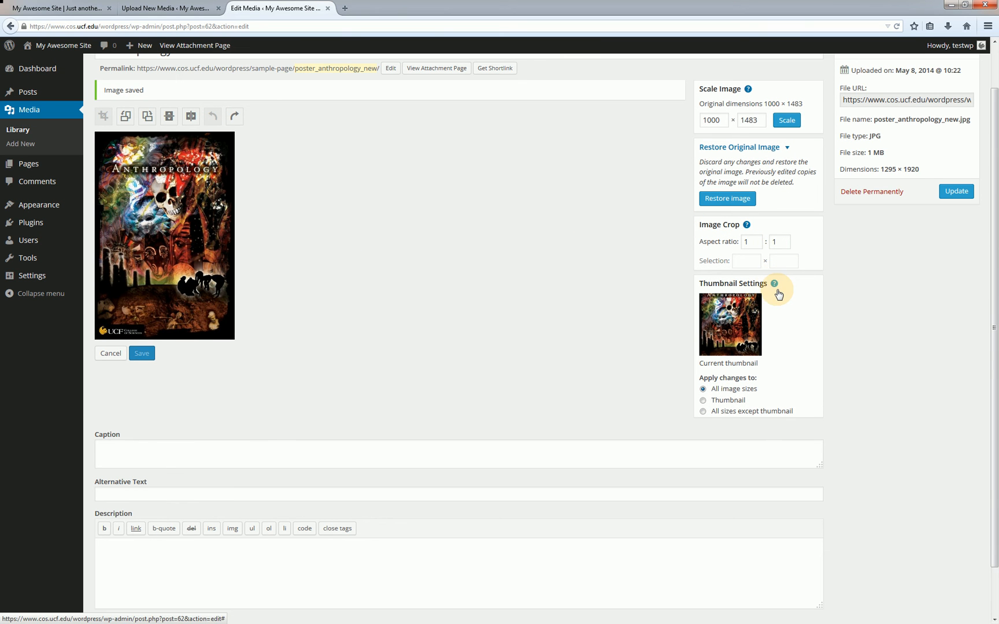
mouse_move(407, 251)
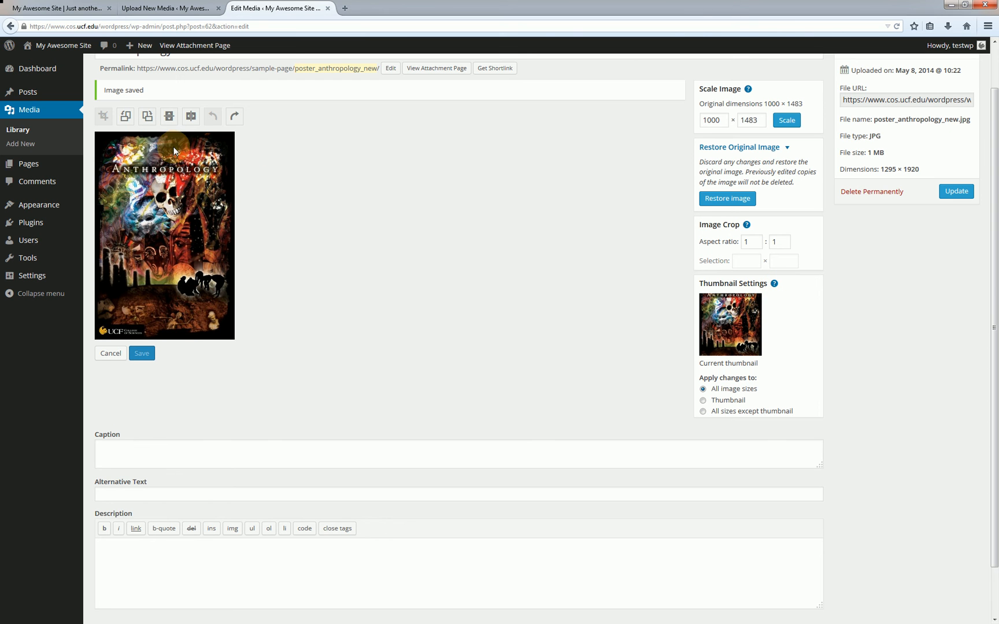
mouse_move(716, 309)
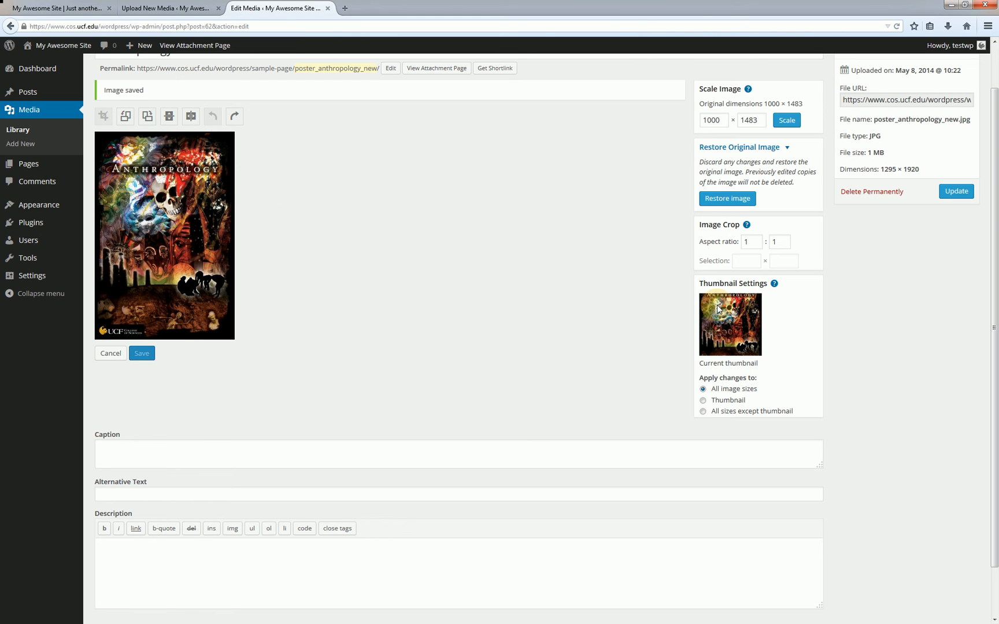
mouse_move(717, 315)
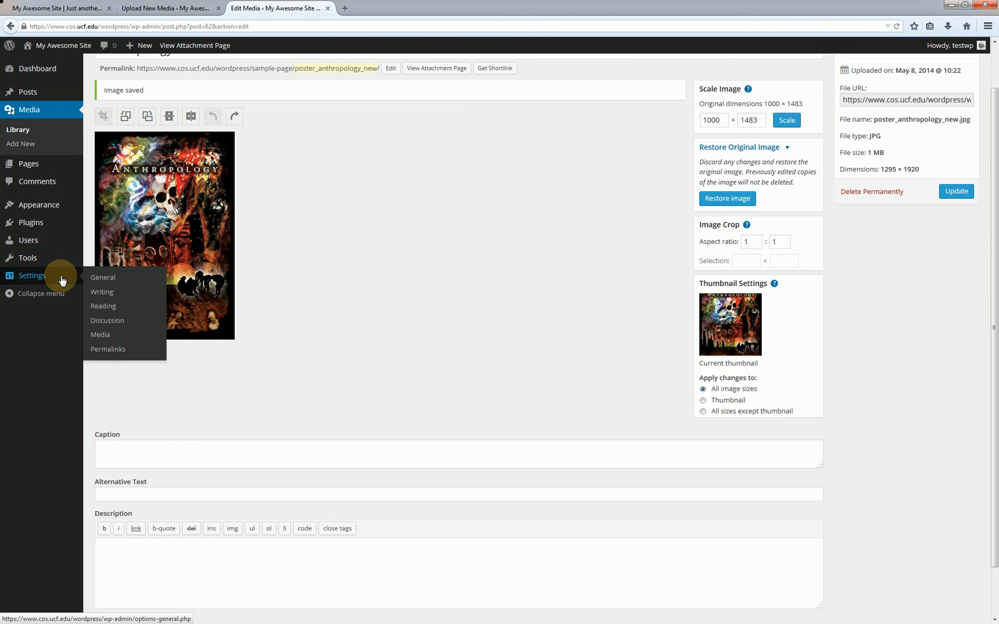
Go to Media Settings to check the 150 × 150 thumbnail size.
left_click(101, 335)
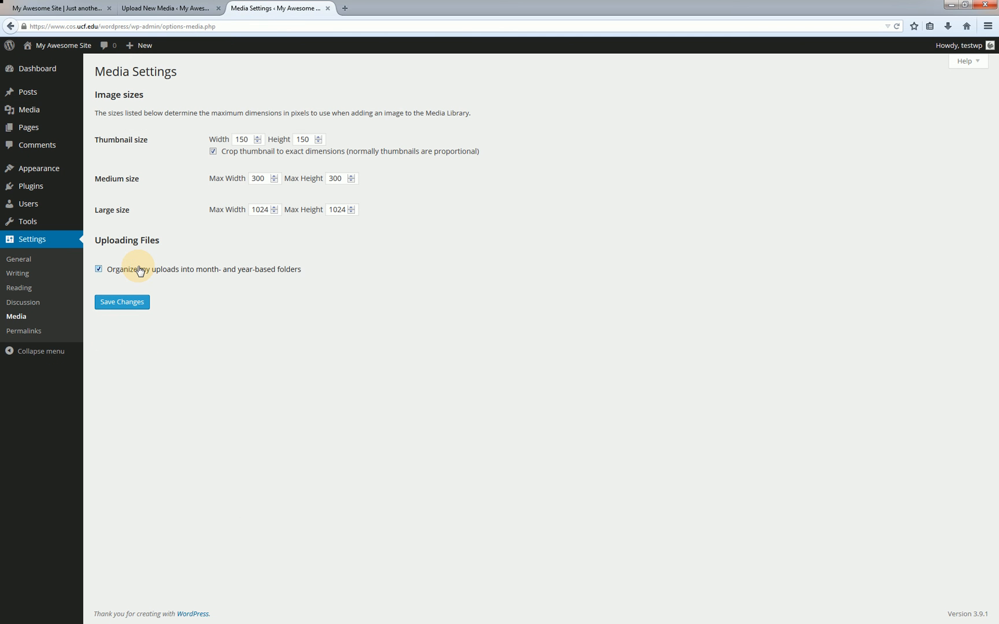
mouse_move(166, 176)
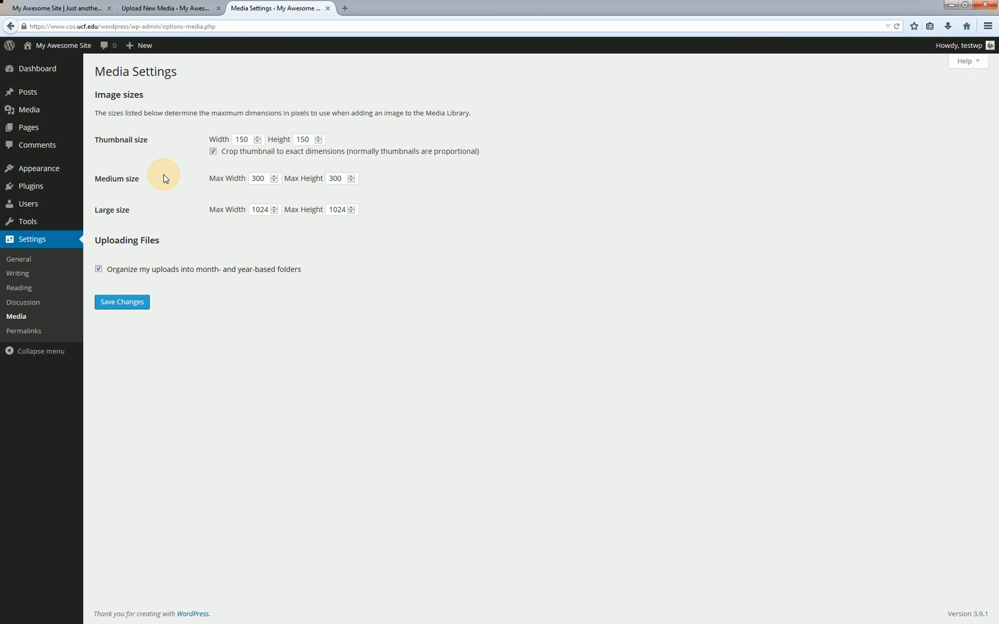
mouse_move(177, 169)
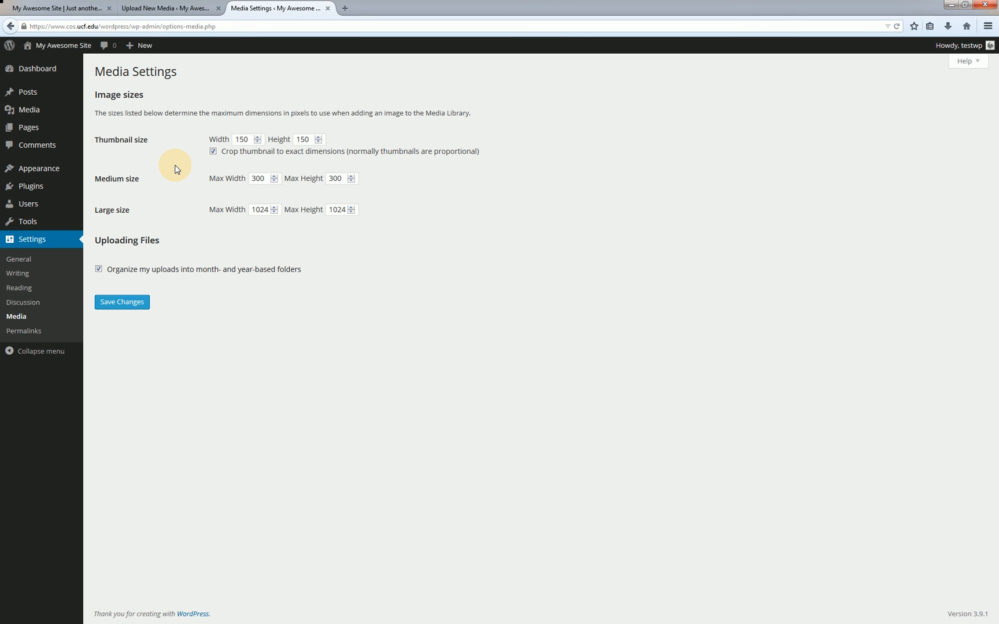
mouse_move(170, 179)
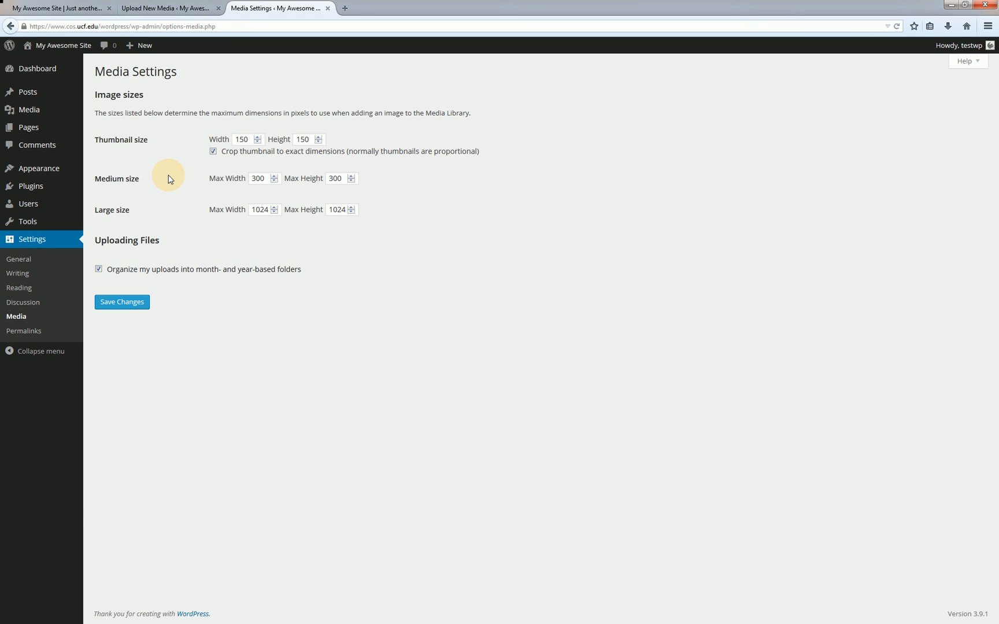
mouse_move(187, 187)
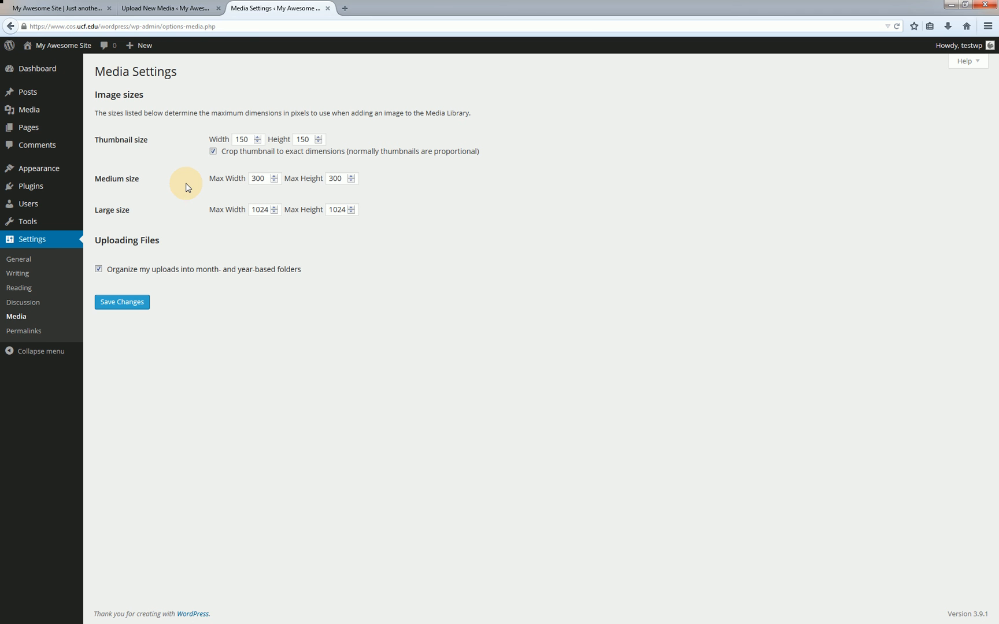
mouse_move(156, 182)
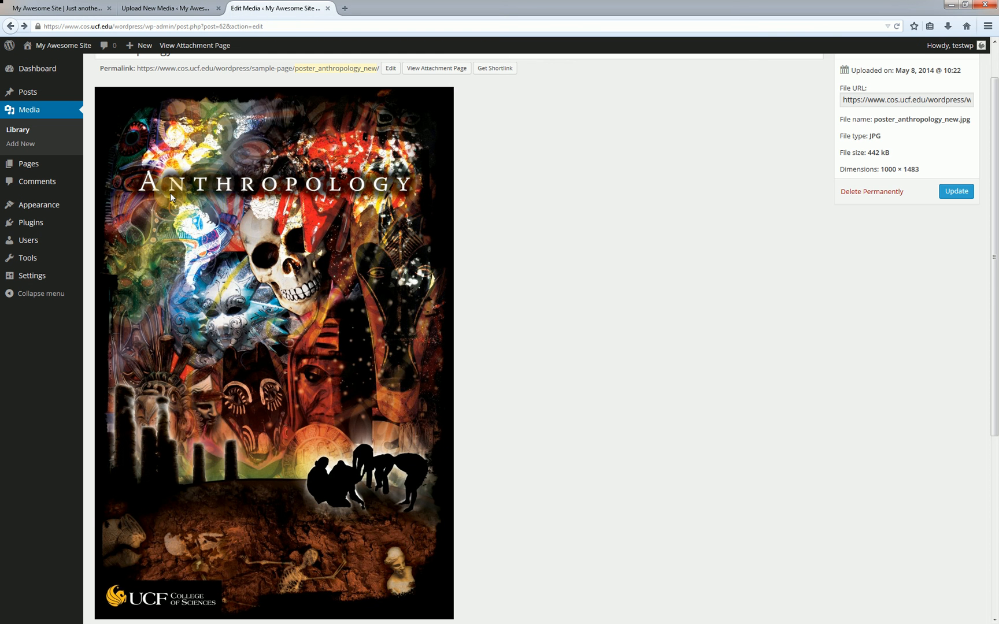
Reopen the poster in the image editor and mark a rough crop over its top.
scroll("down", 3)
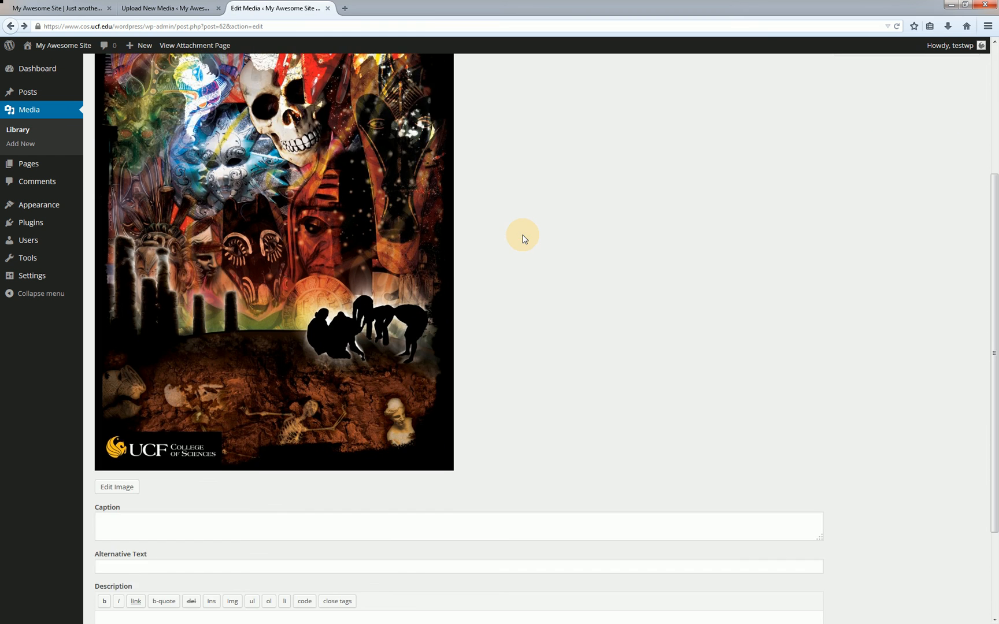
scroll("down", 3)
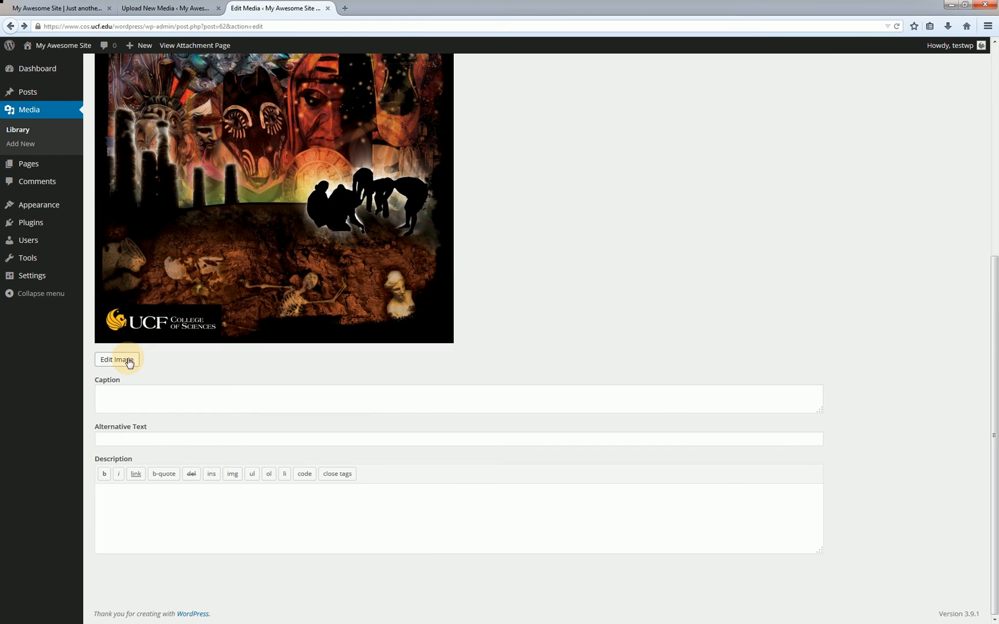
left_click(116, 360)
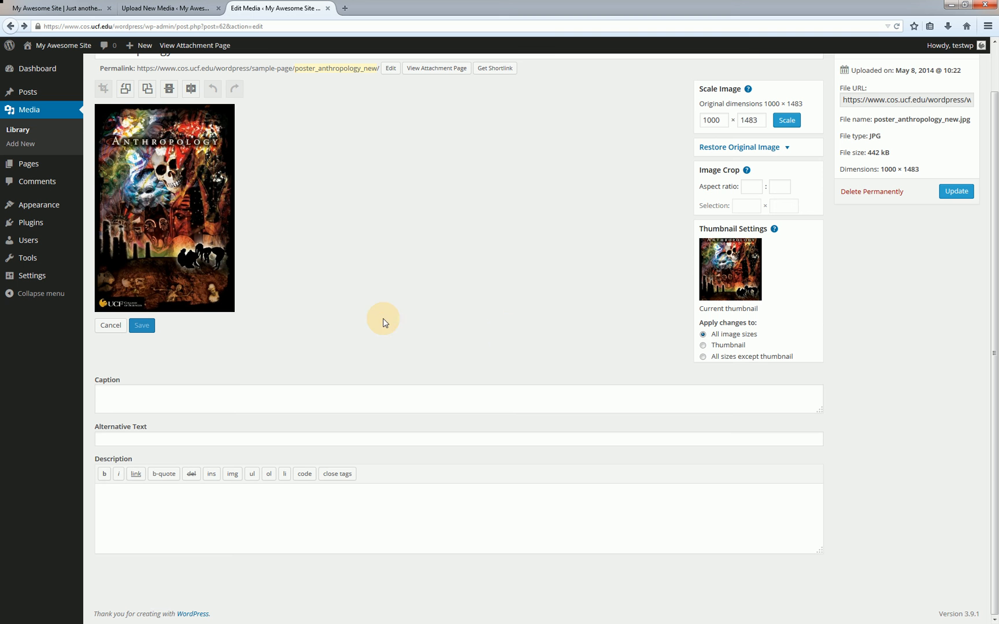
mouse_move(106, 125)
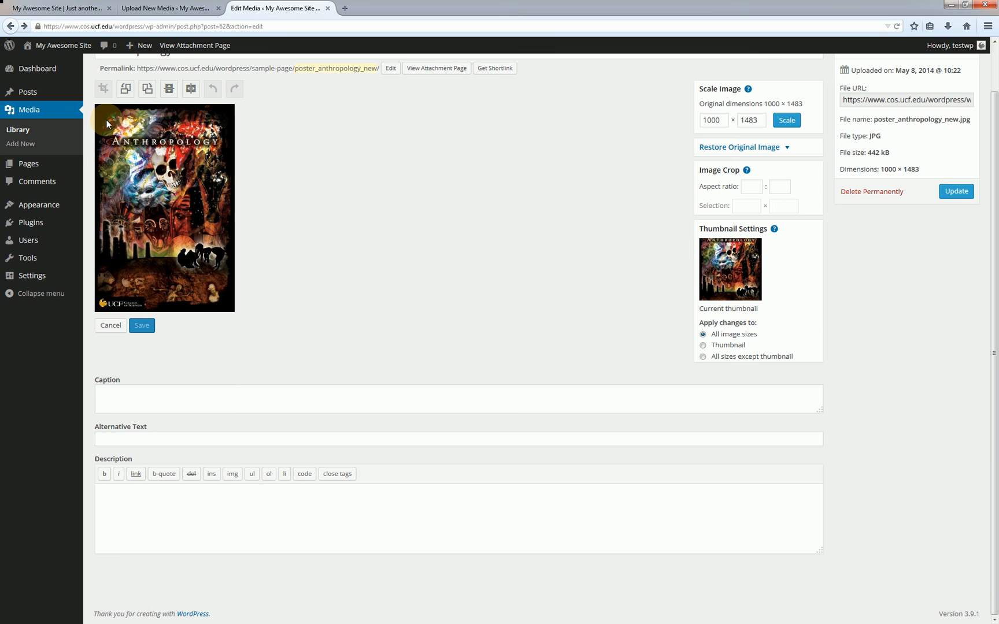
left_click_drag(103, 114, 166, 187)
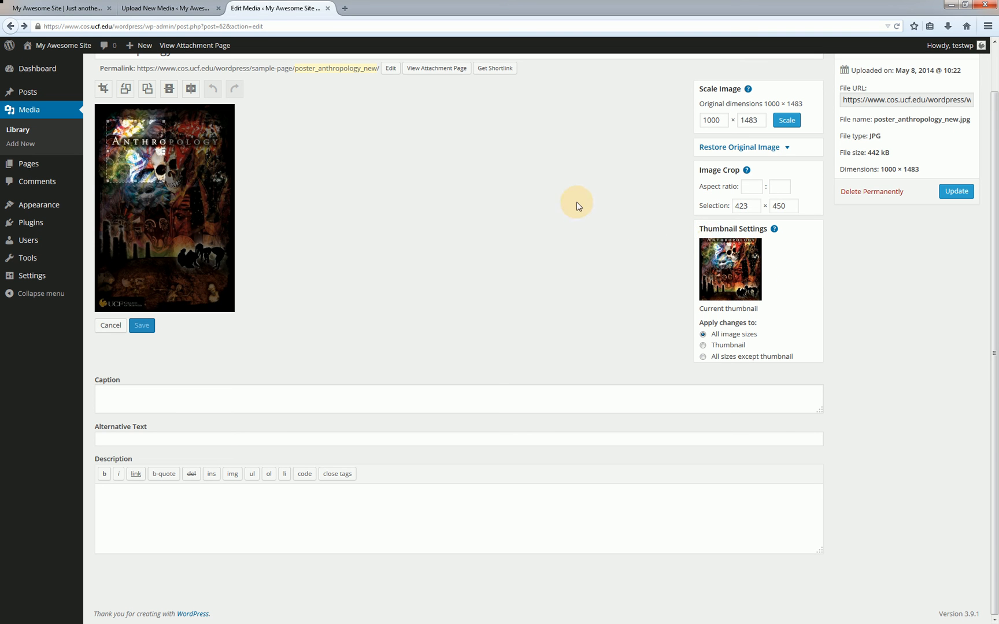
mouse_move(742, 248)
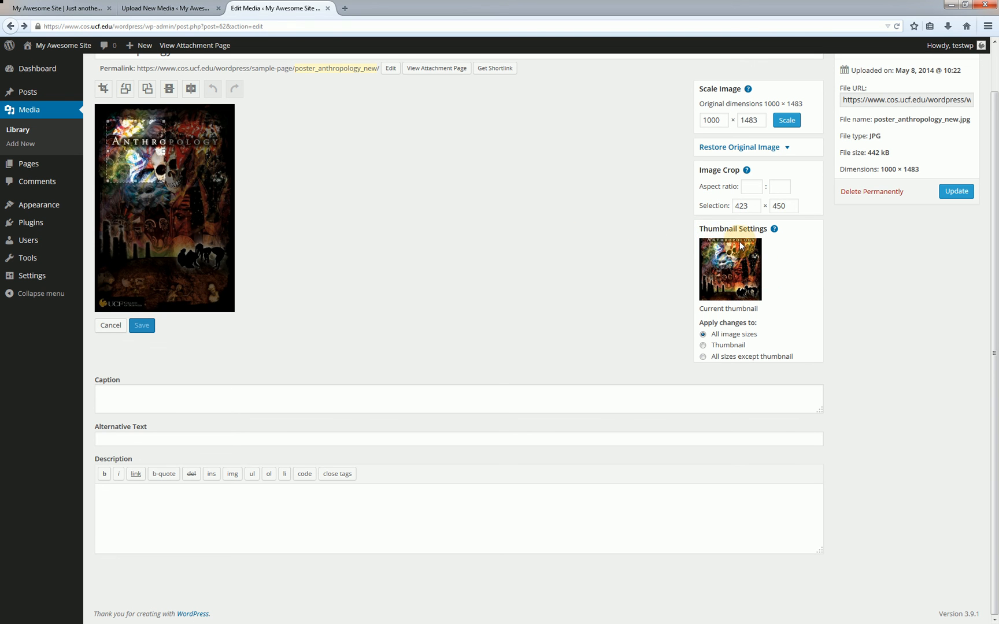
mouse_move(738, 262)
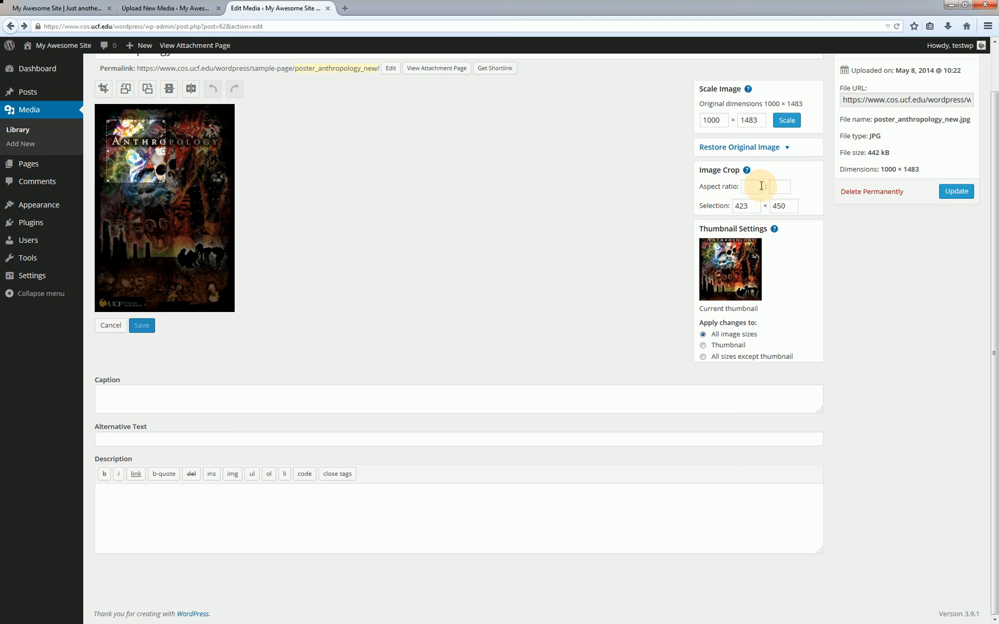
Crop the poster to a 1:1 square top section and save it to the thumbnail only.
type("1")
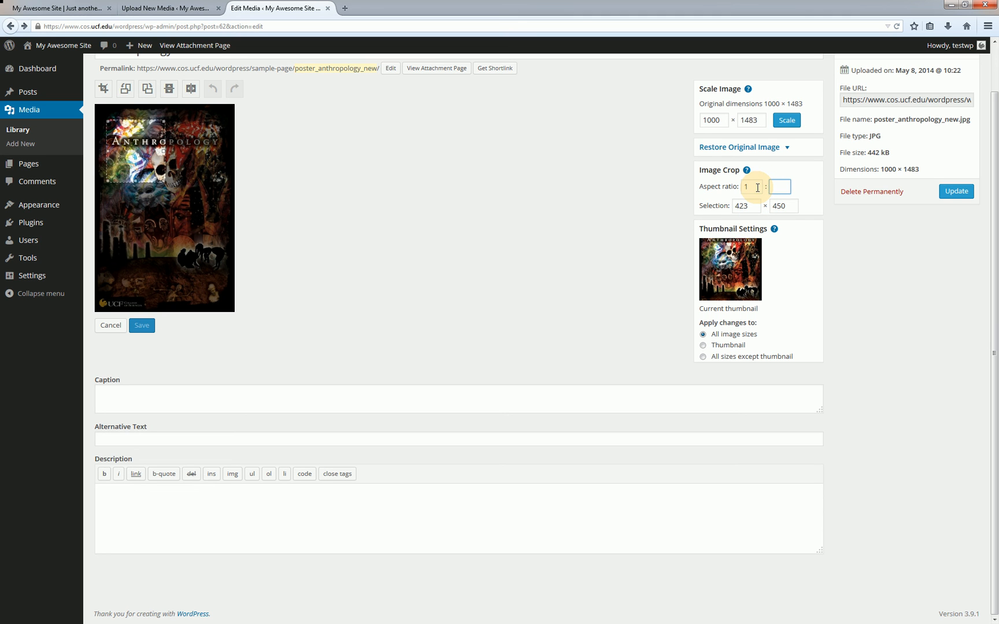
type("1")
left_click(784, 206)
type("997")
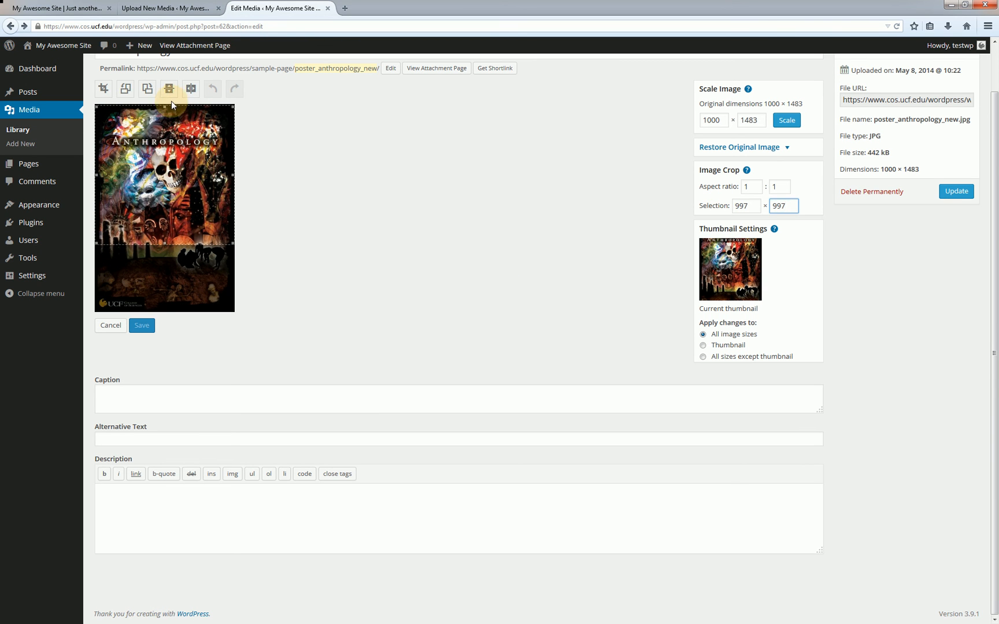
left_click(104, 90)
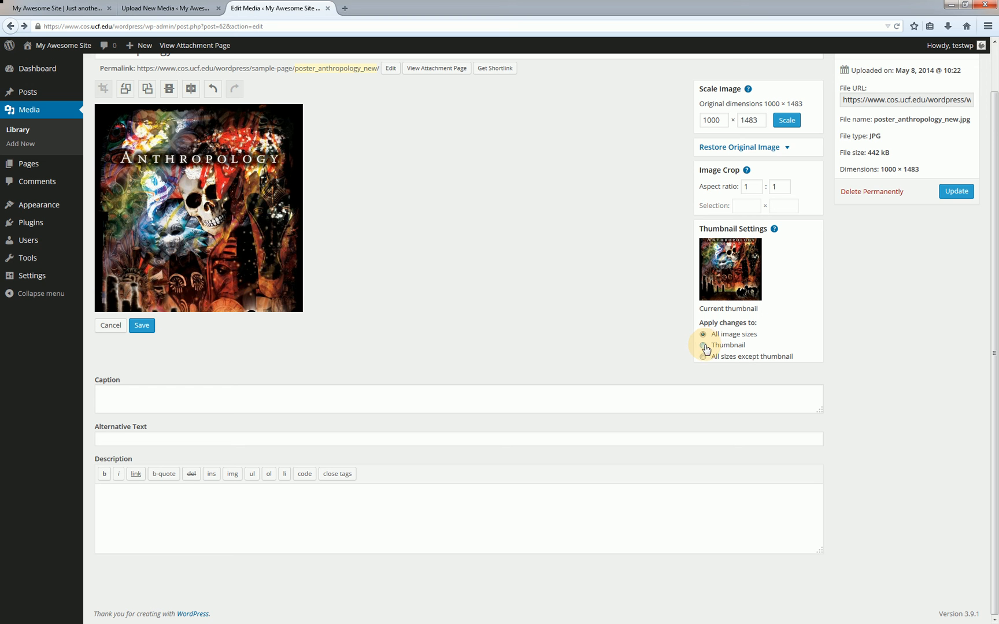
left_click(703, 344)
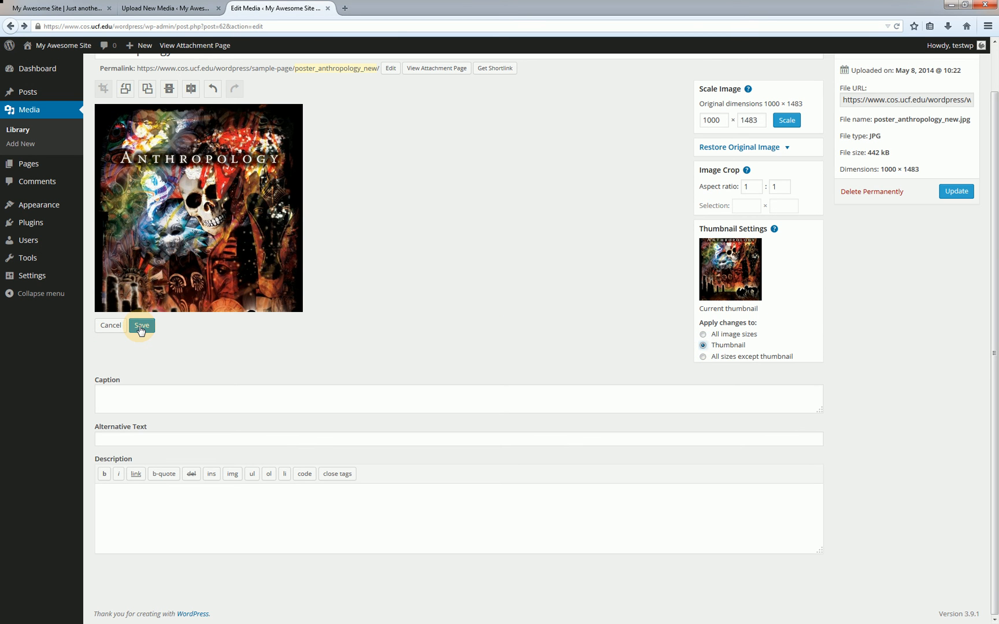
left_click(141, 324)
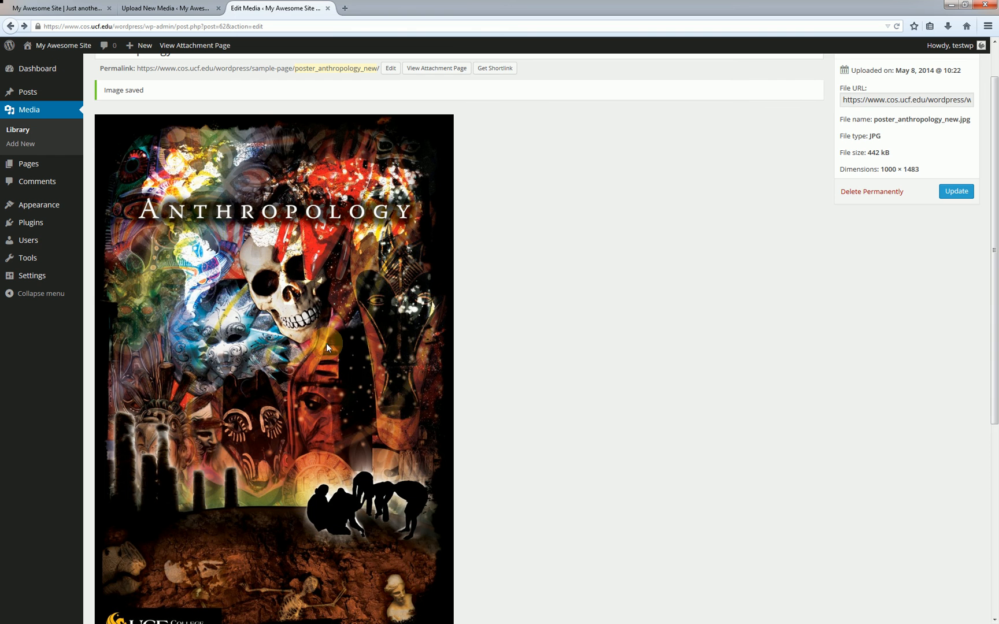
Reopen the poster in the image editor to confirm the square thumbnail crop.
scroll("down", 3)
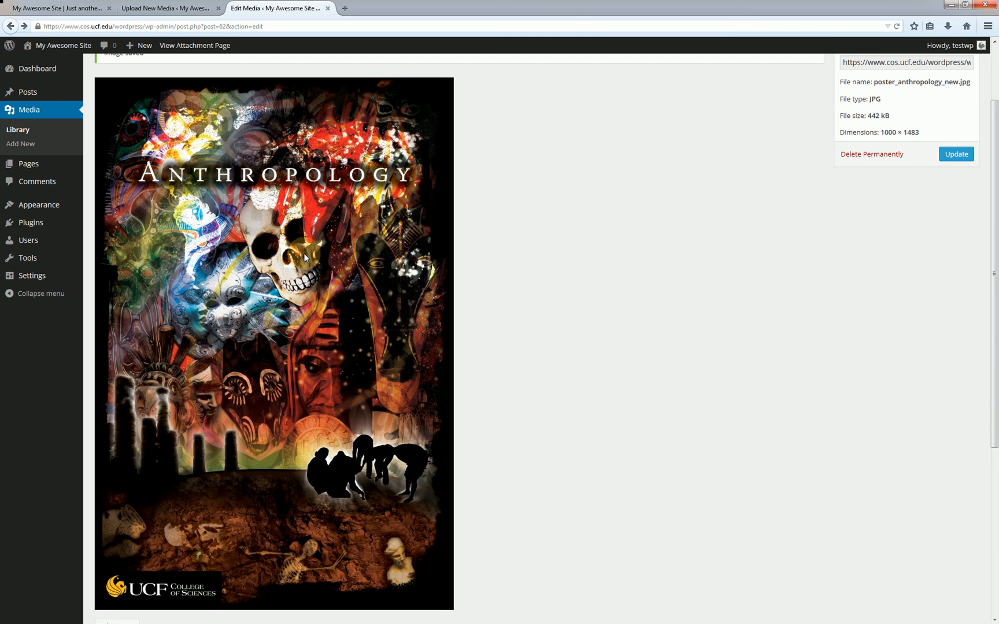
mouse_move(320, 273)
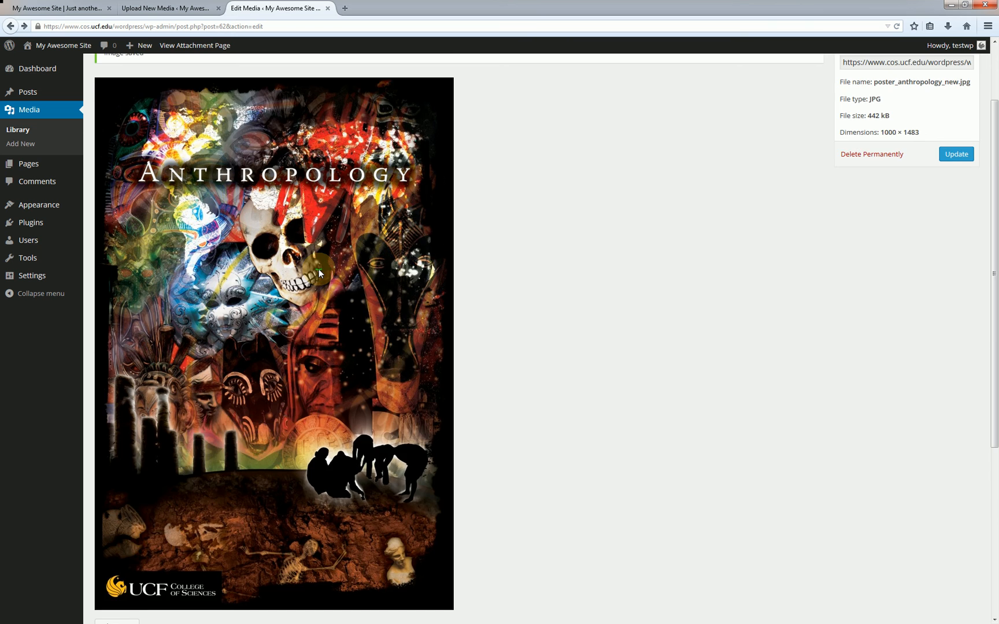
scroll("down", 3)
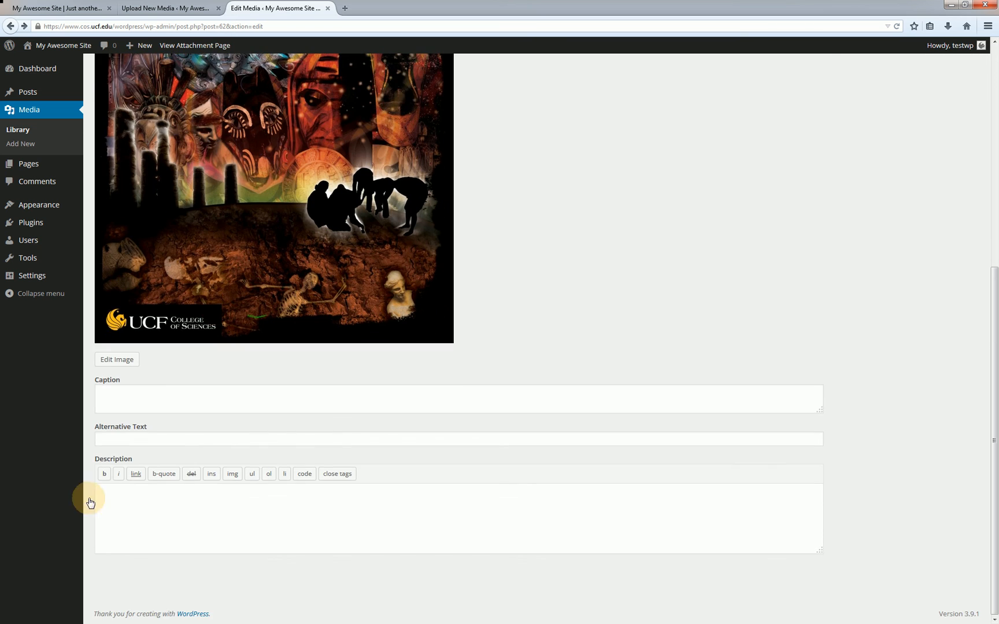
left_click(117, 358)
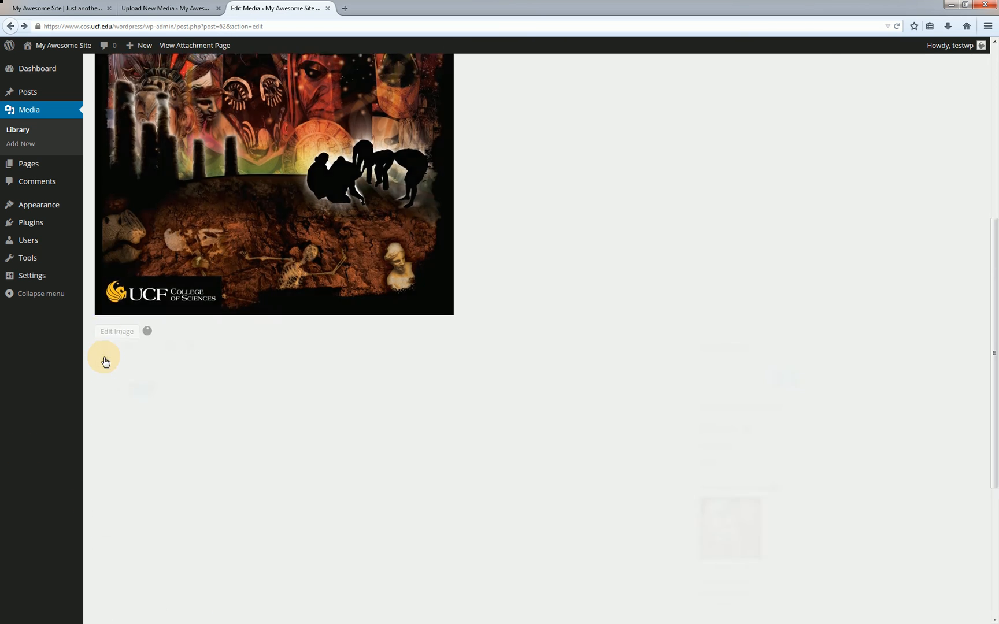
left_click(117, 331)
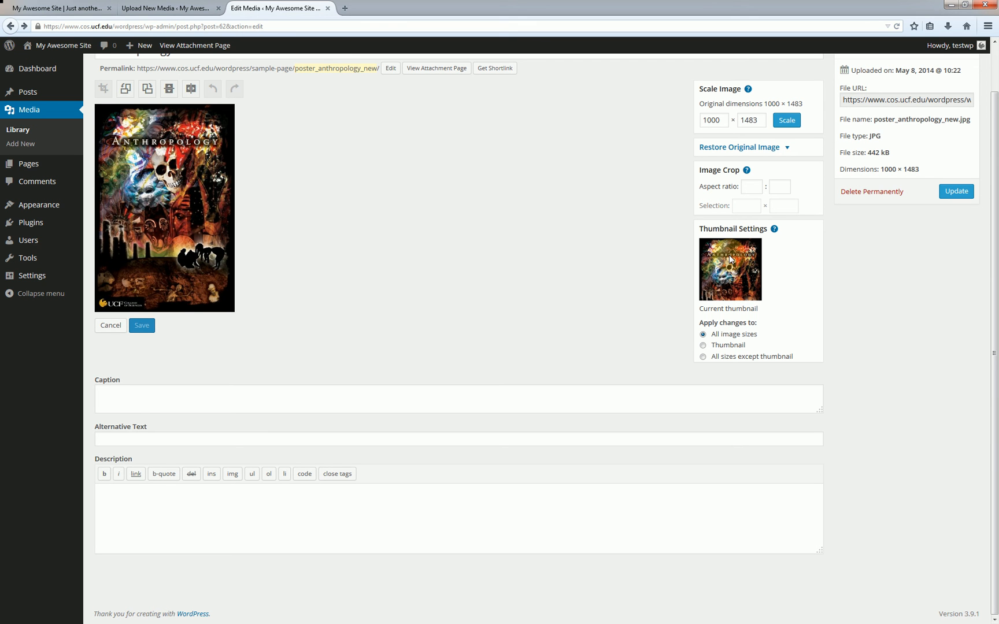
mouse_move(720, 268)
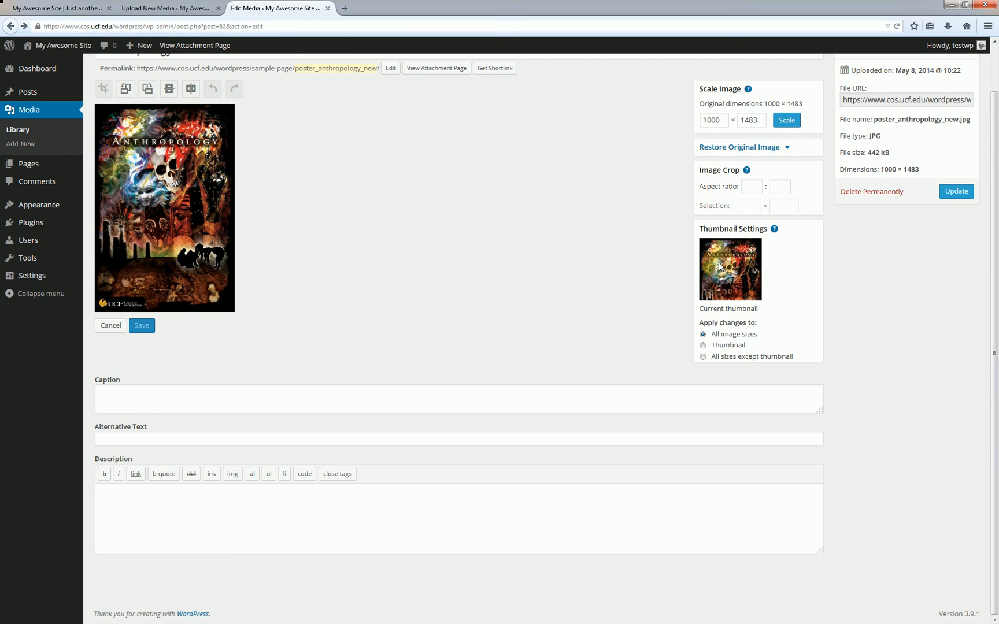